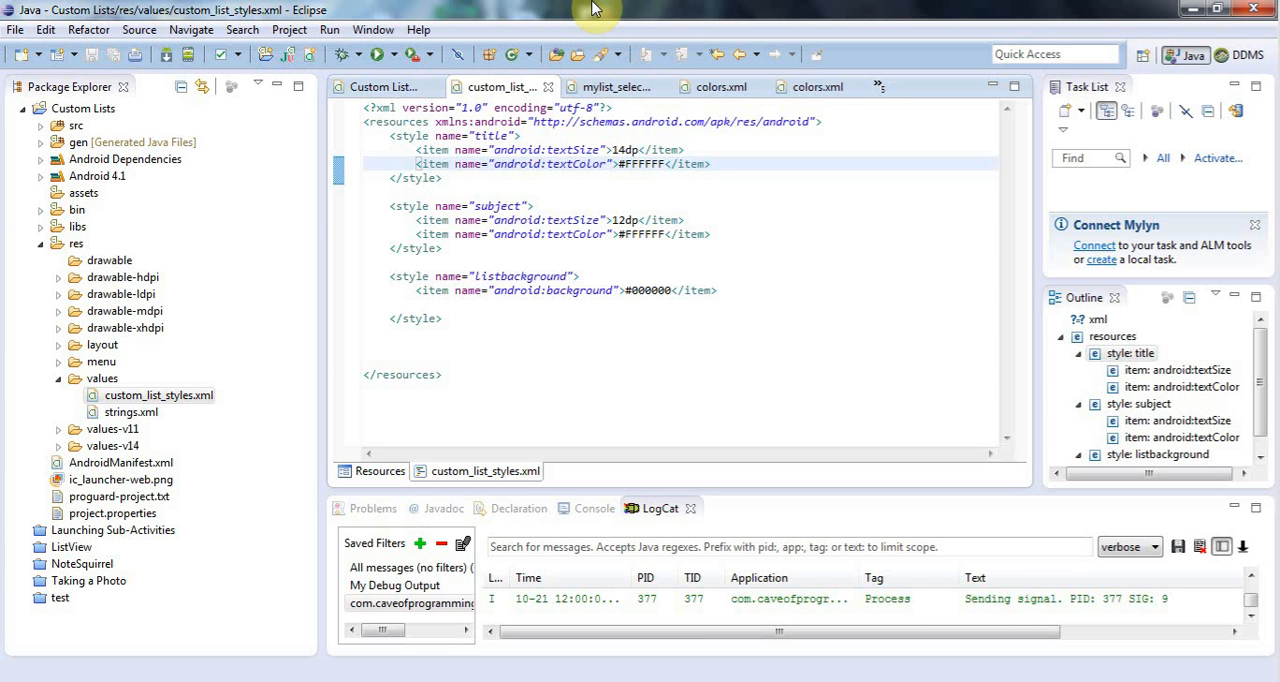
mouse_move(312, 356)
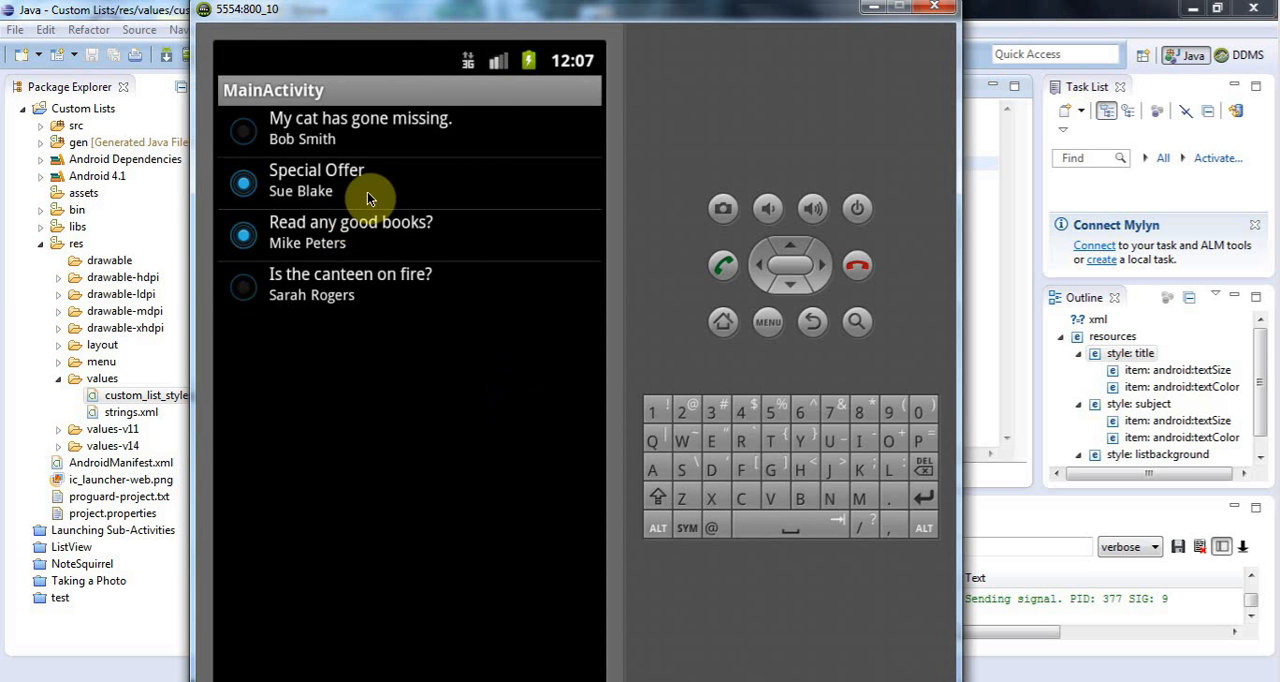
mouse_move(332, 216)
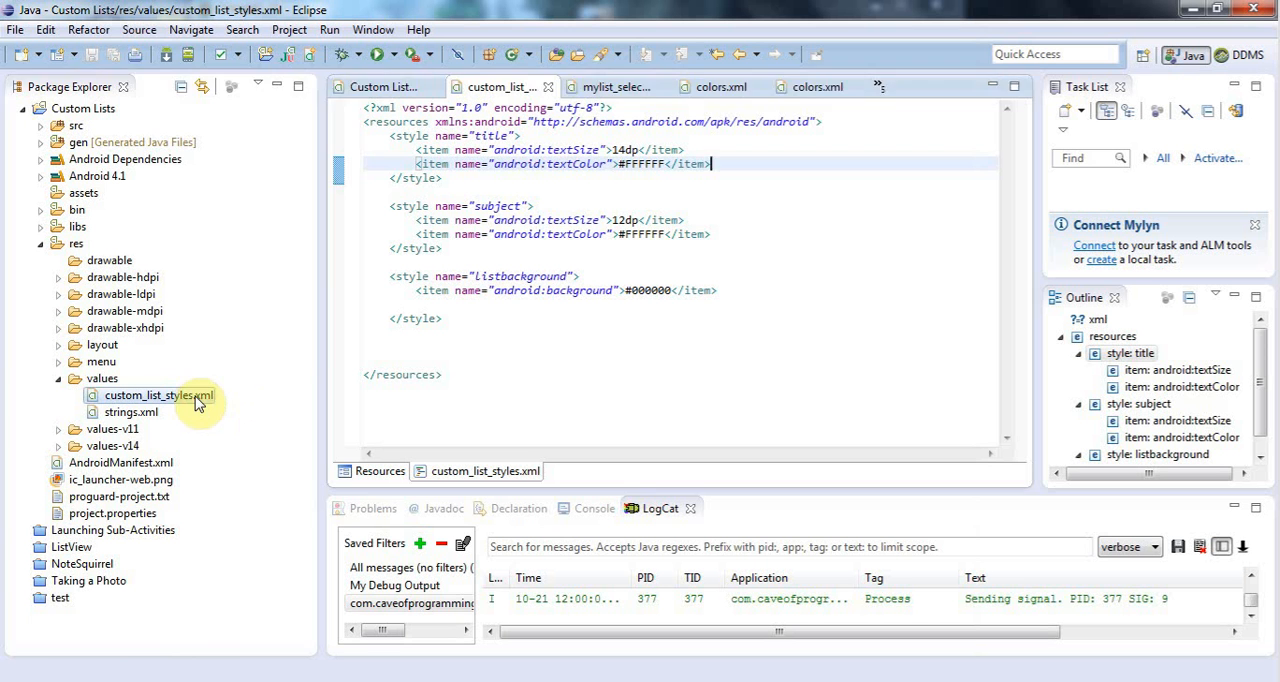
- Expand res/layout and open list_message_item.xml, scrolling through its views and style references
left_click(432, 206)
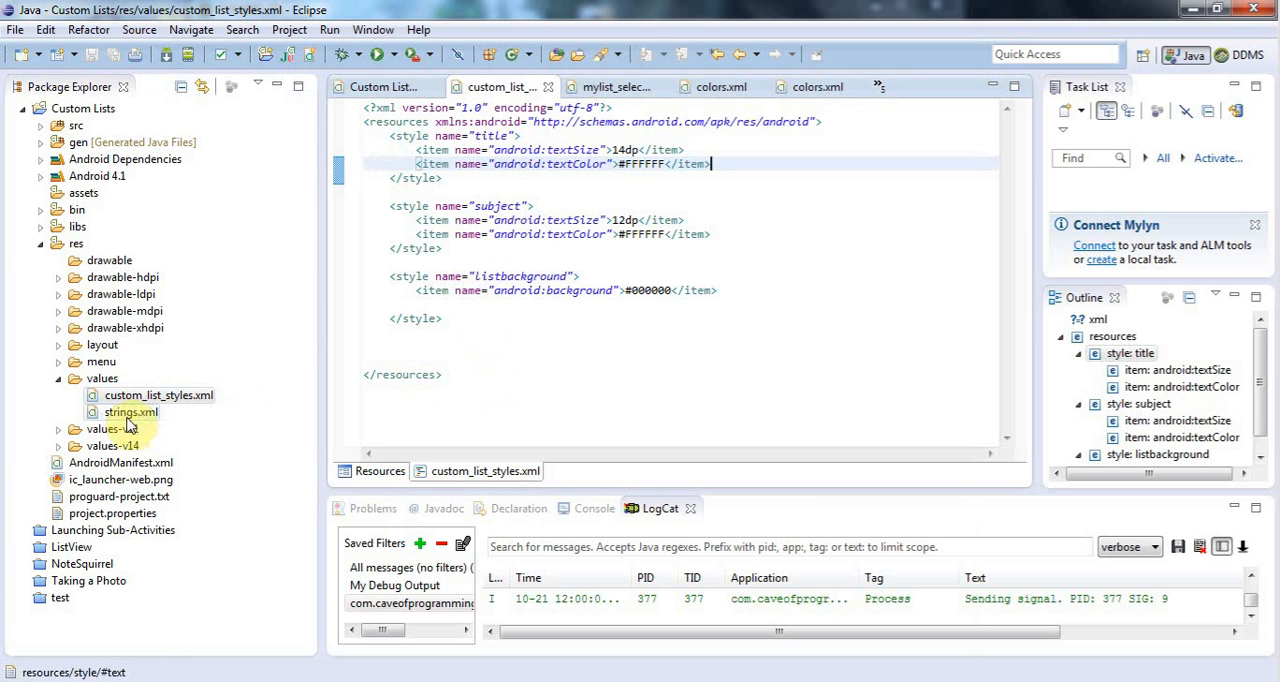
left_click(60, 344)
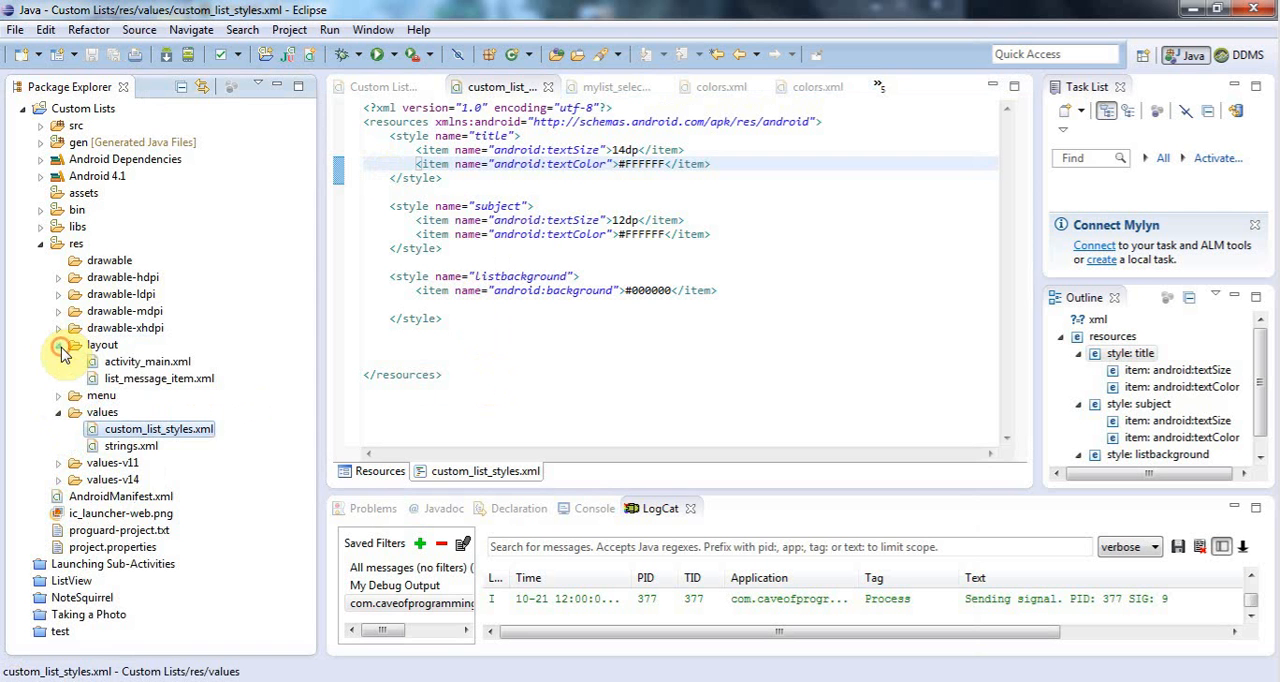
left_click(158, 378)
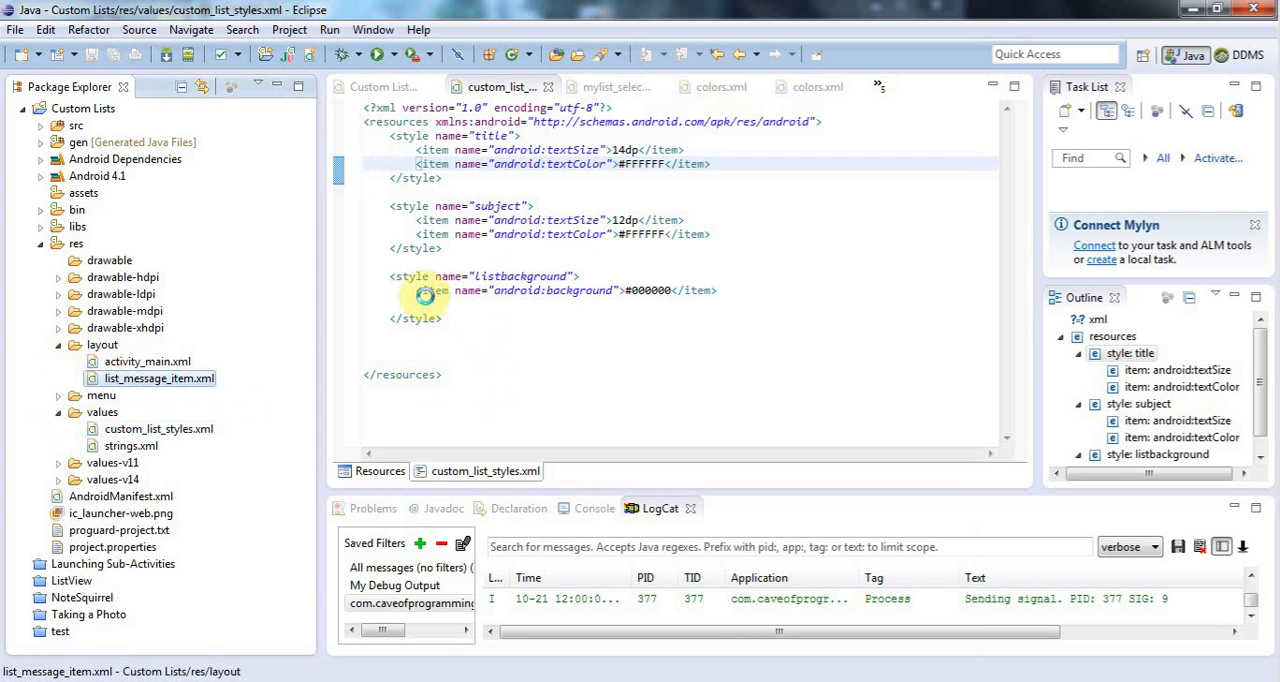
mouse_move(564, 276)
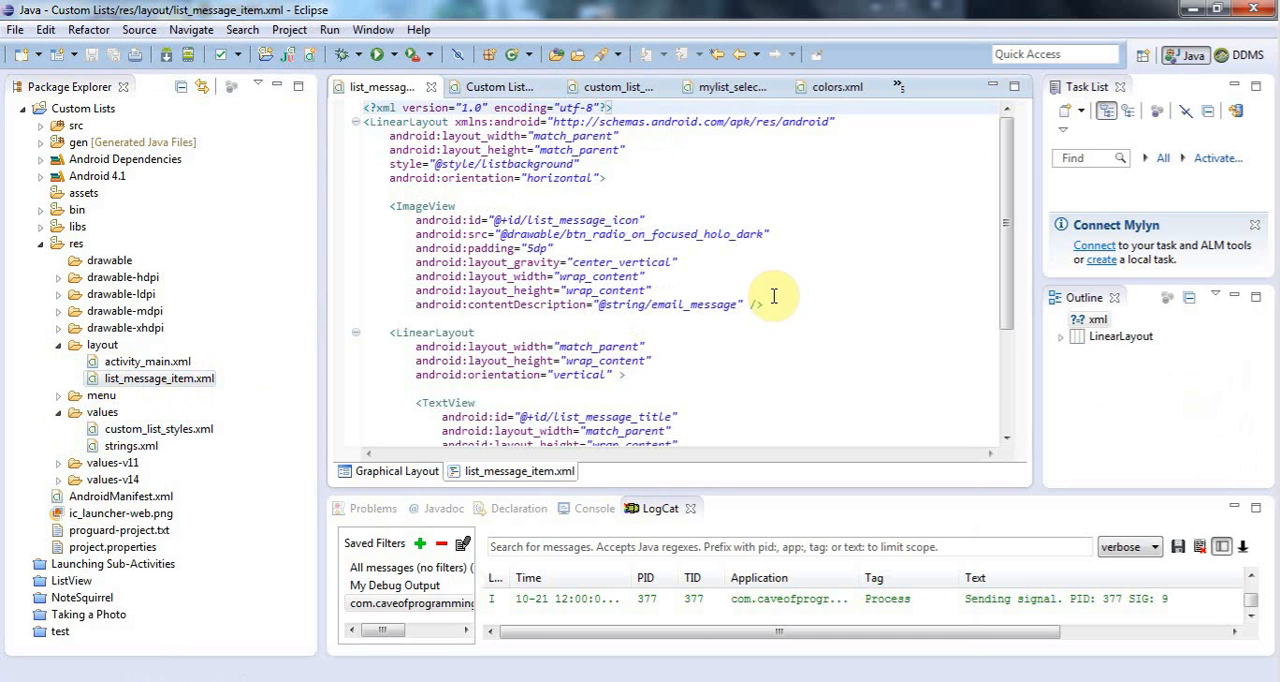
scroll("down", 3)
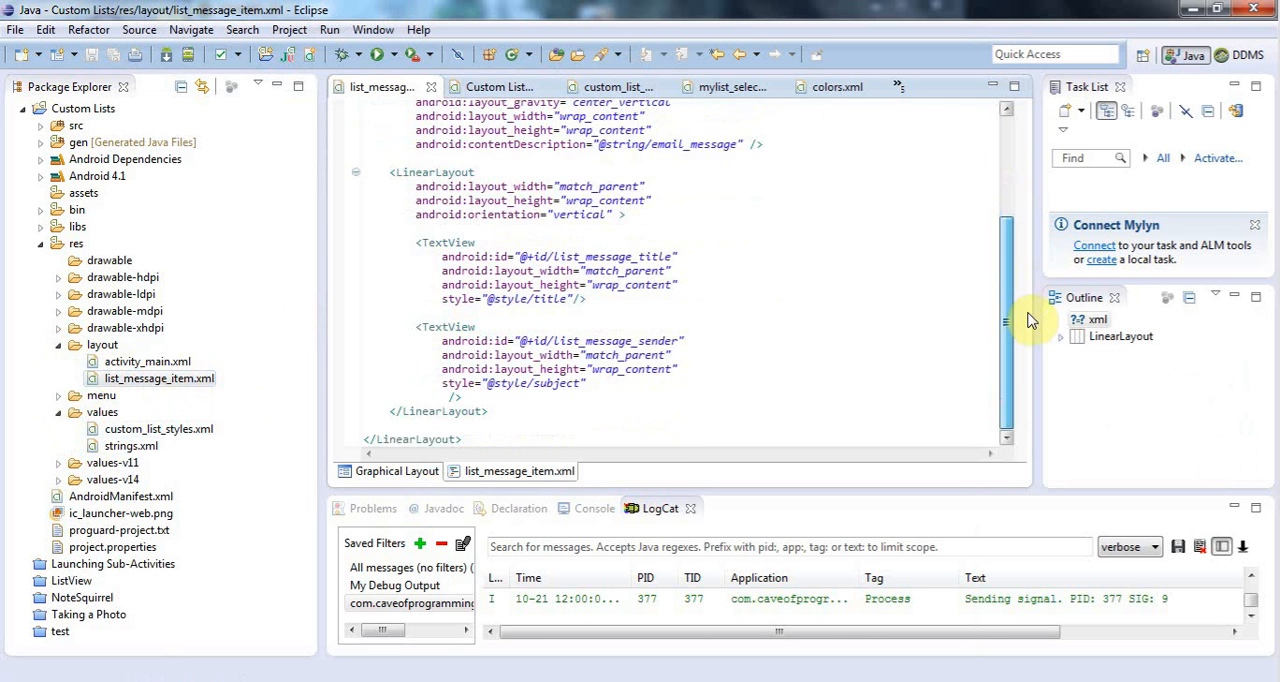
scroll("up", 3)
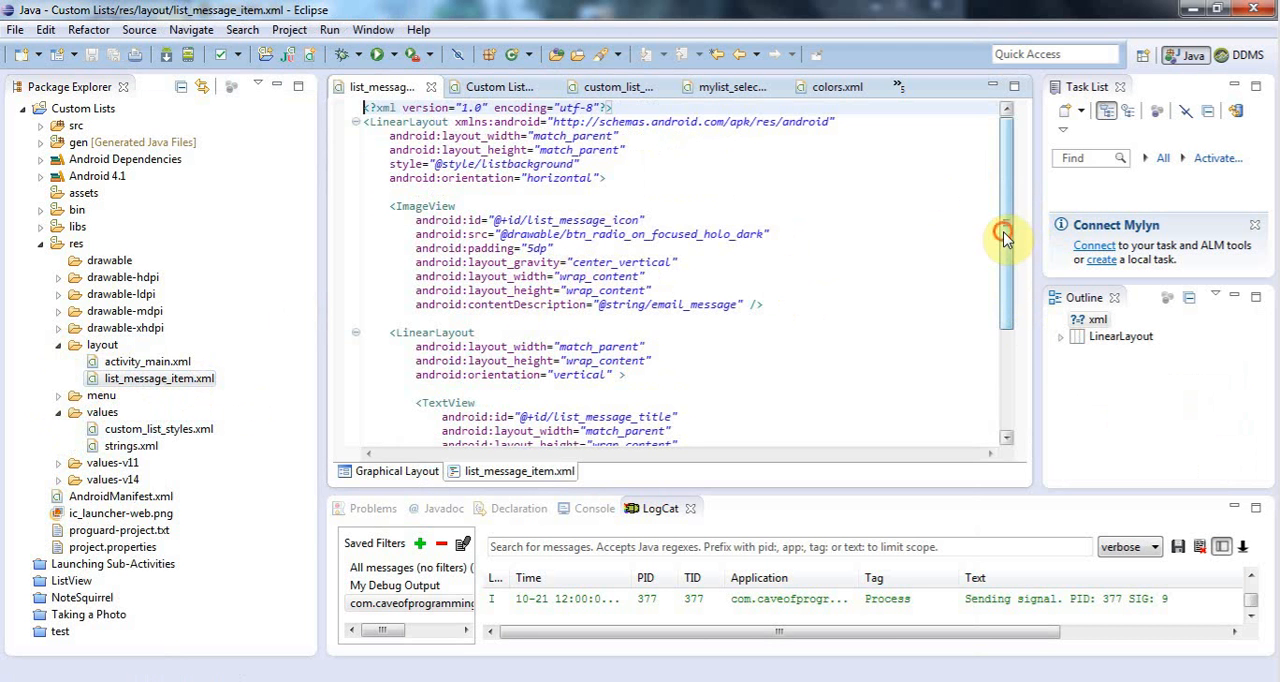
scroll("down", 3)
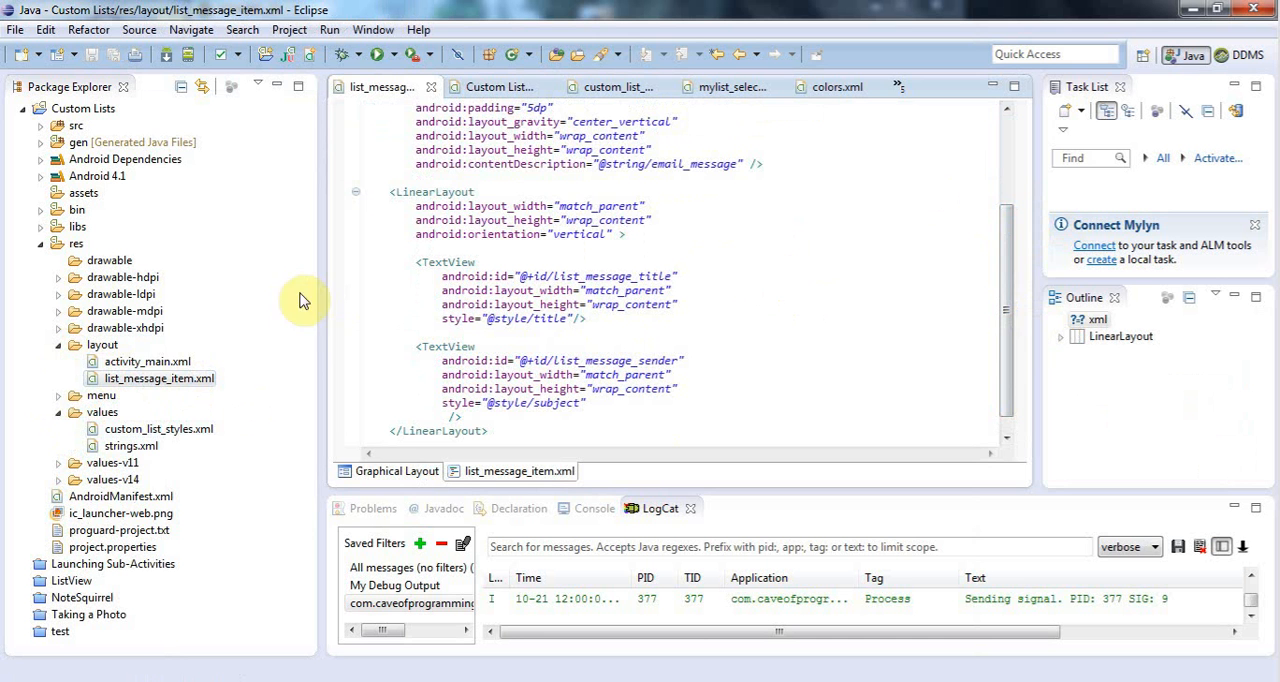
left_click(158, 378)
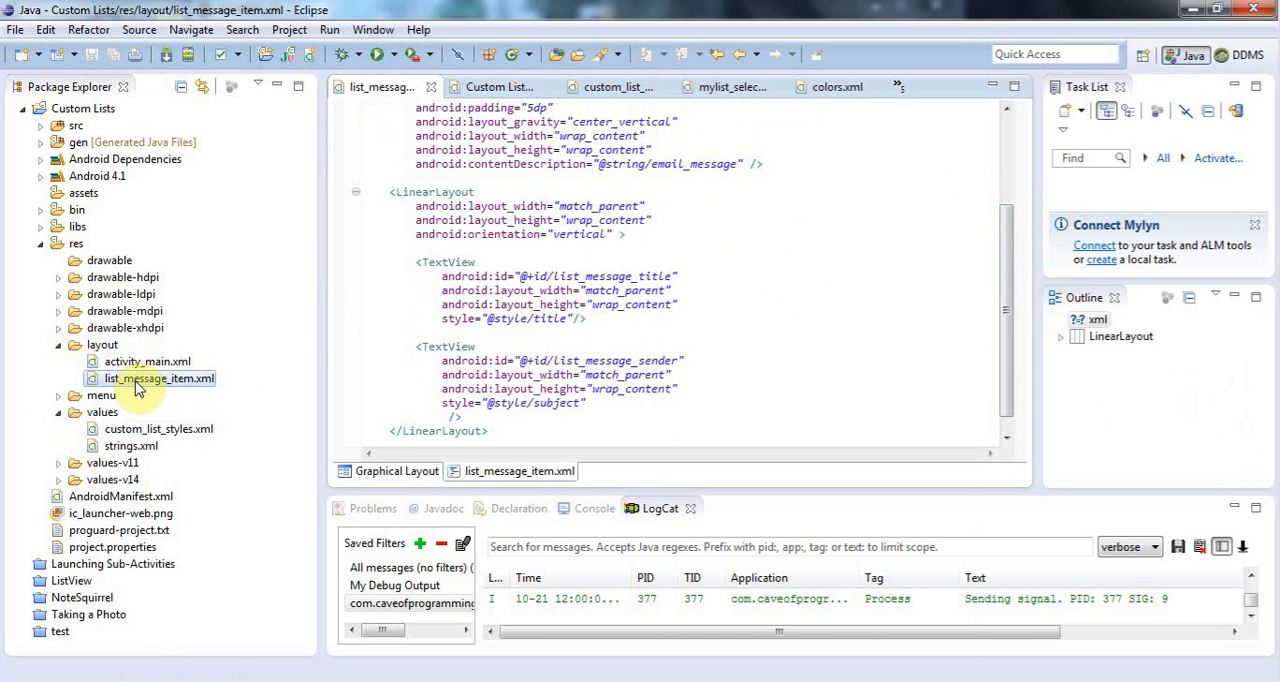
left_click(158, 428)
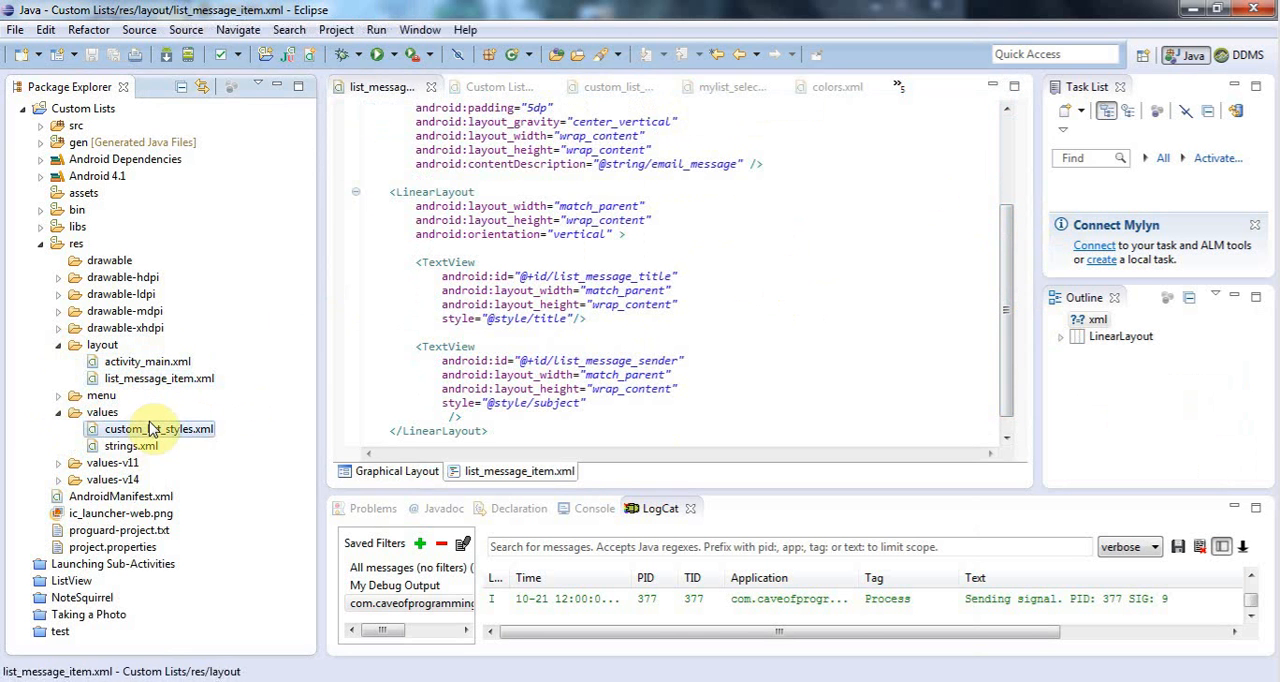
- Switch between custom_list_styles.xml and list_message_item.xml, selecting the title and subject style names
double_click(156, 428)
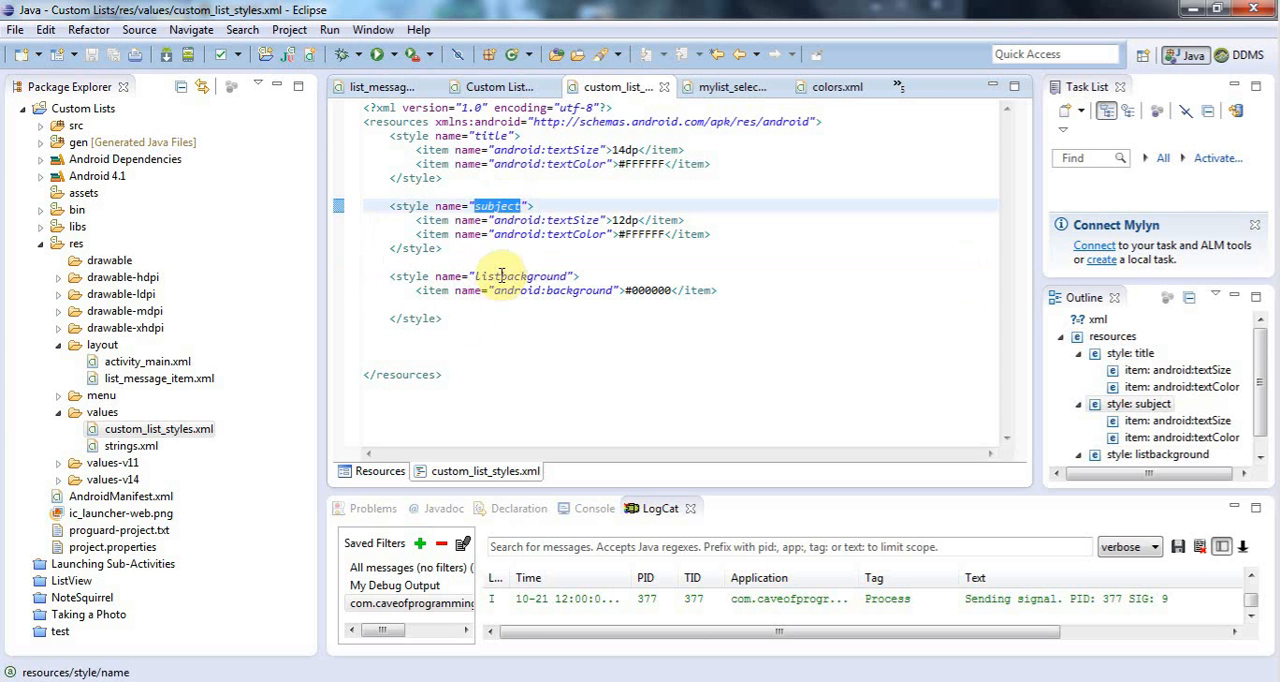
double_click(496, 136)
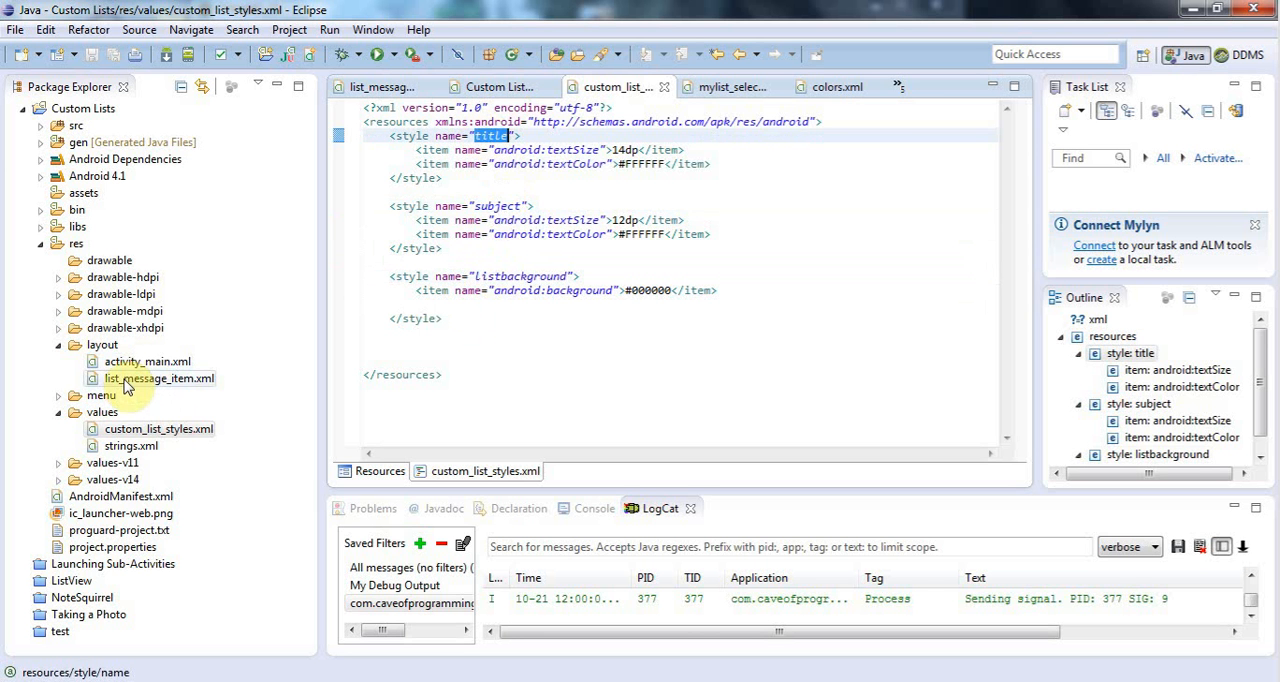
left_click(158, 378)
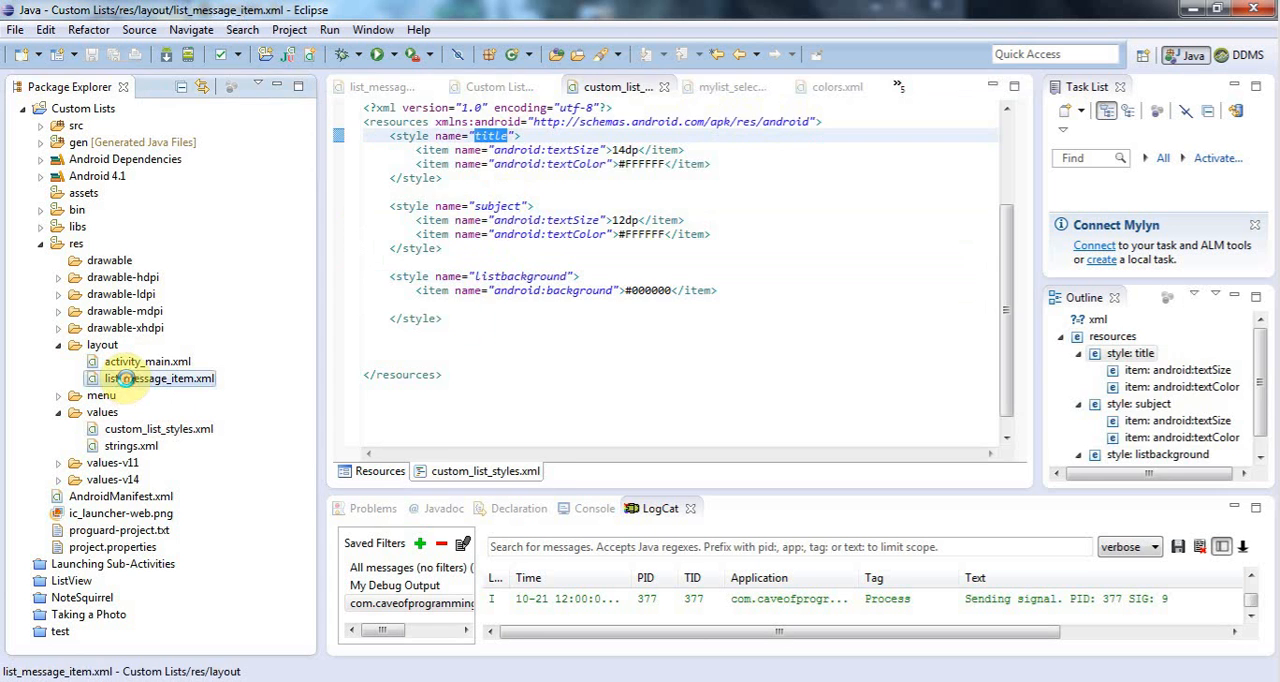
double_click(158, 378)
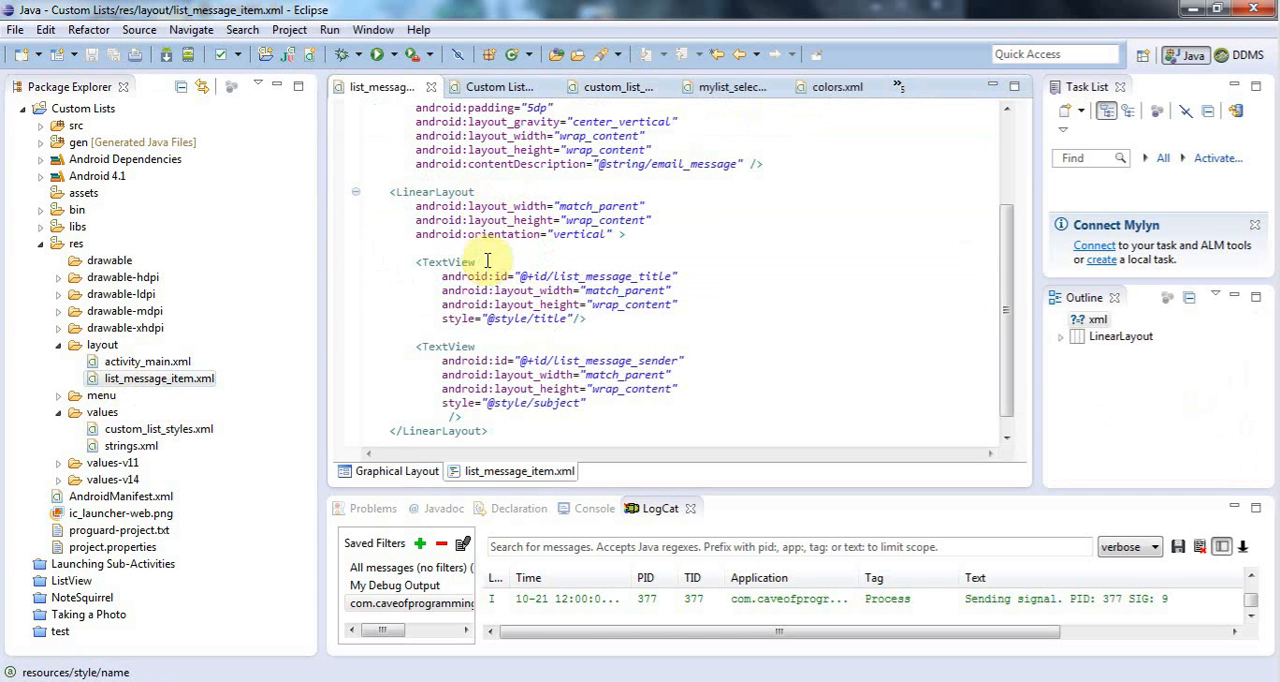
double_click(512, 318)
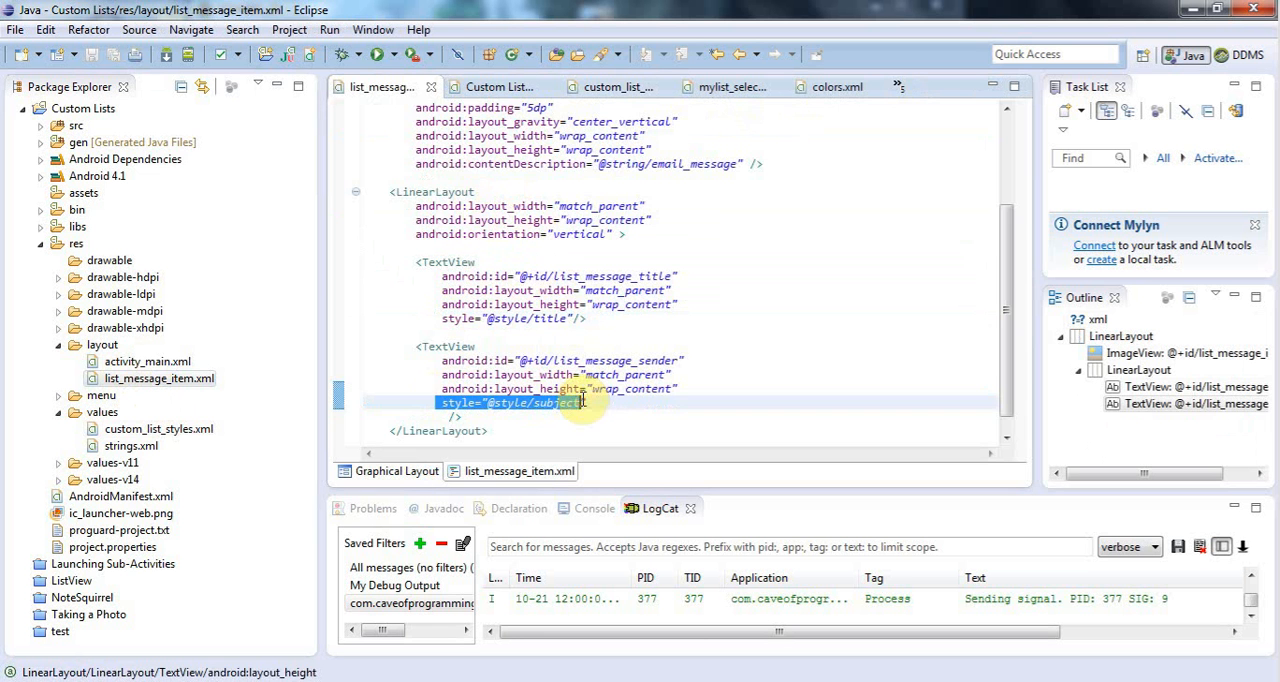
scroll("up", 3)
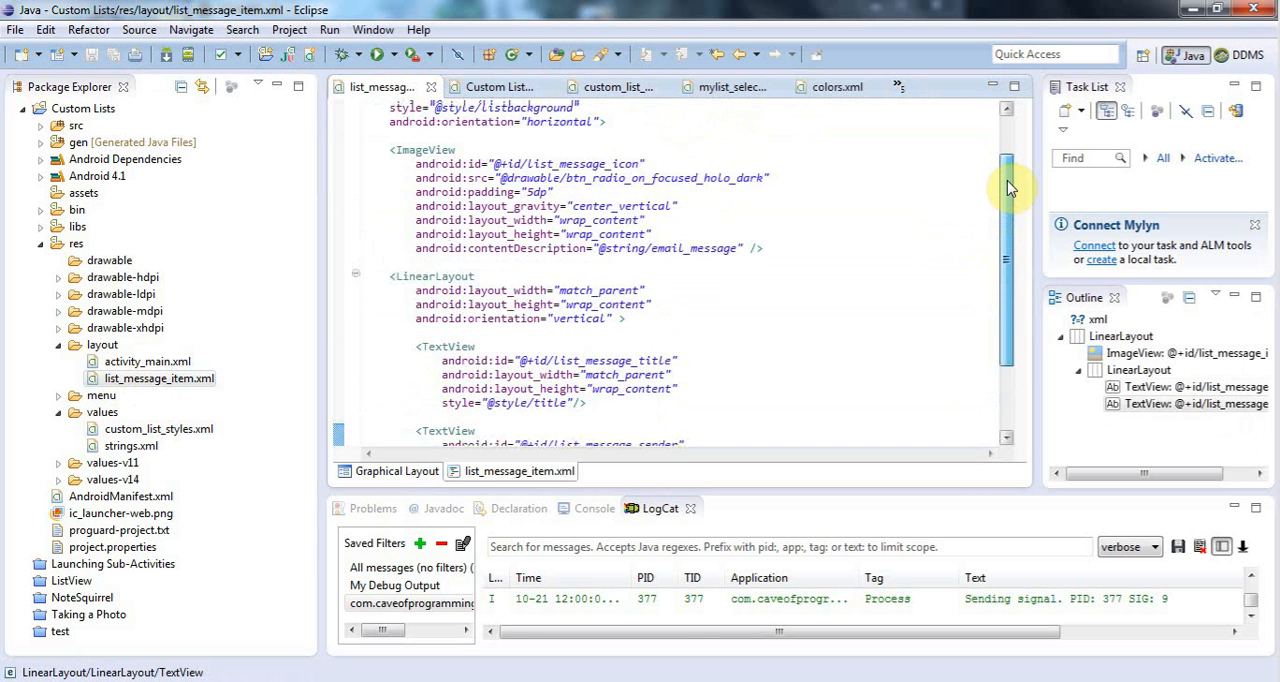
scroll("up", 3)
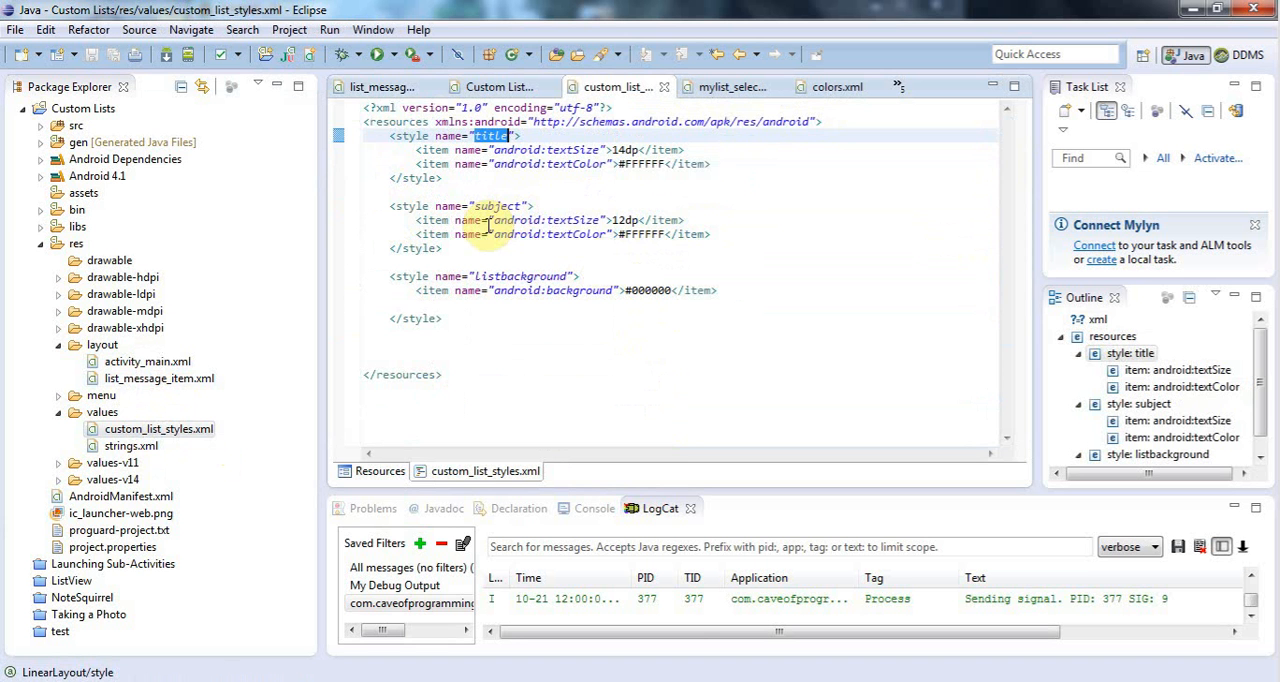
double_click(544, 220)
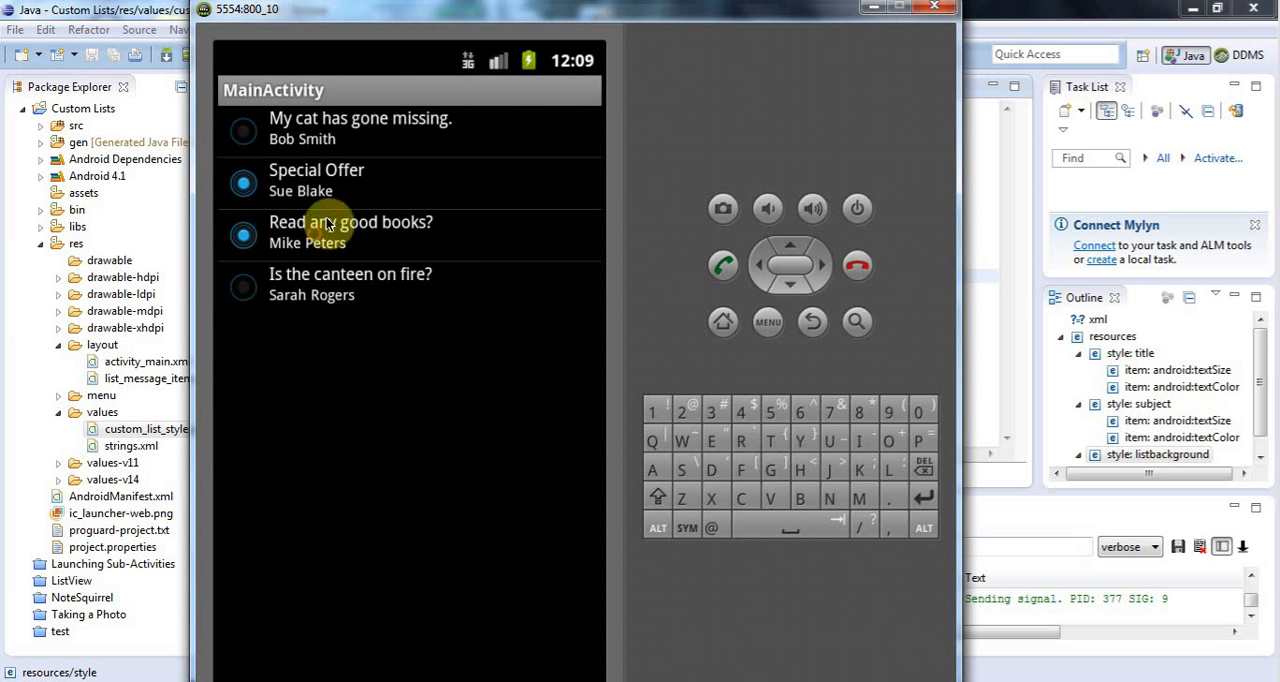
mouse_move(344, 180)
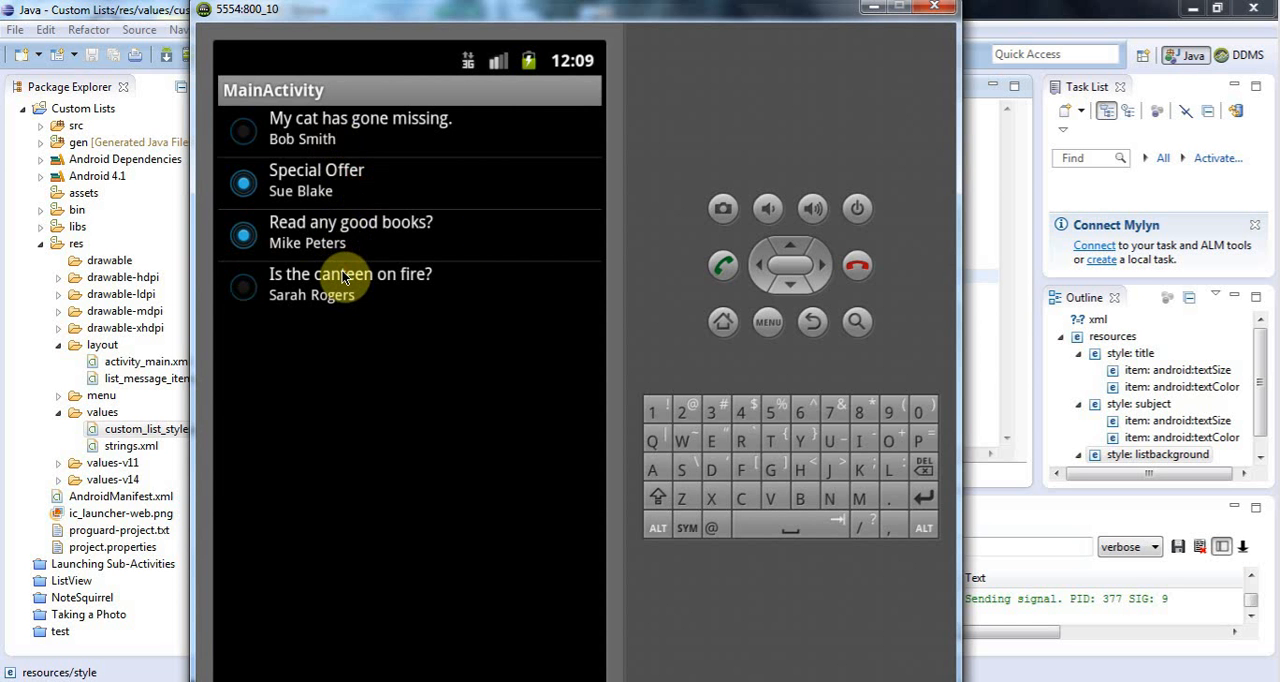
mouse_move(344, 244)
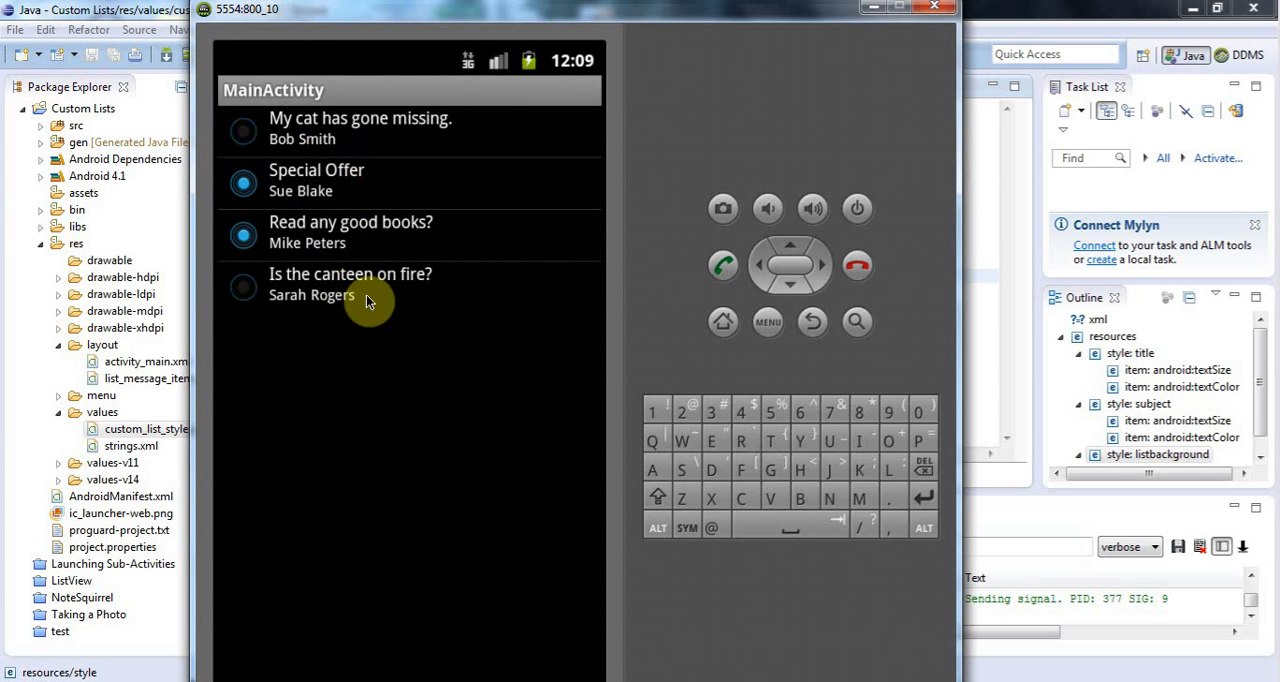
mouse_move(392, 260)
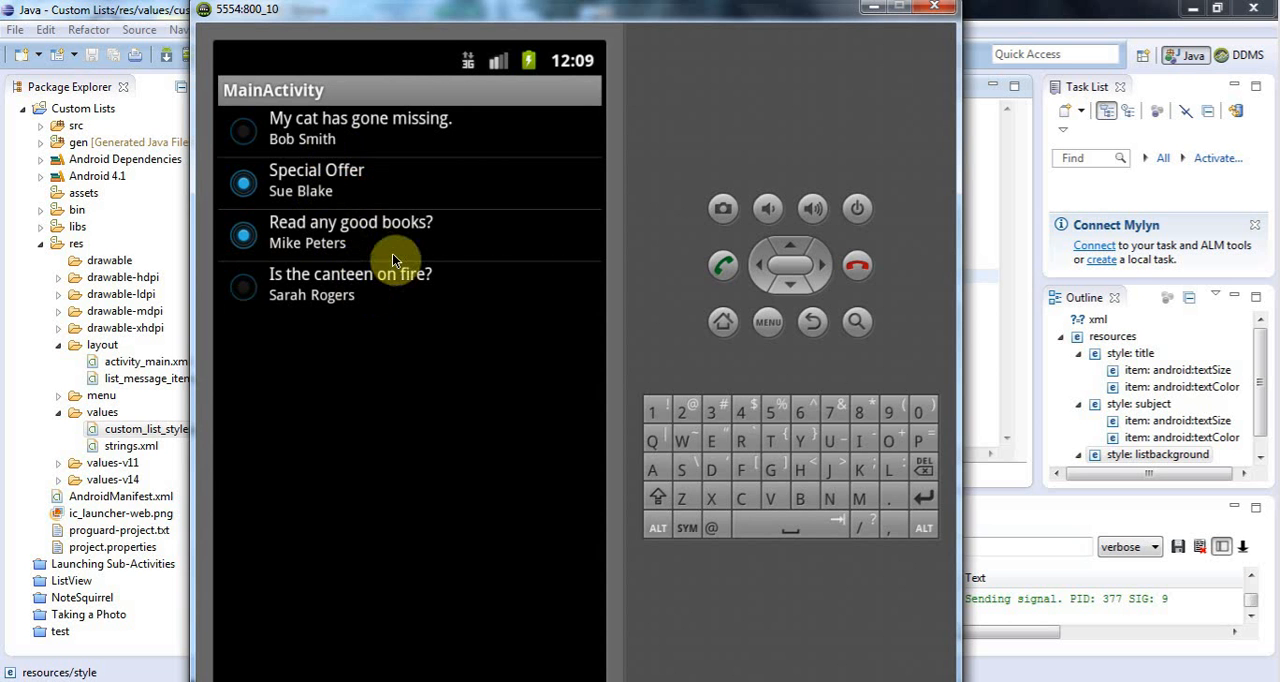
mouse_move(388, 258)
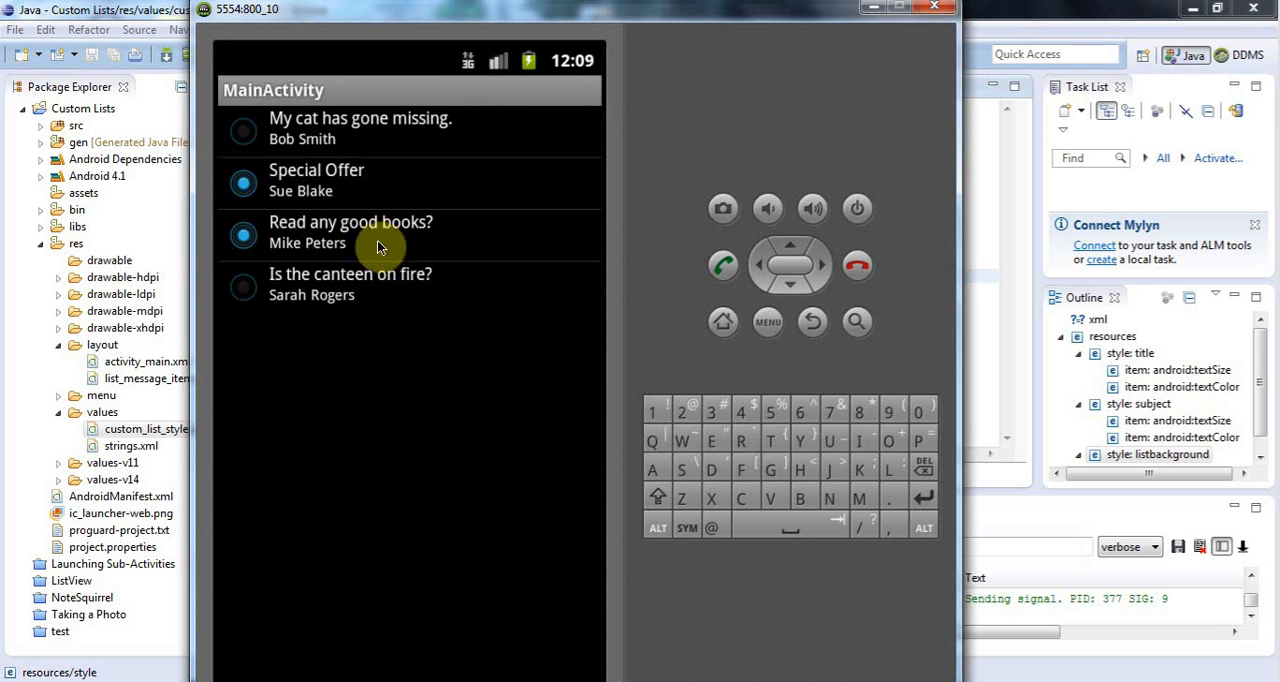
mouse_move(338, 8)
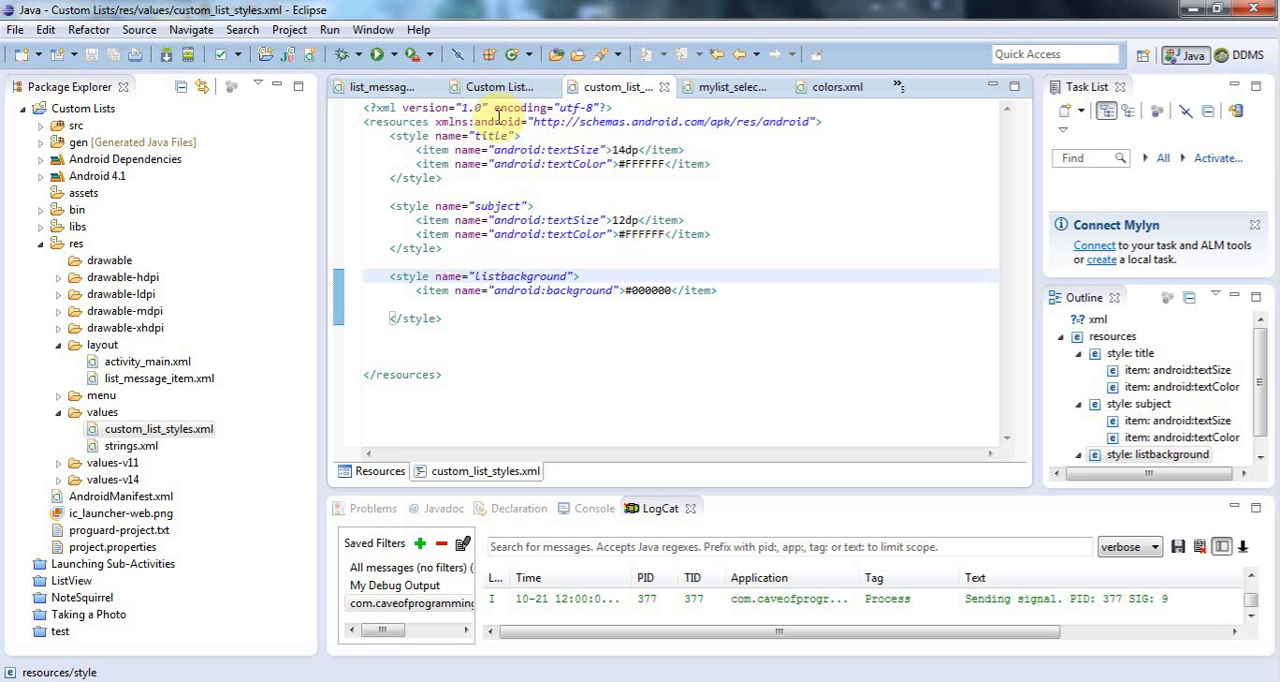
mouse_move(148, 360)
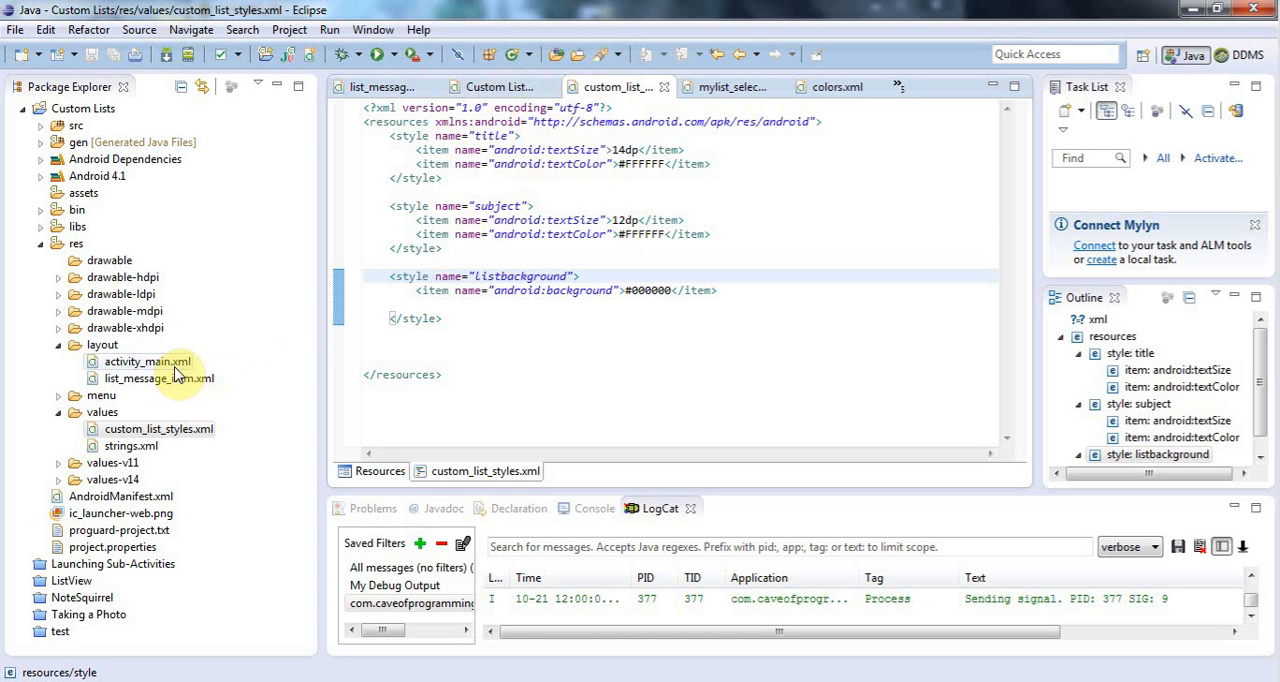
- Check the LinearLayout's style in list_message_item.xml, then select listbackground's #000000 value in custom_list_styles.xml
double_click(158, 378)
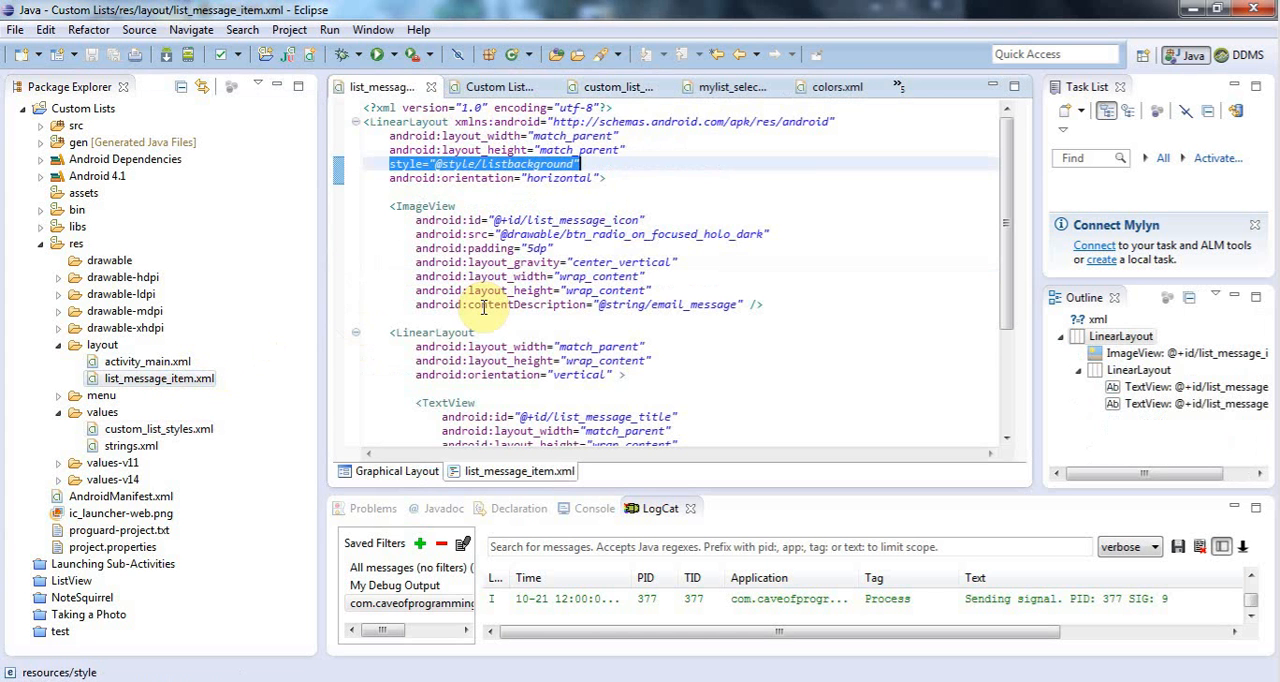
mouse_move(640, 234)
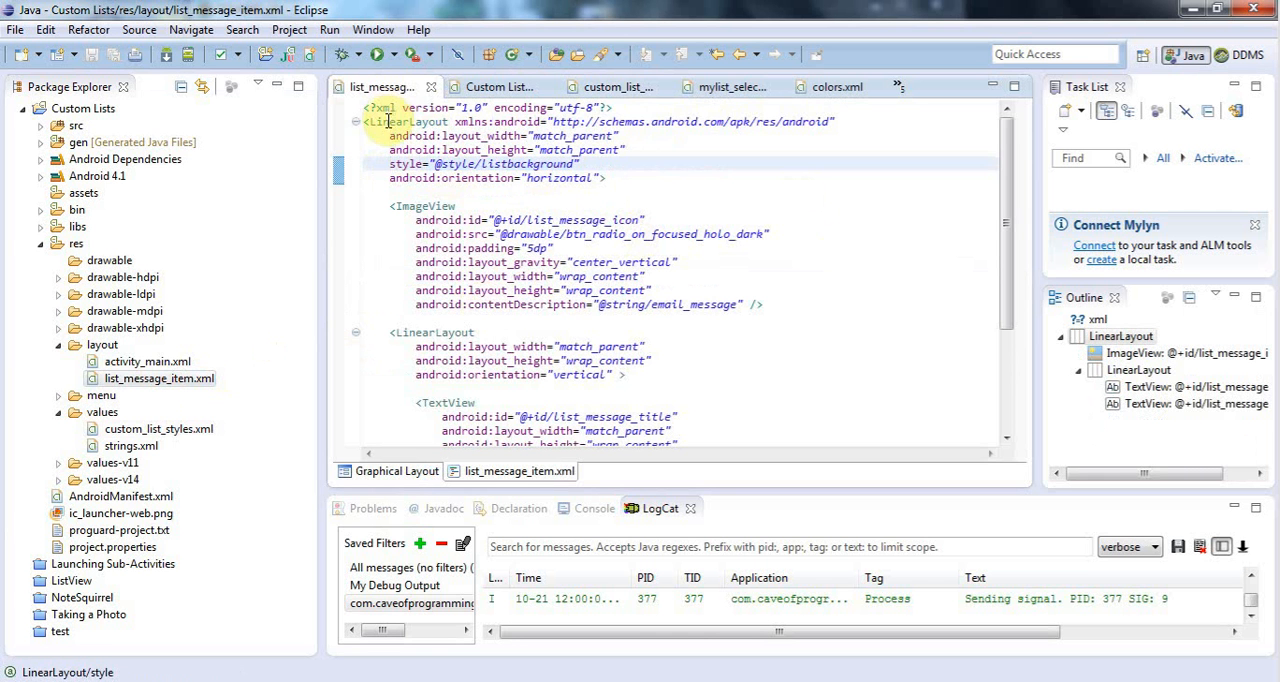
double_click(408, 120)
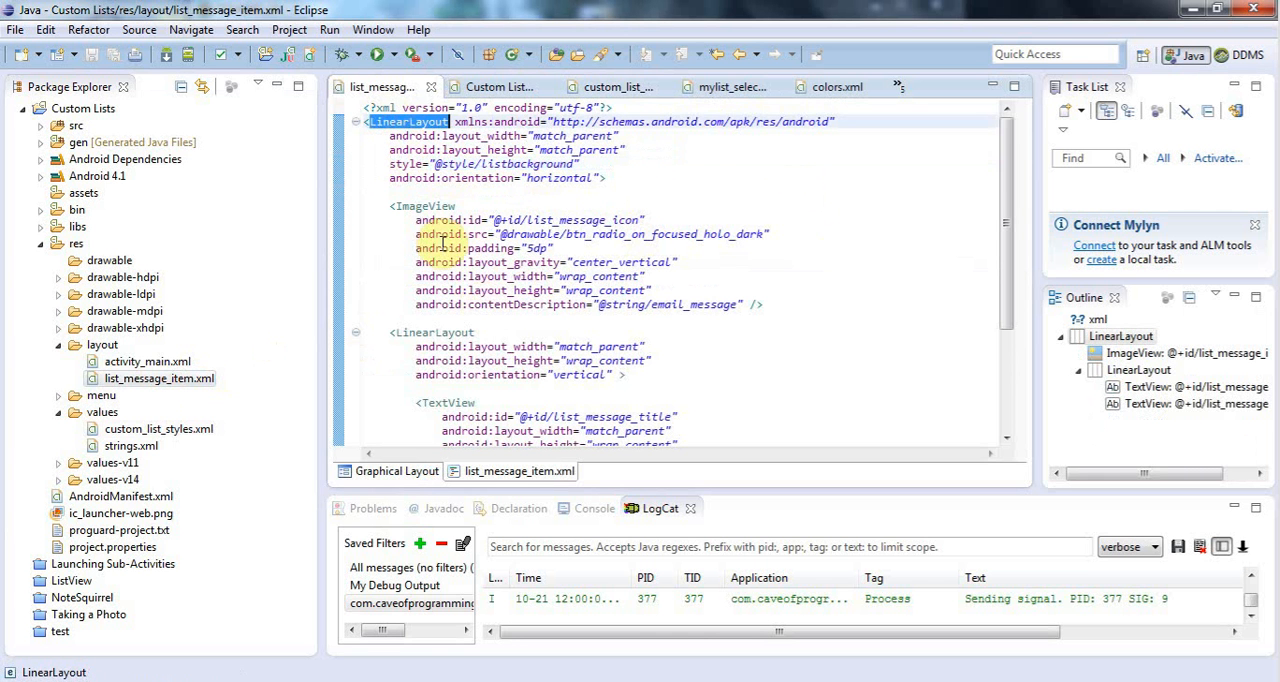
mouse_move(526, 320)
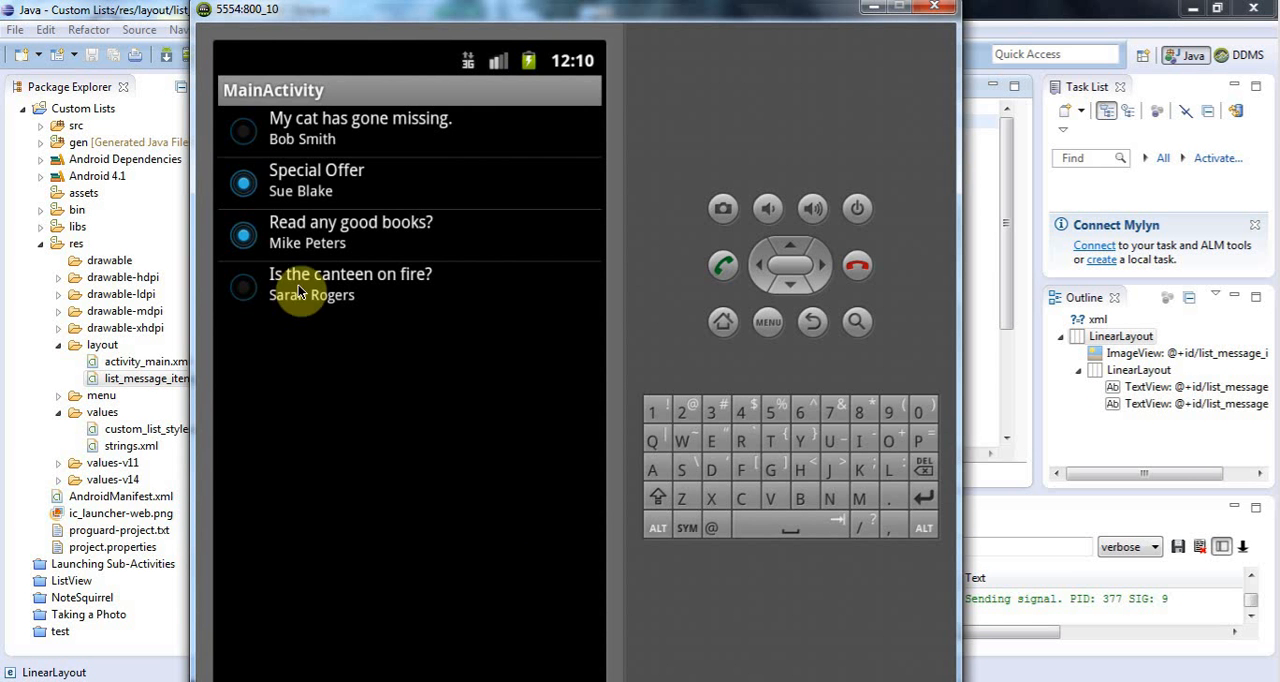
mouse_move(298, 284)
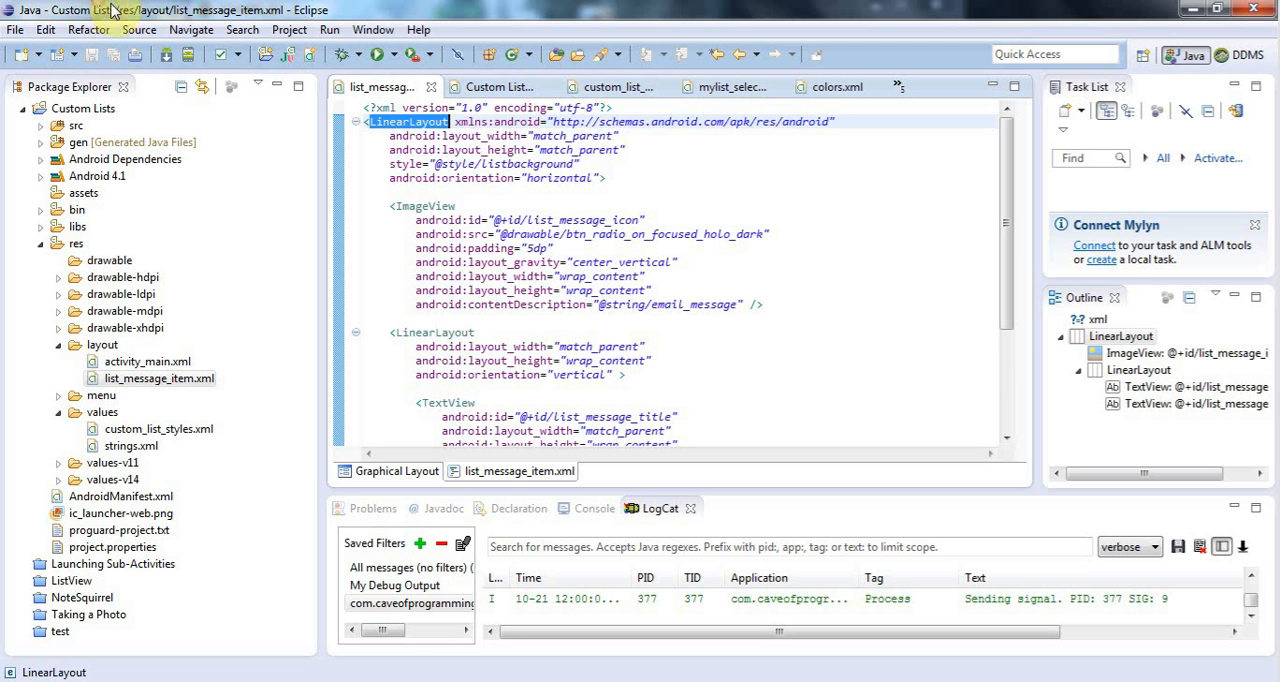
mouse_move(384, 164)
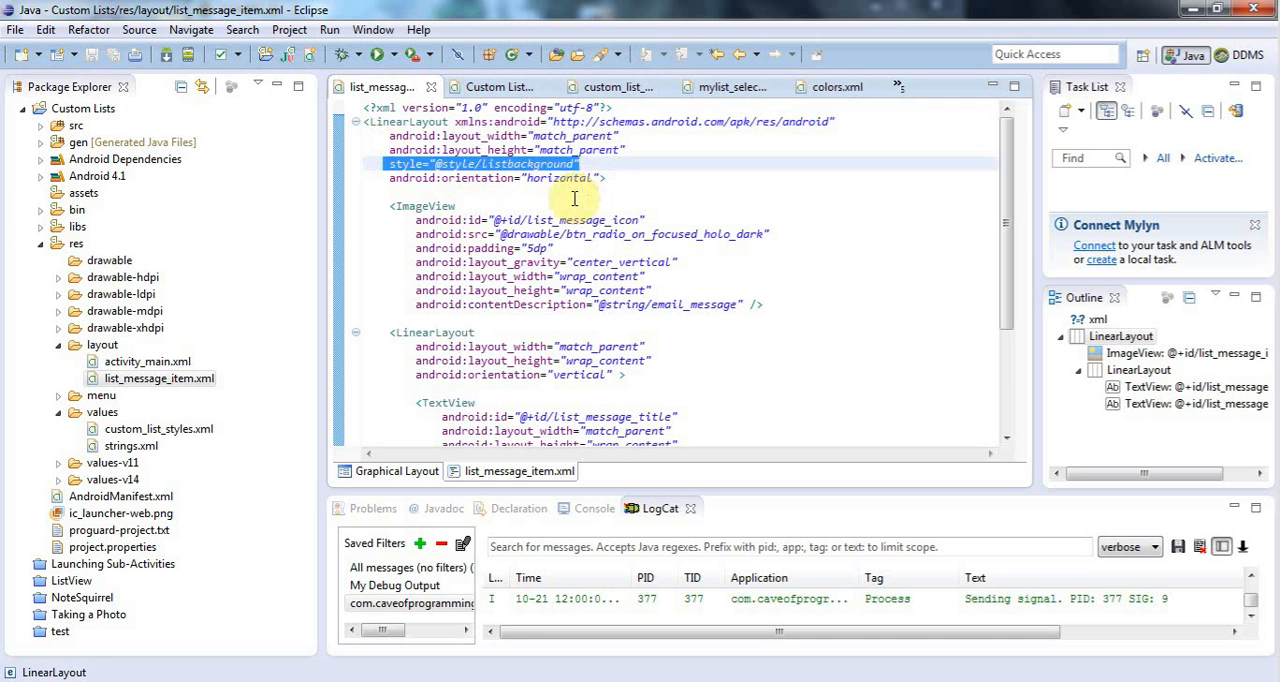
left_click(158, 428)
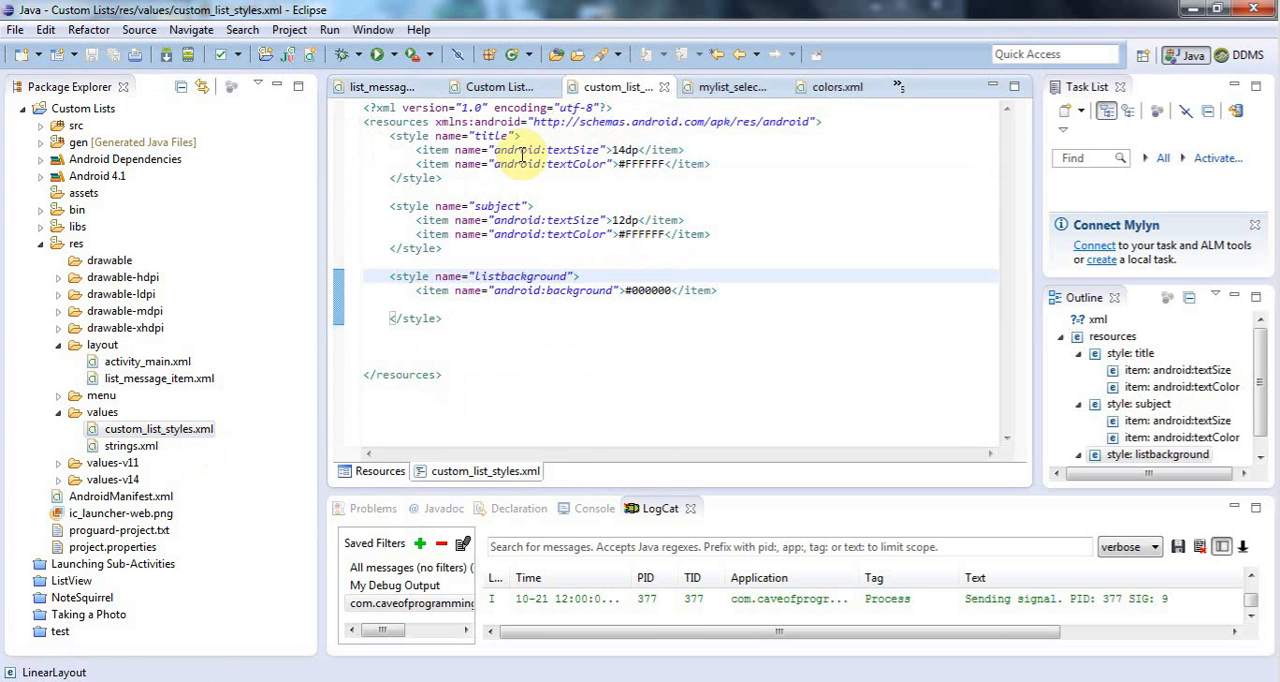
double_click(520, 276)
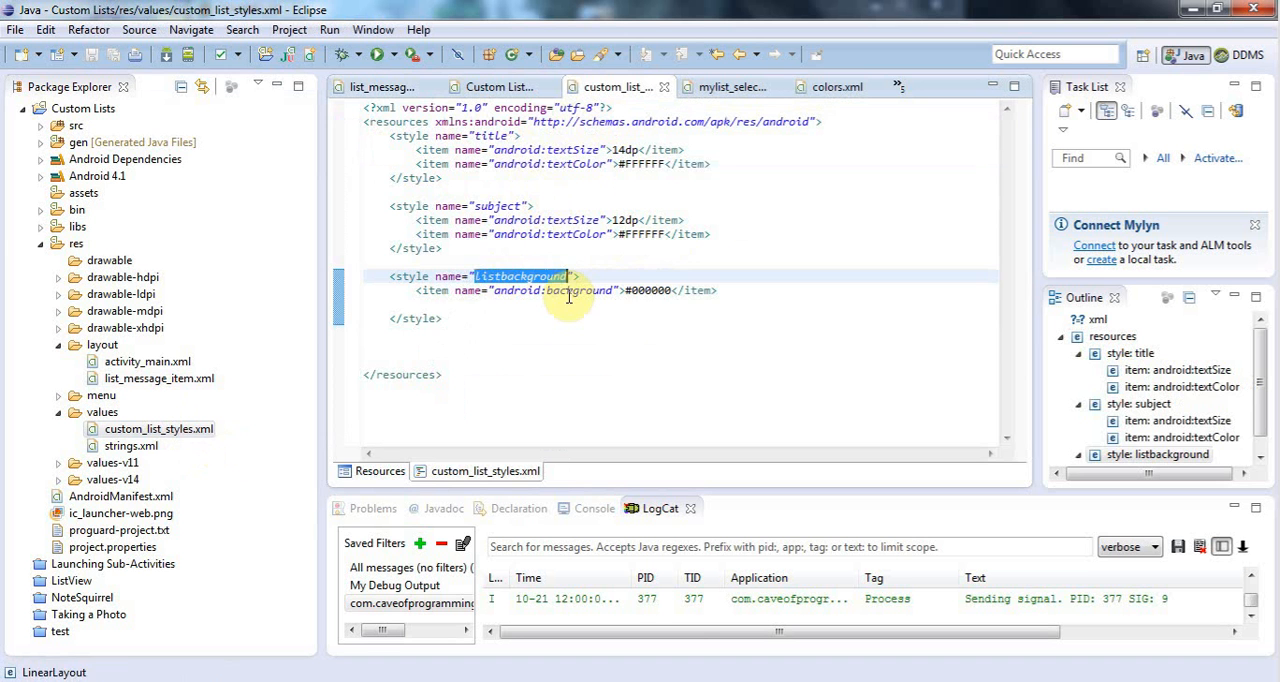
left_click(570, 290)
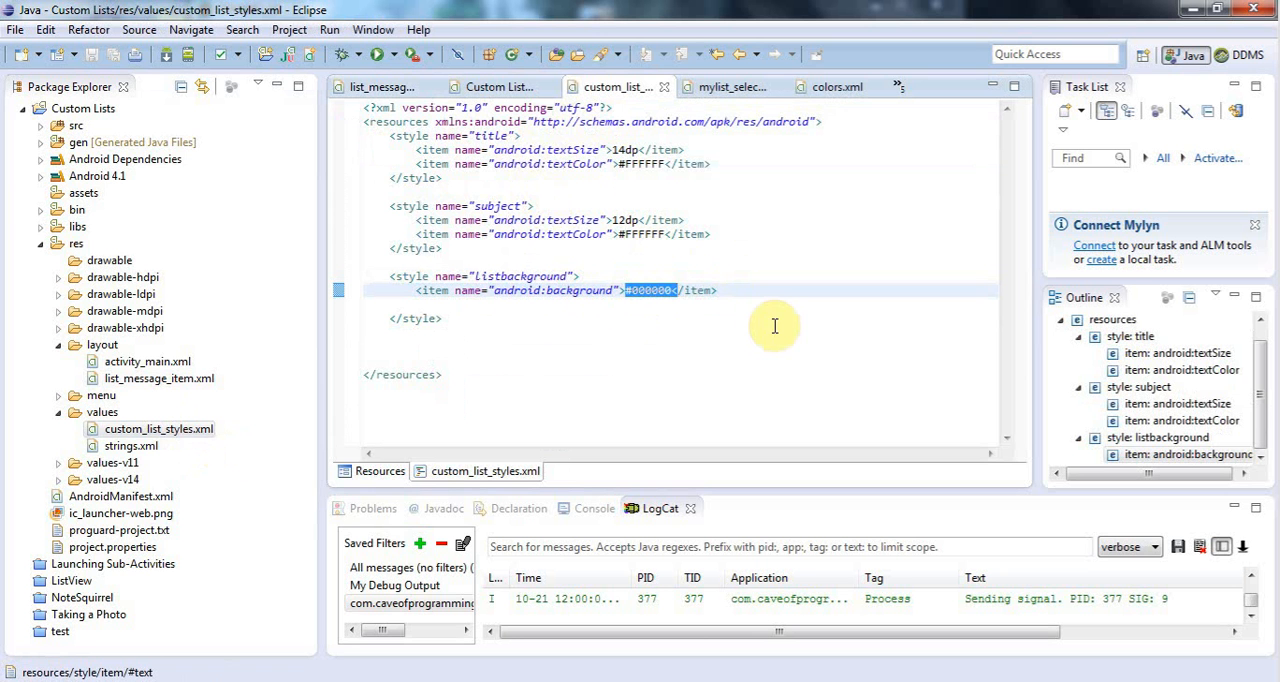
mouse_move(104, 236)
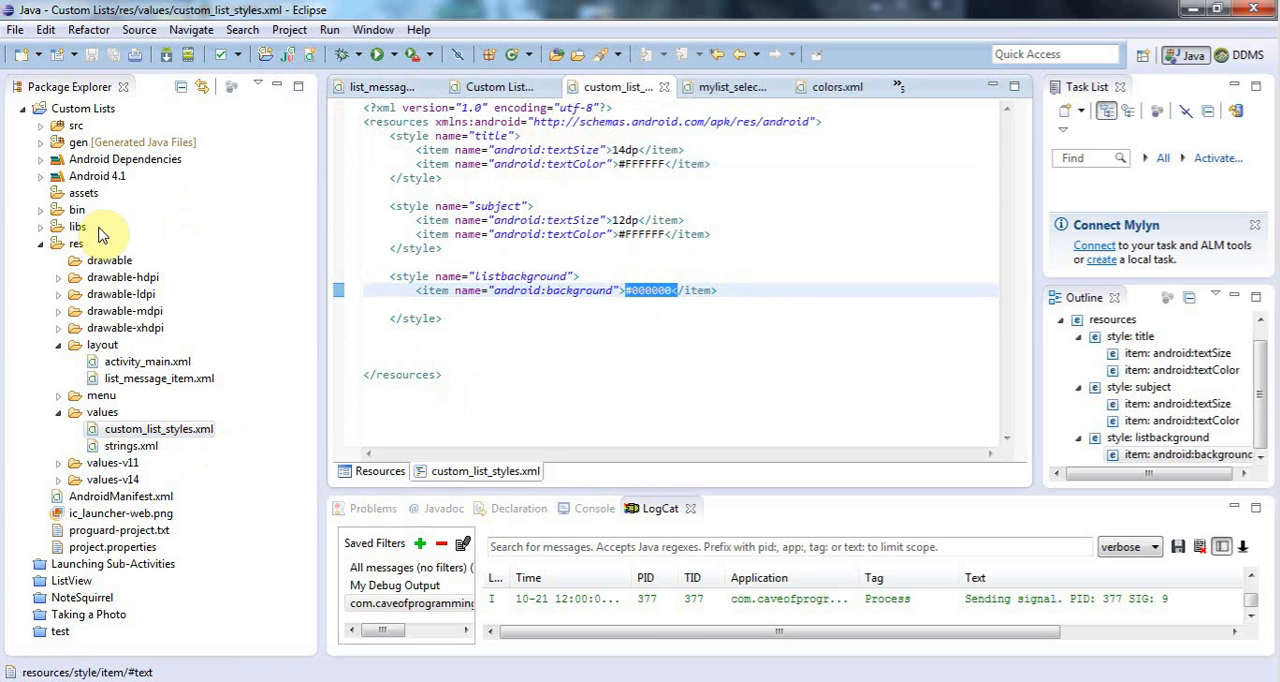
- Start a new Android XML file in Custom Lists with resource type Drawable and selector root
right_click(100, 236)
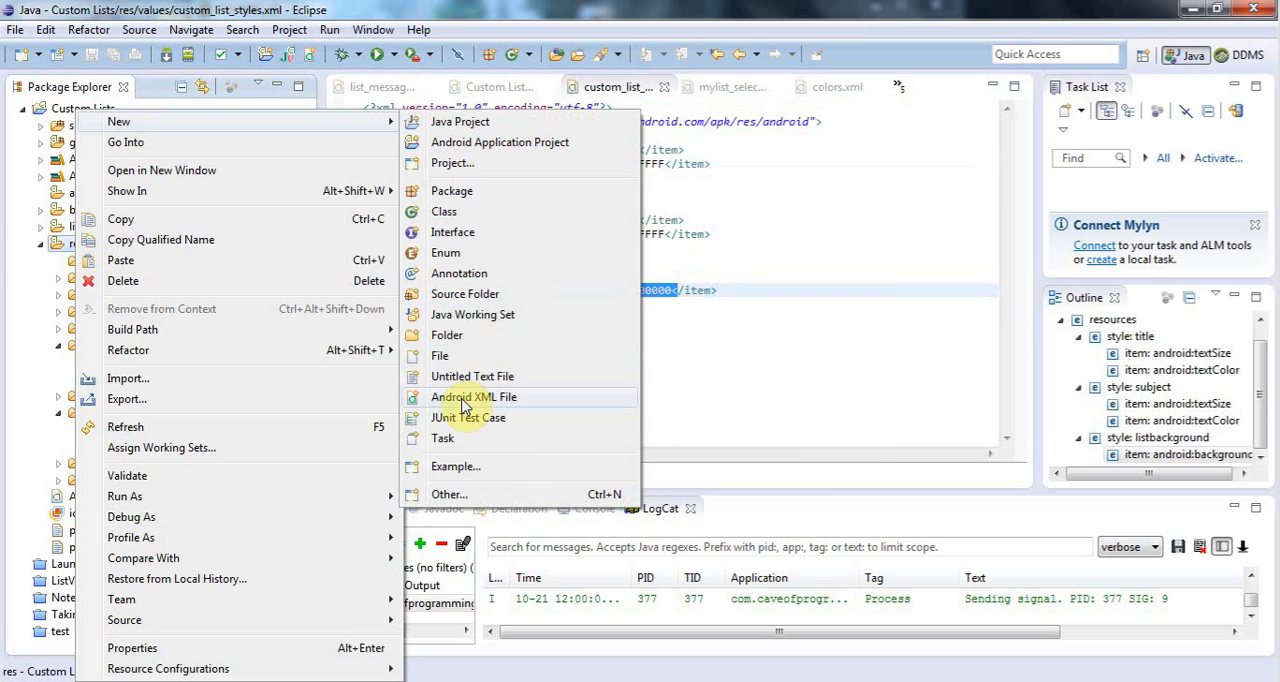
left_click(472, 396)
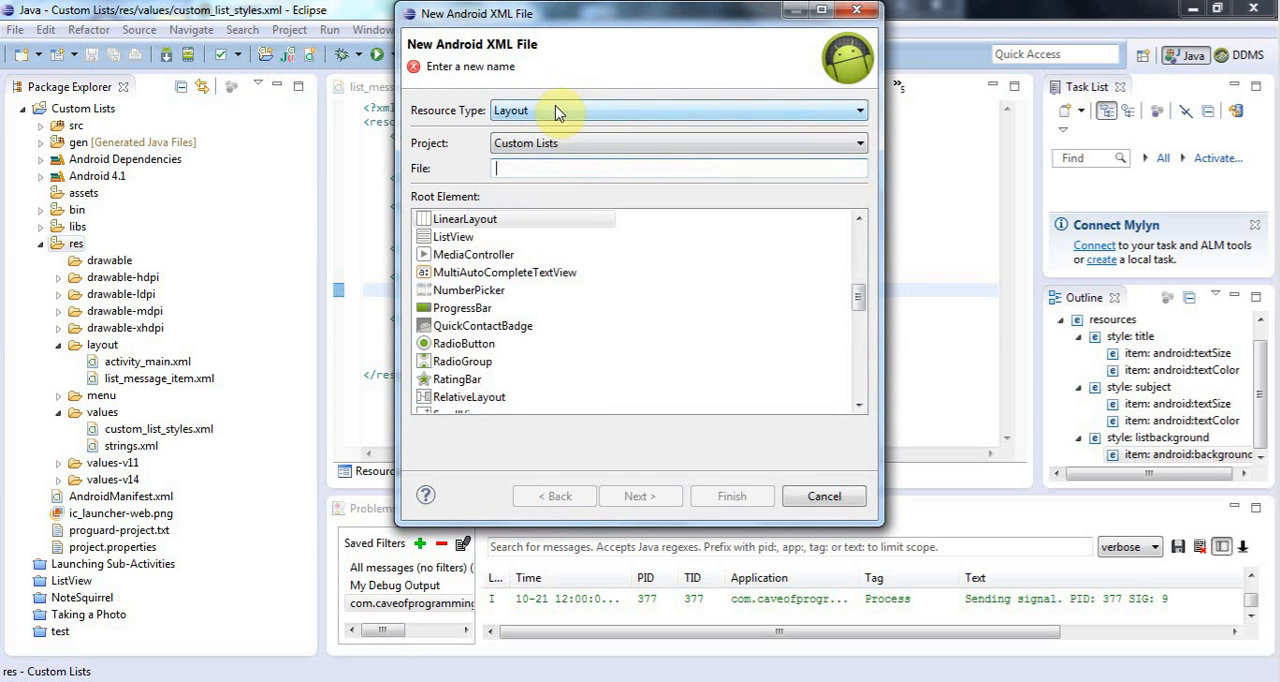
left_click(856, 110)
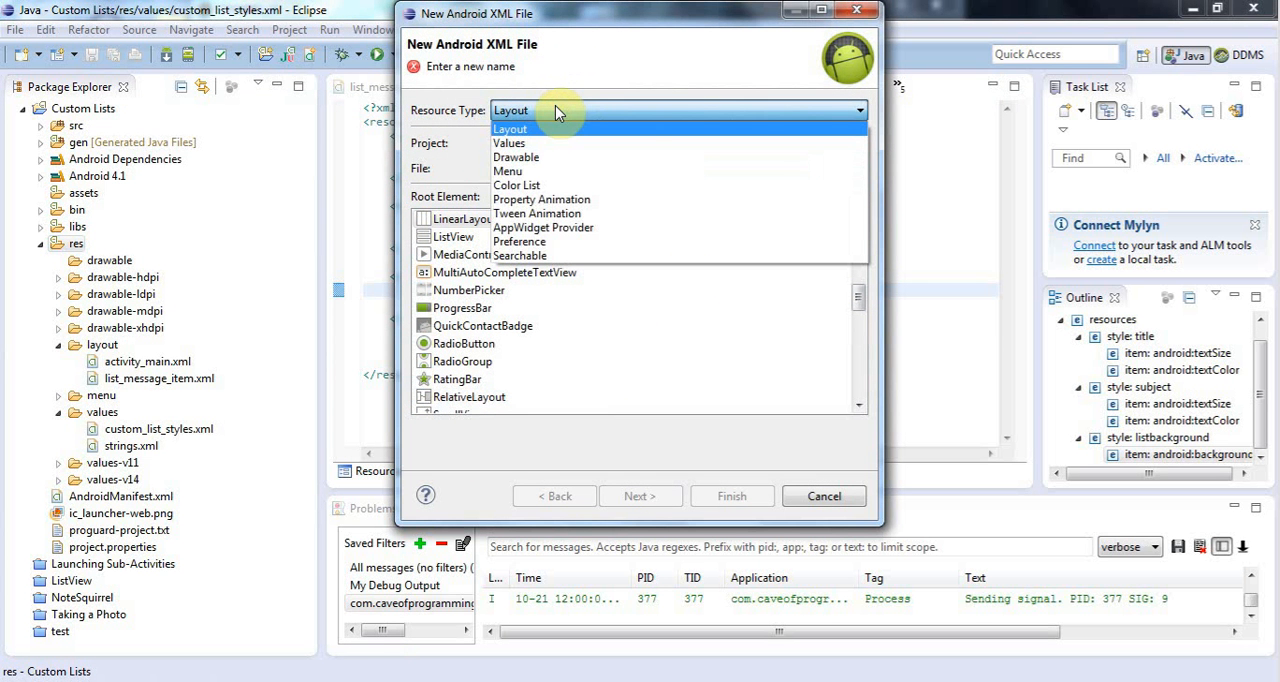
mouse_move(556, 112)
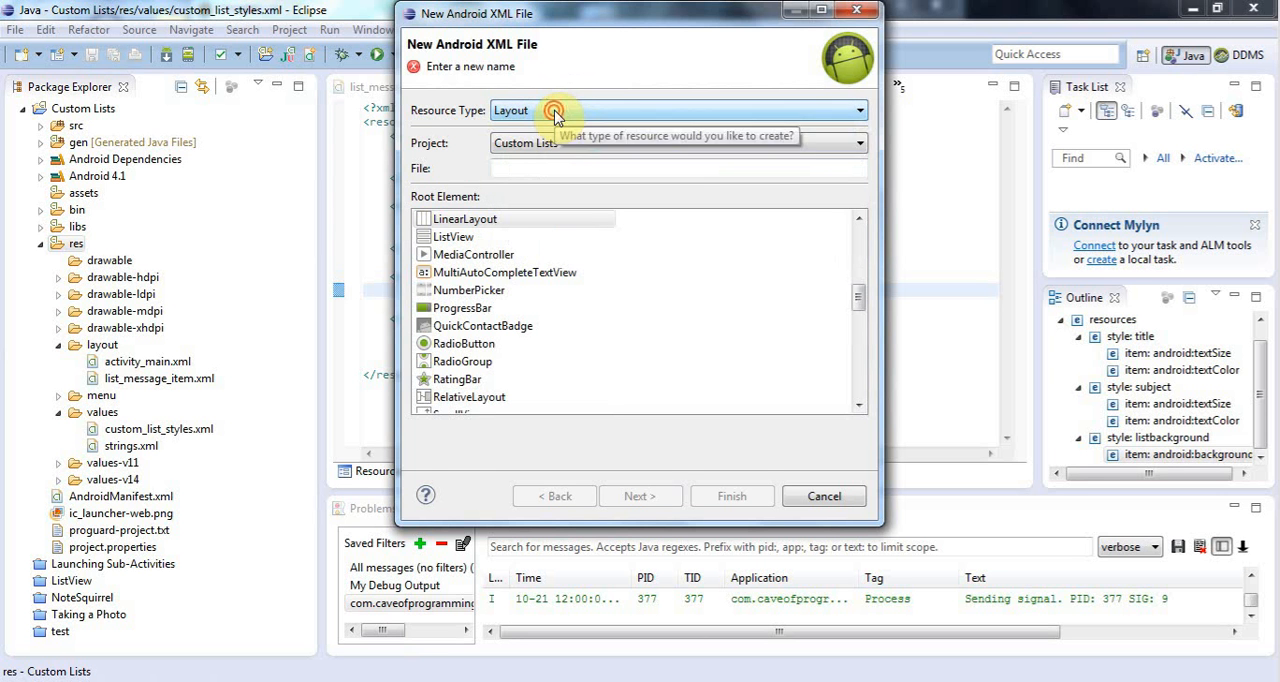
left_click(856, 110)
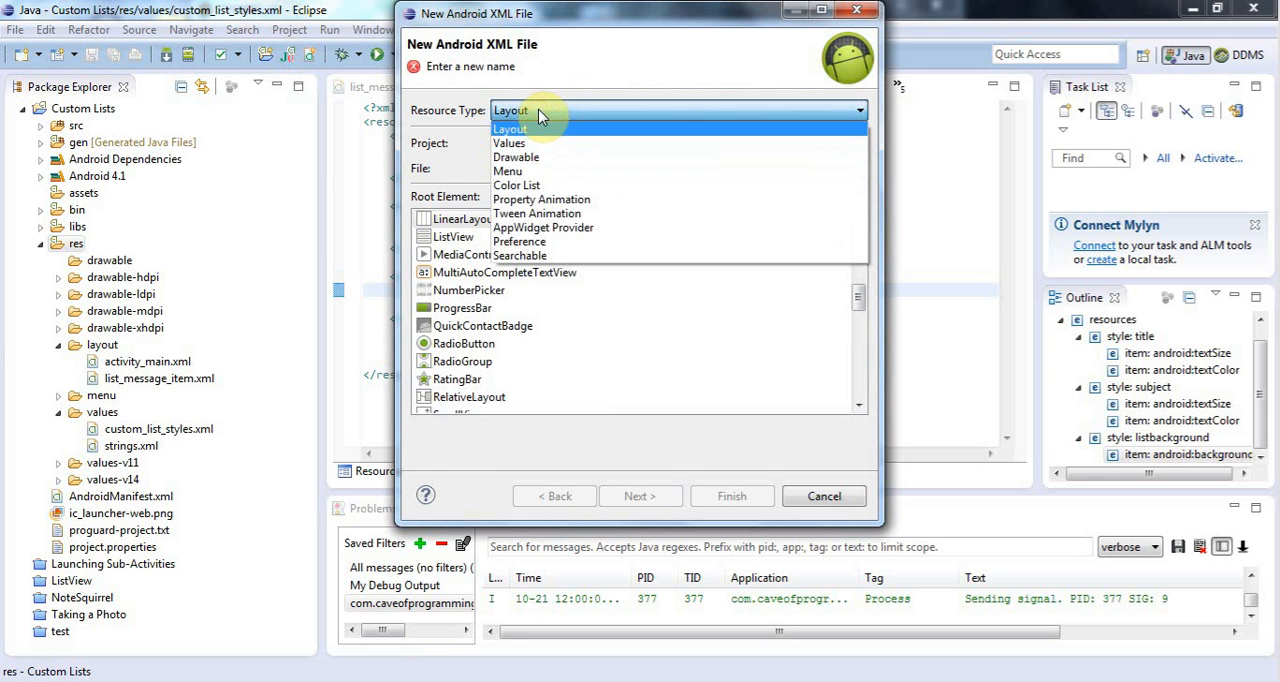
left_click(508, 142)
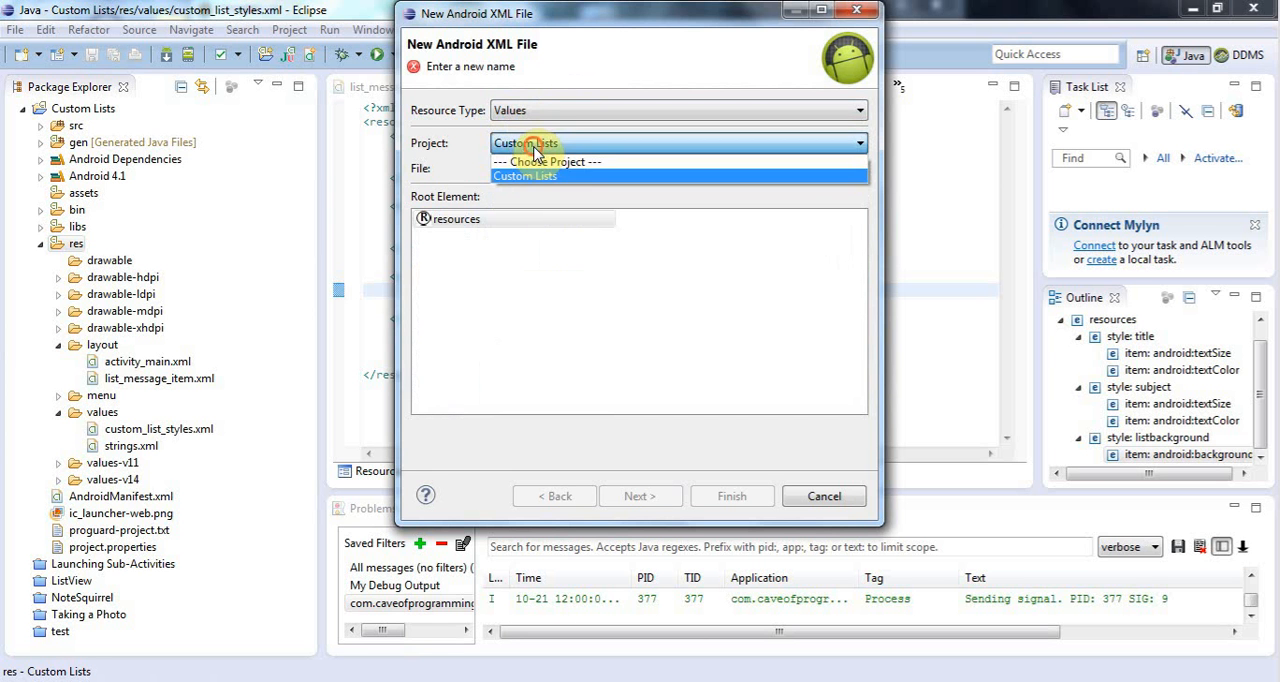
left_click(524, 176)
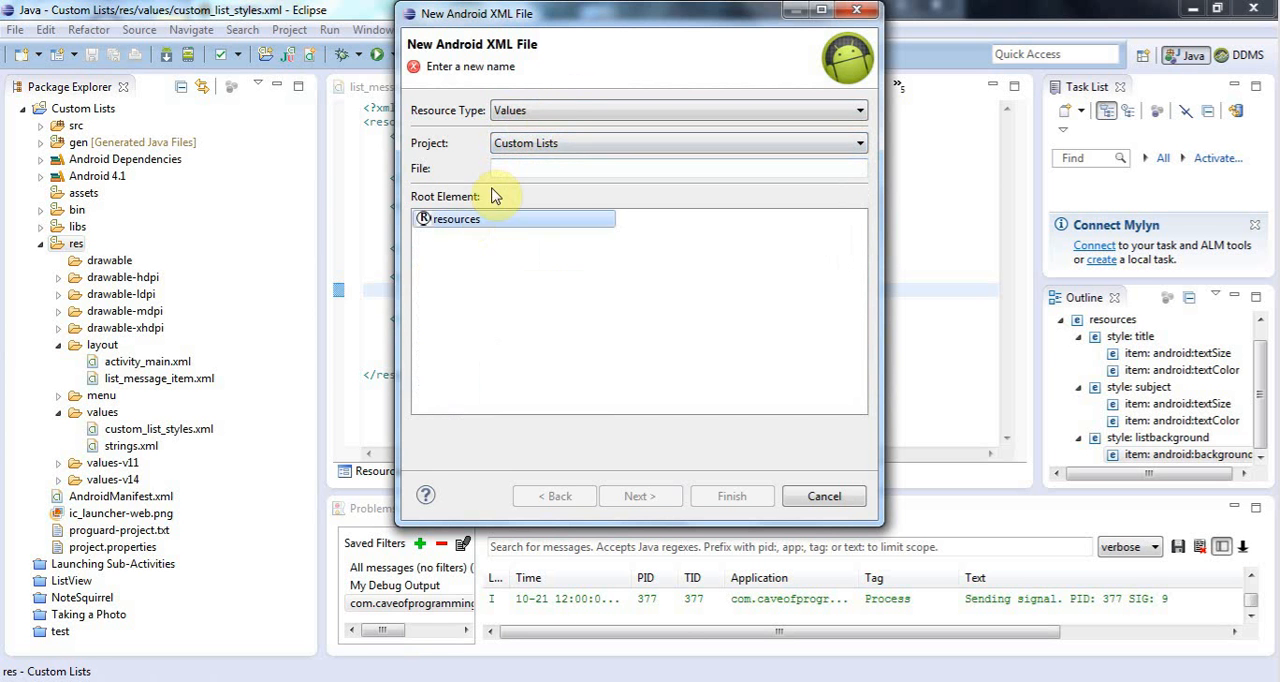
left_click(858, 110)
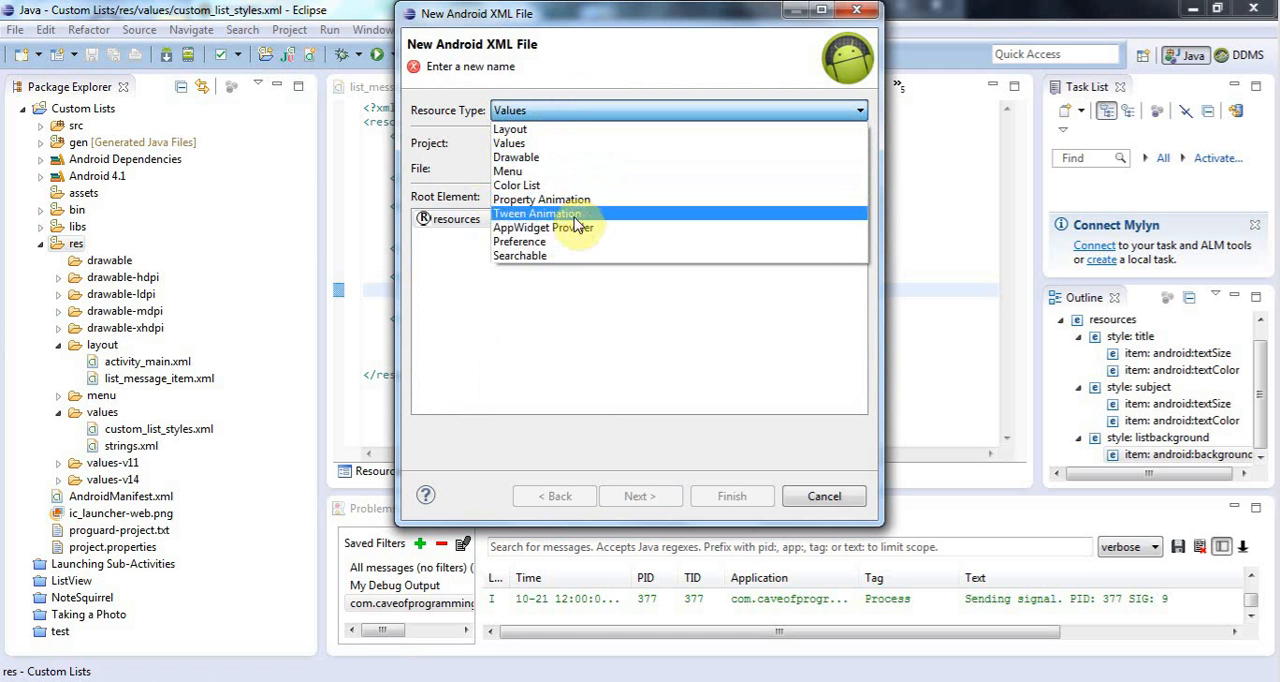
mouse_move(540, 184)
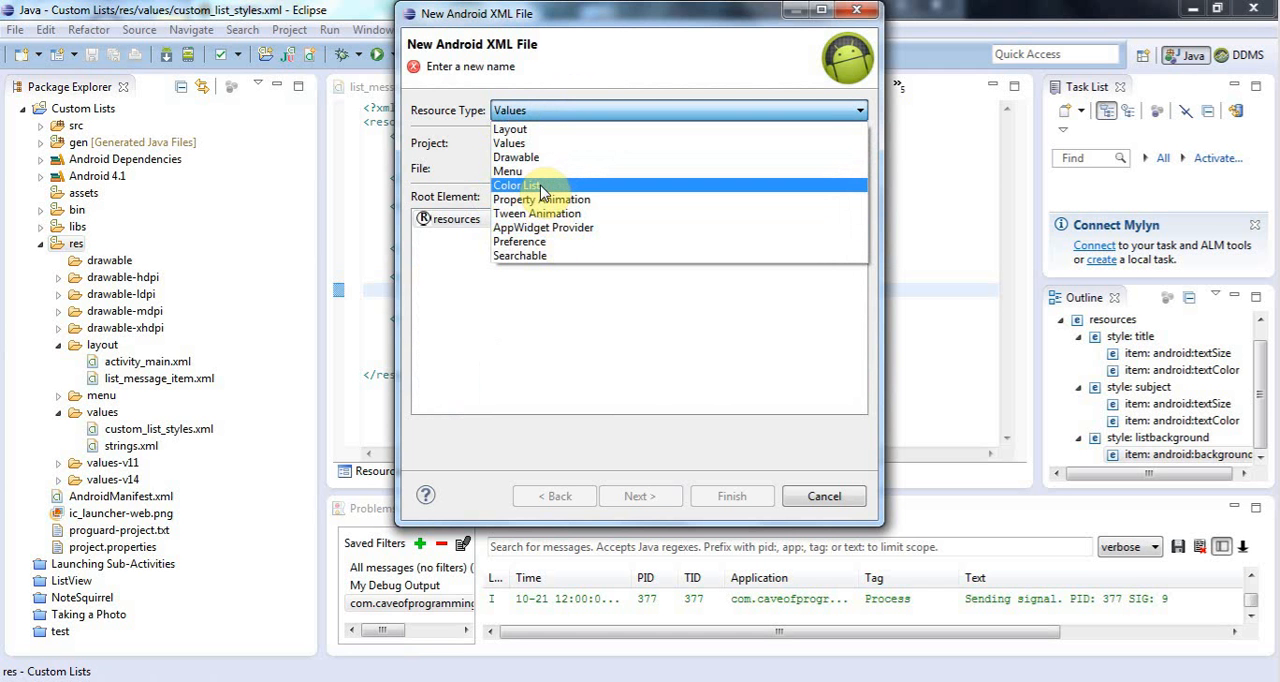
mouse_move(510, 128)
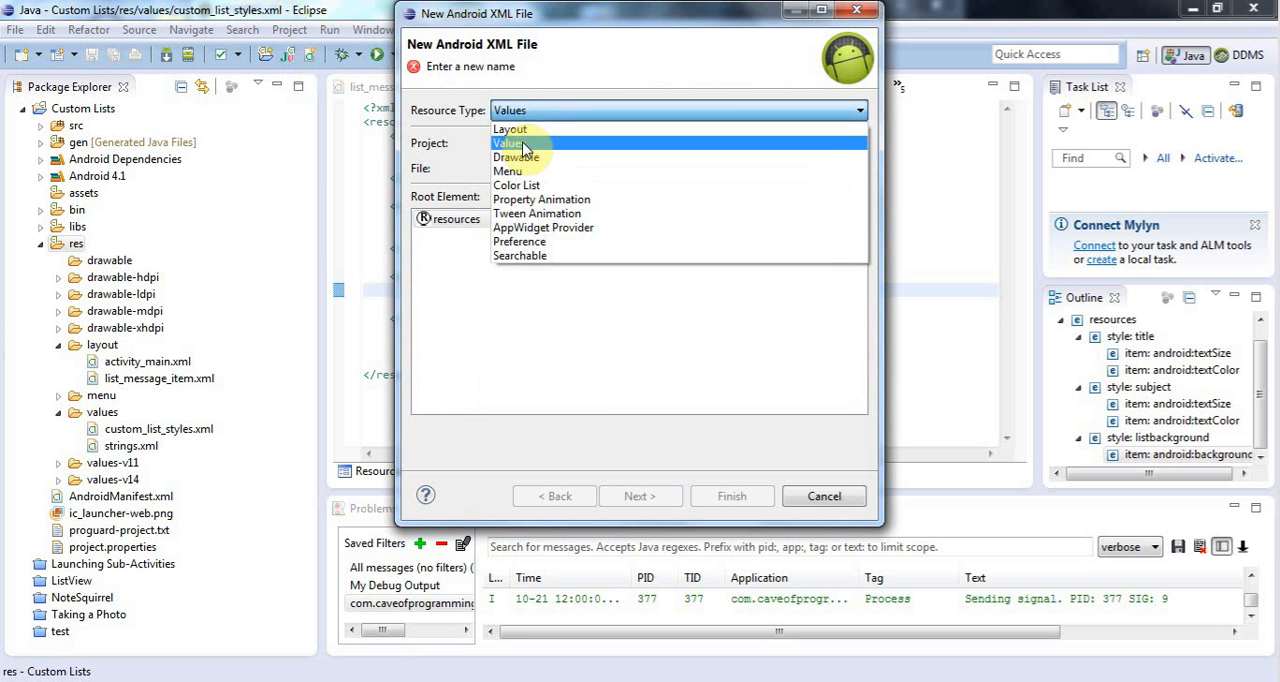
left_click(516, 156)
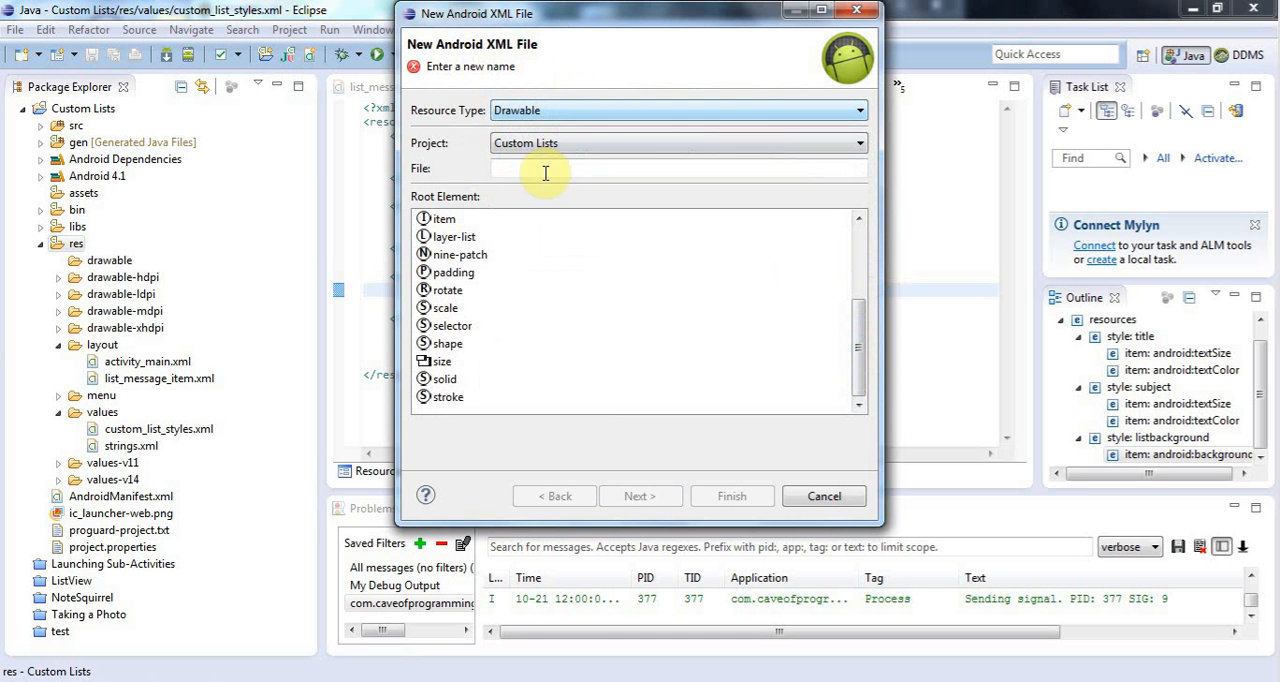
left_click(452, 324)
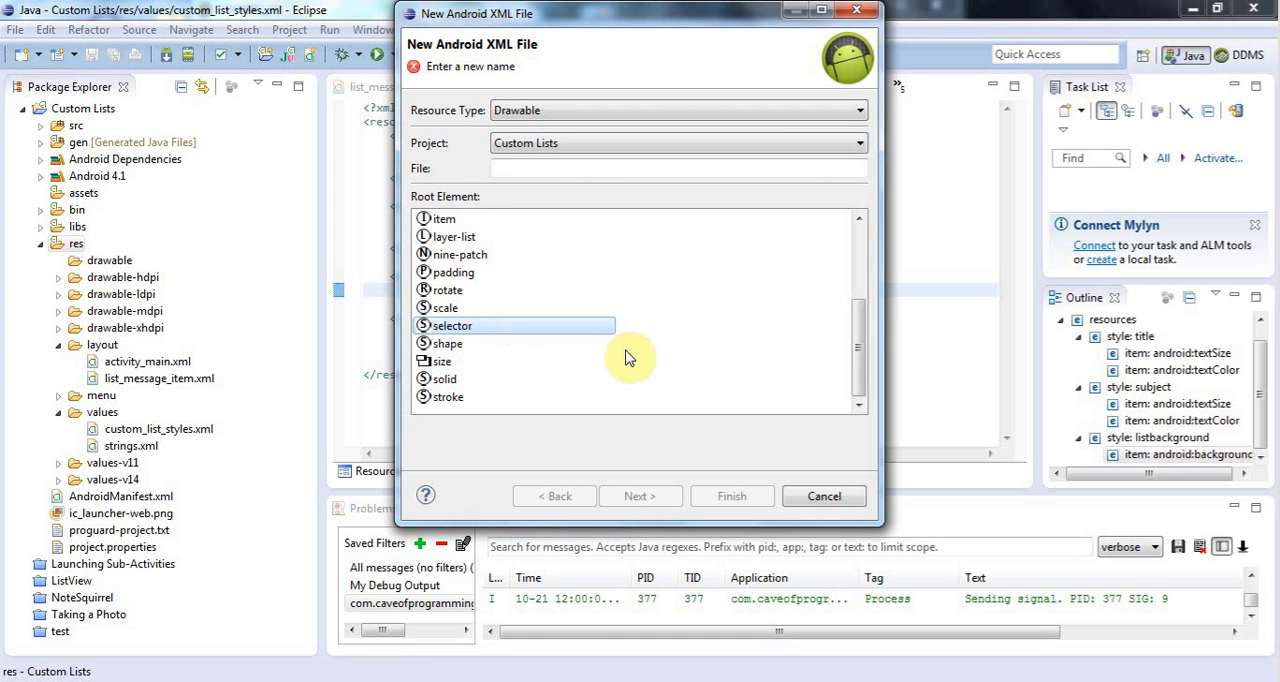
mouse_move(536, 128)
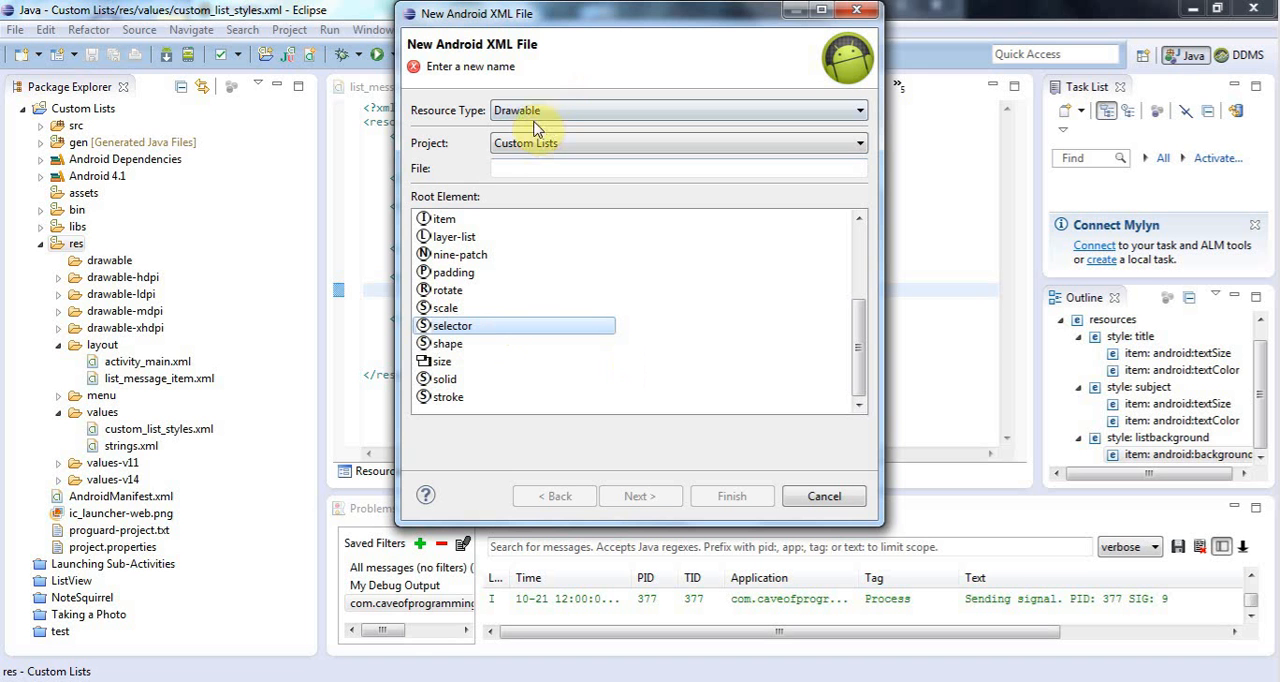
mouse_move(576, 296)
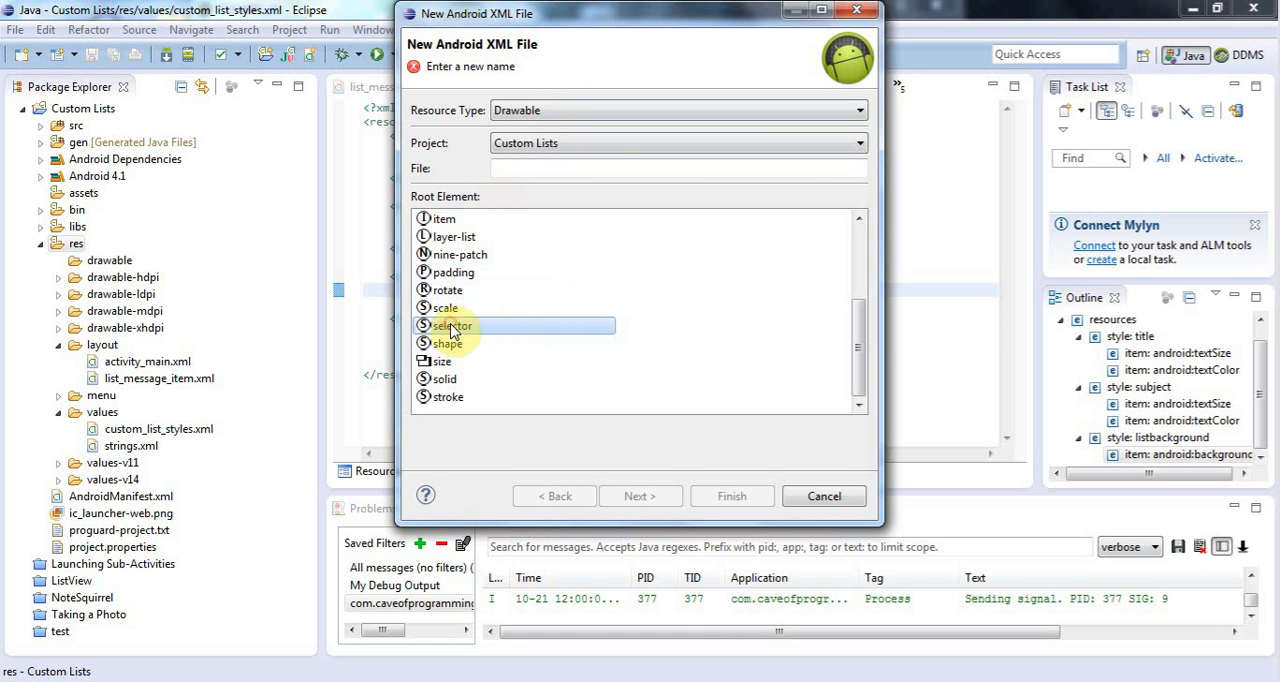
- Name the file list_background and finish creating the drawable
left_click(676, 168)
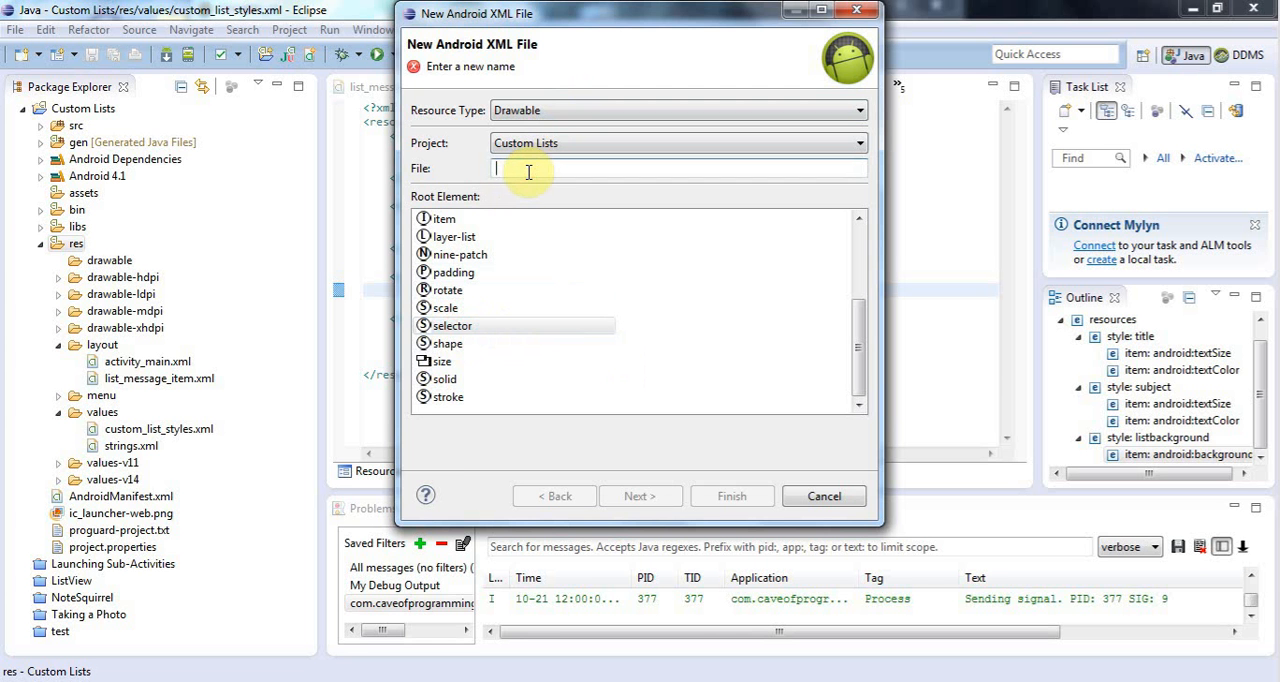
type("list_ba")
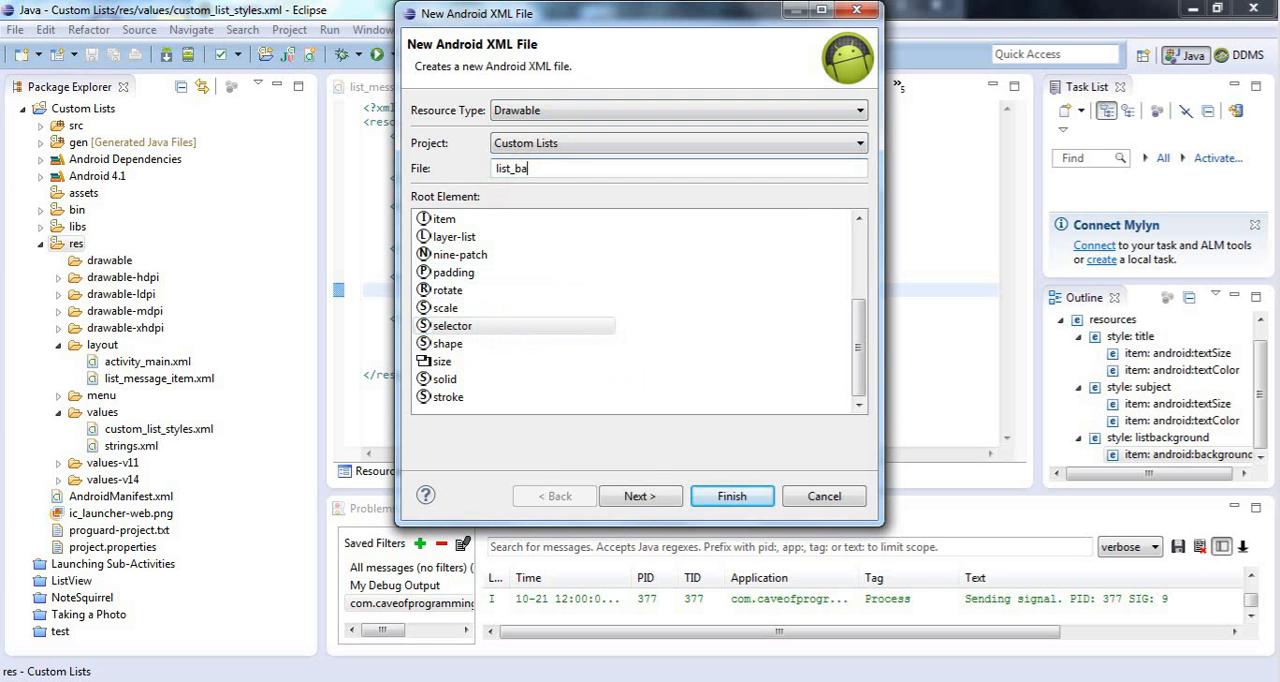
type("ckground")
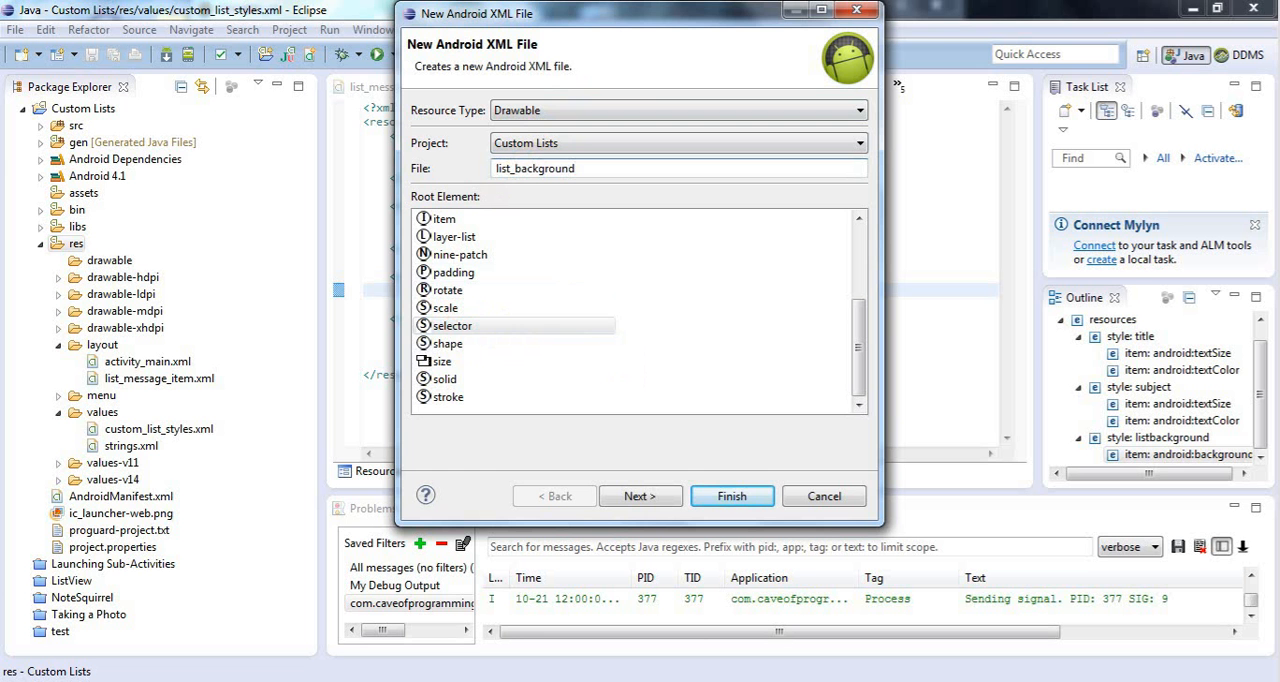
mouse_move(760, 374)
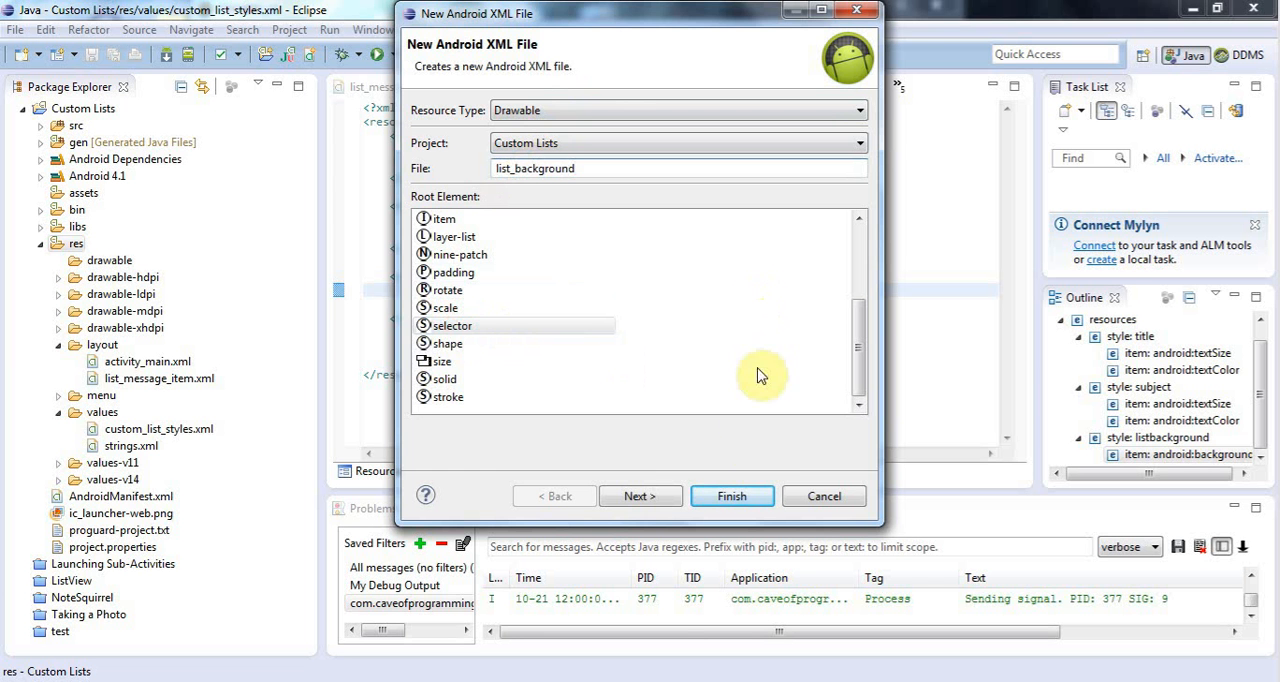
left_click(732, 496)
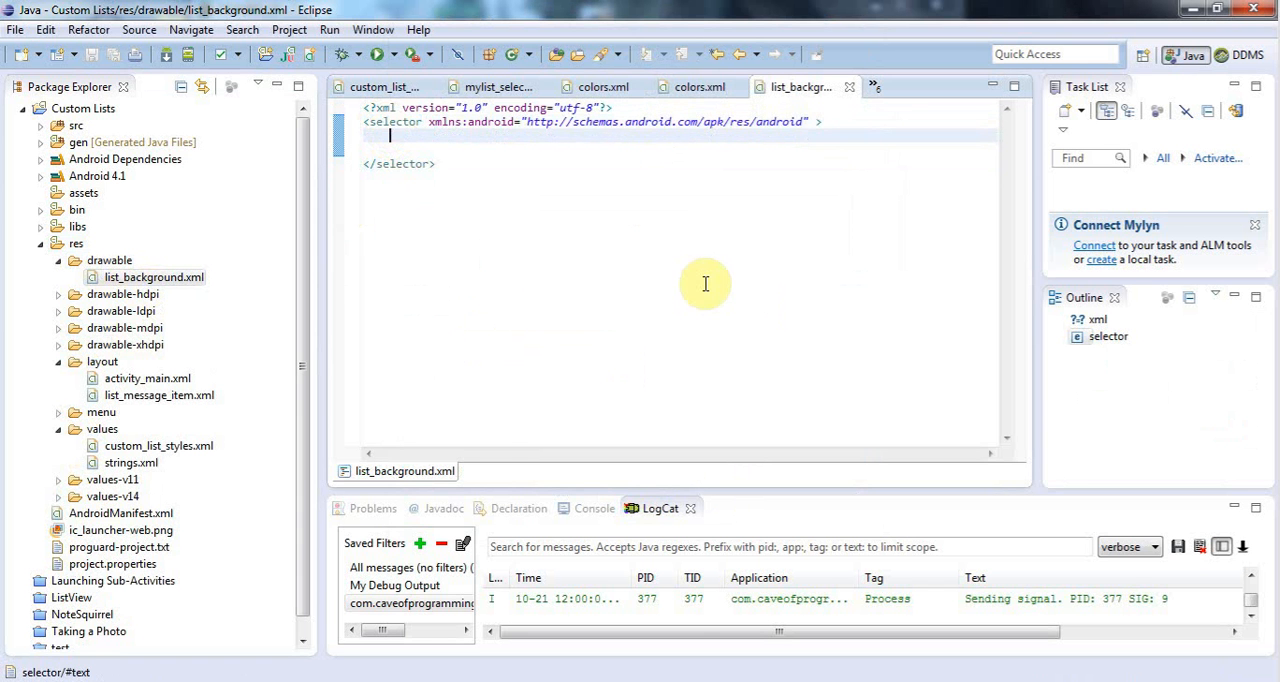
mouse_move(490, 462)
type("<item </item>")
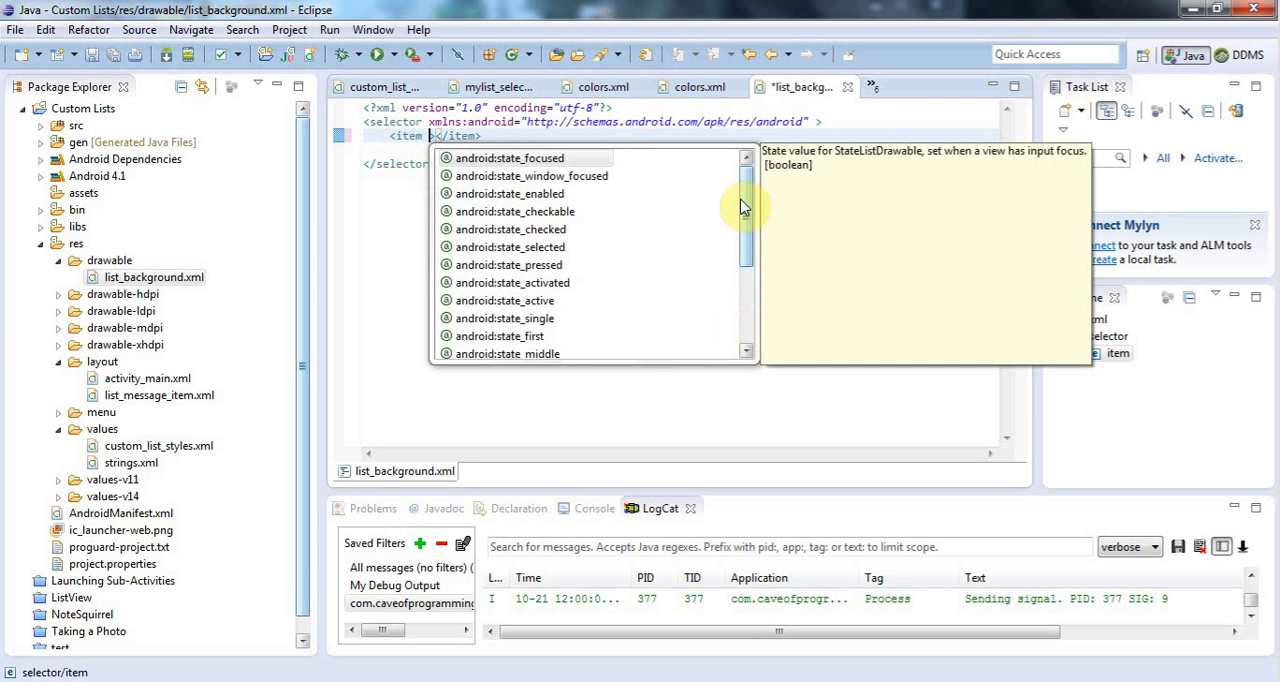
- Add an <item android:state_pressed="true"> element inside the selector
scroll("down", 3)
type("android:state_pressed=\"\"")
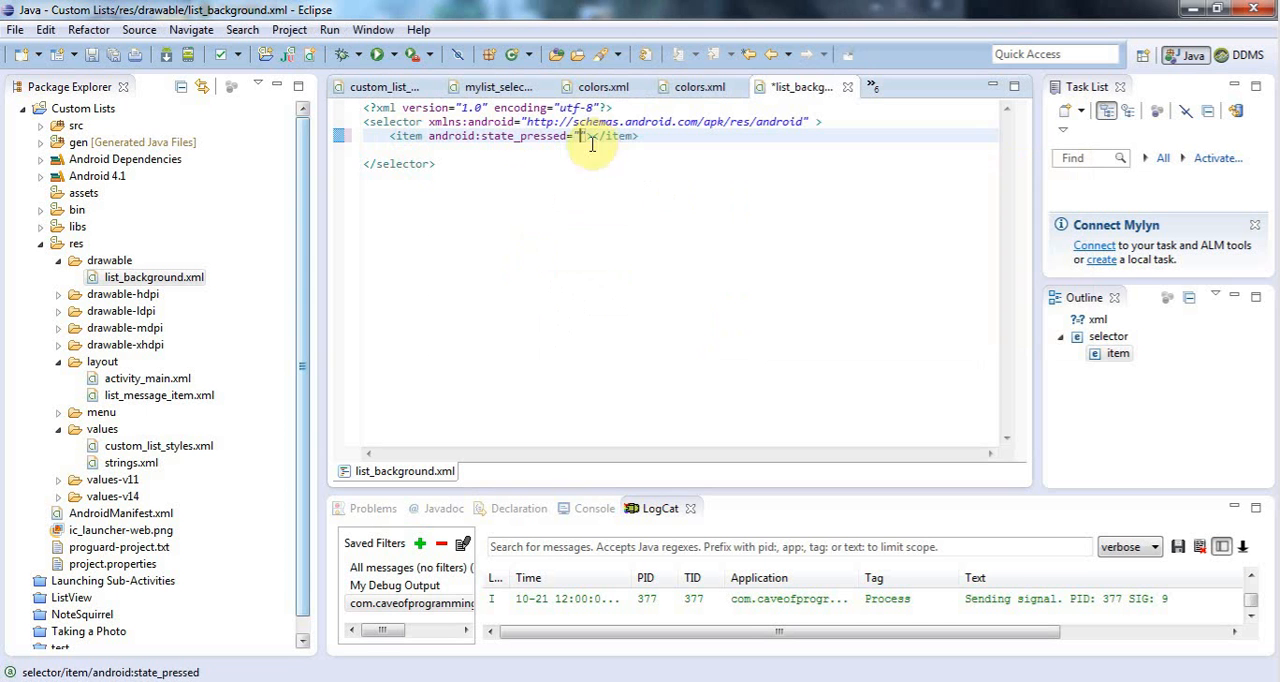
mouse_move(556, 232)
type("true")
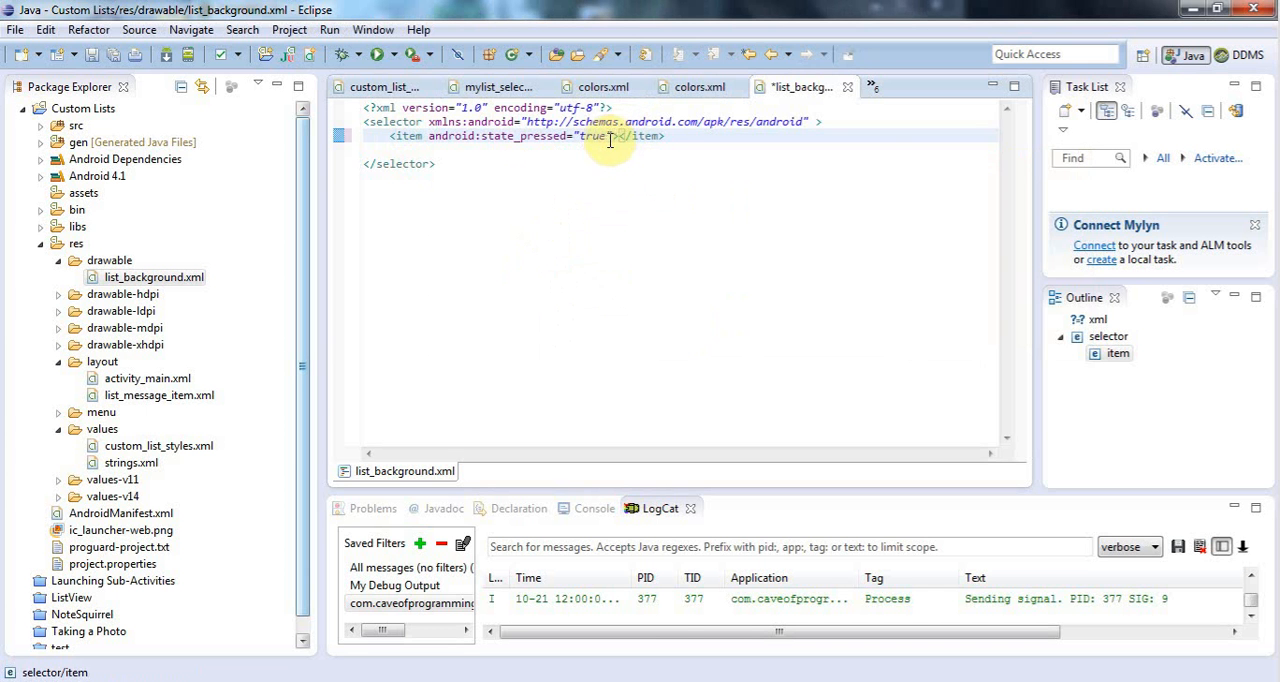
mouse_move(830, 316)
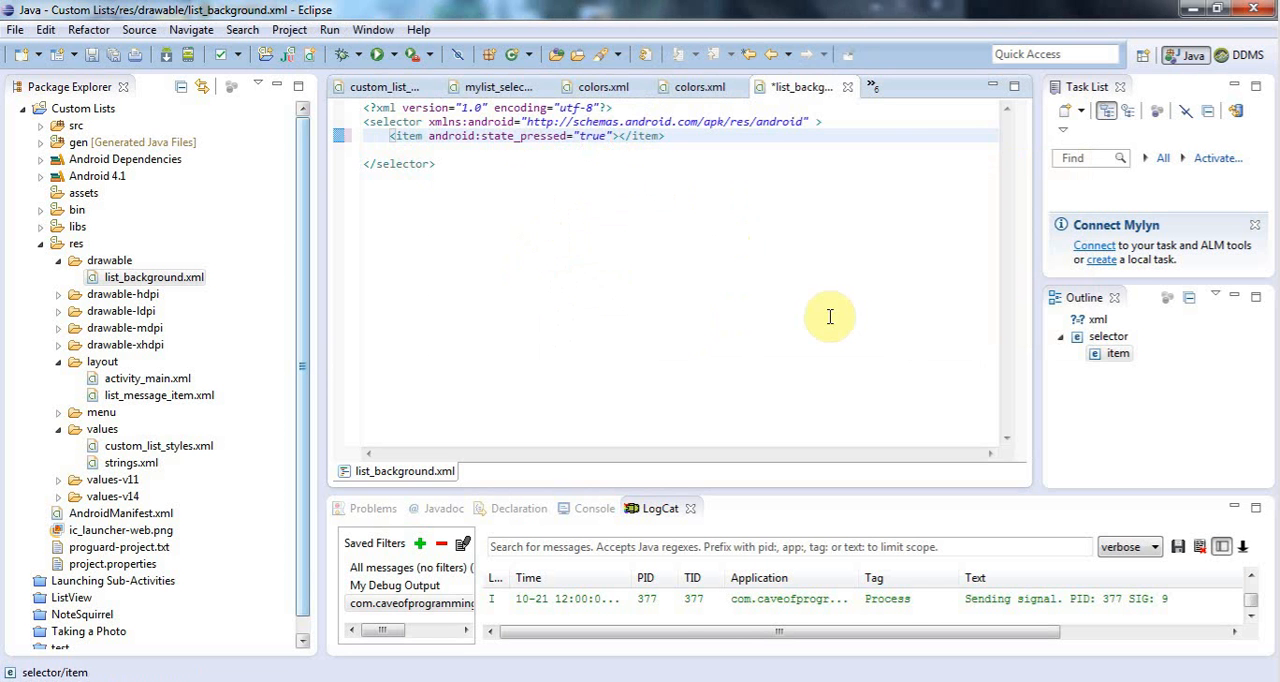
- Insert a <color /> child from content assist with android:color="#FF8800"
key("ctrl+space")
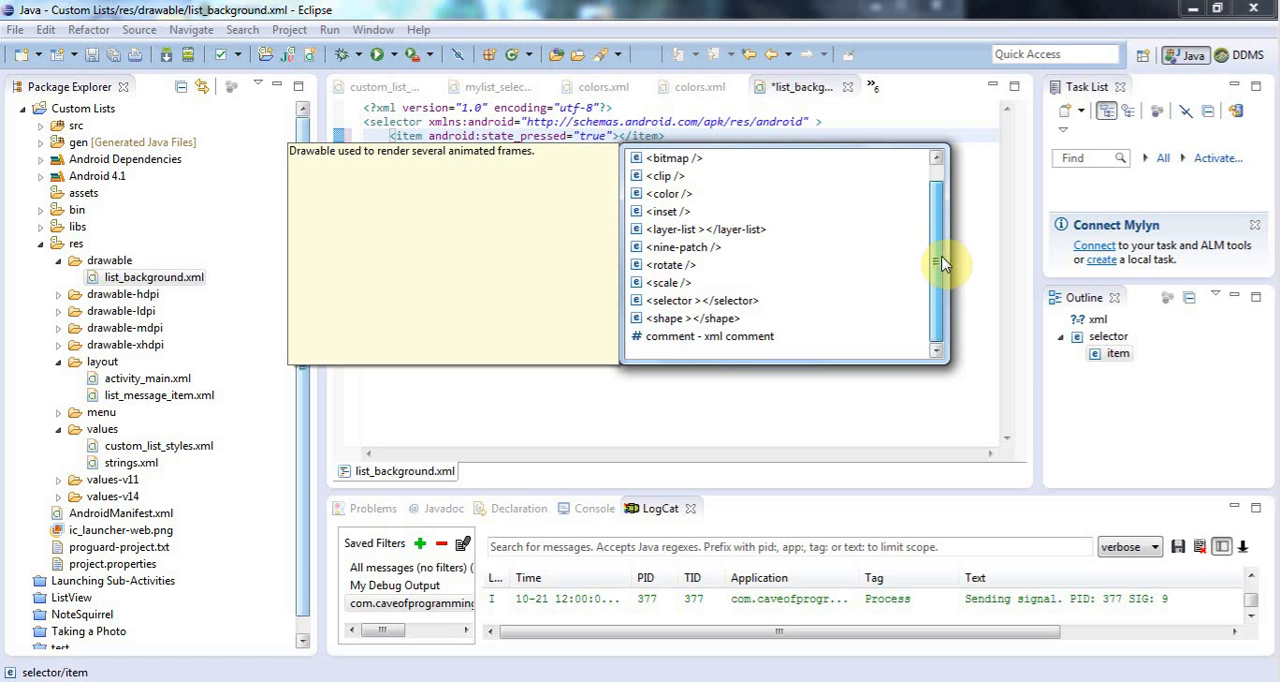
scroll("up", 3)
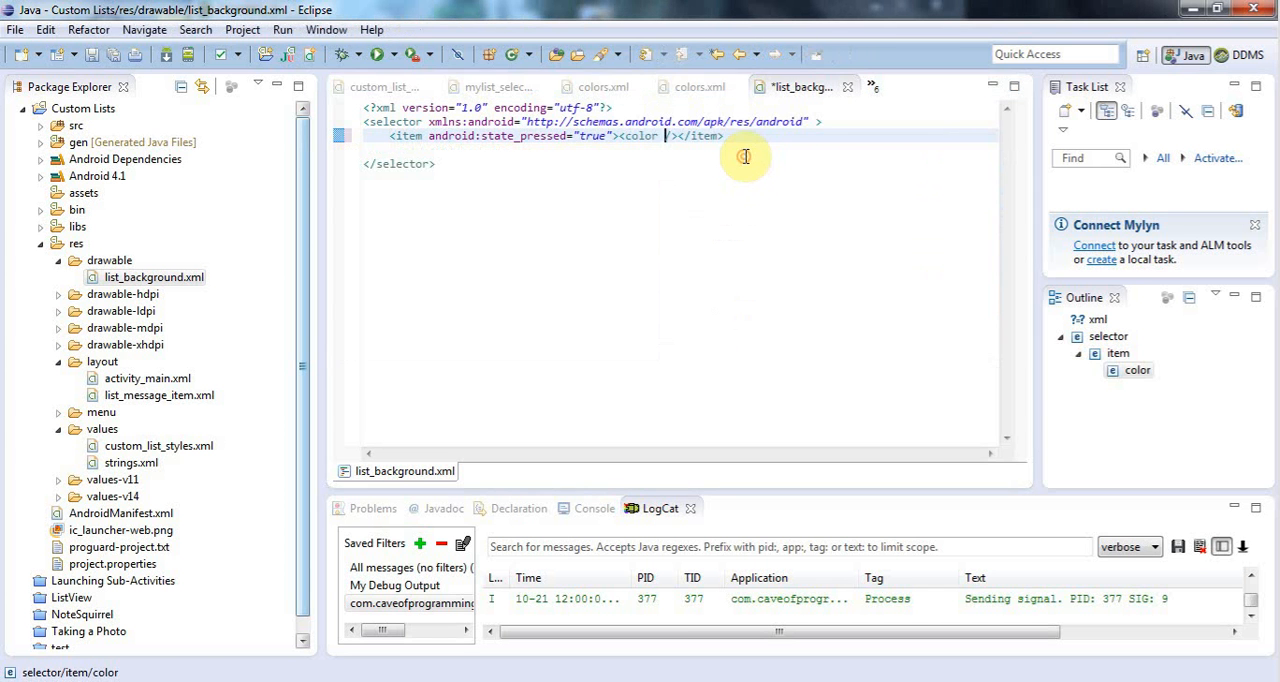
type("android:color=\"")
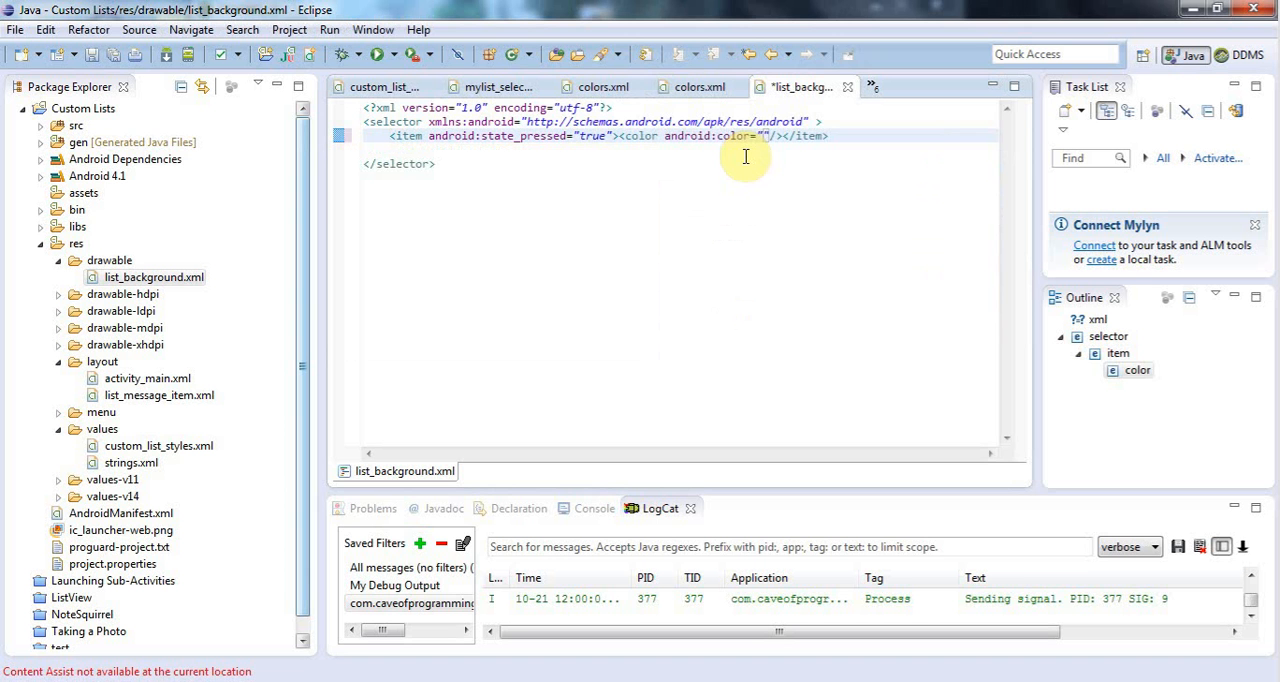
mouse_move(686, 280)
type("#")
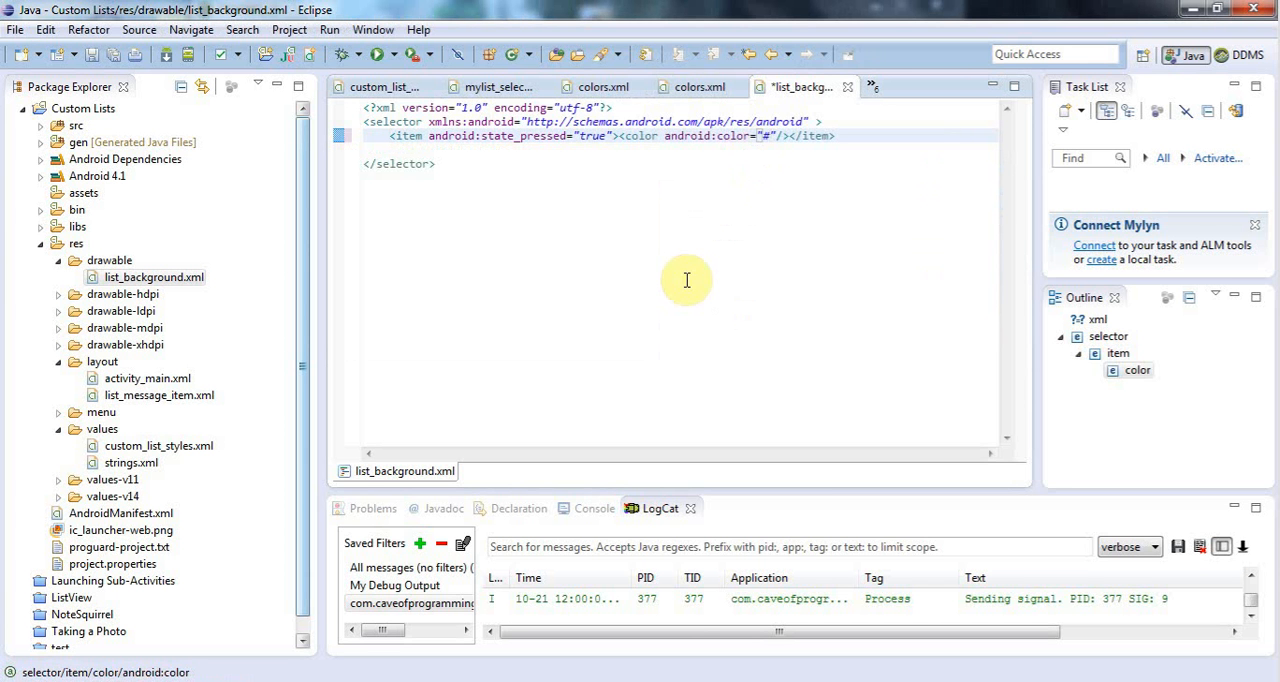
type("FF")
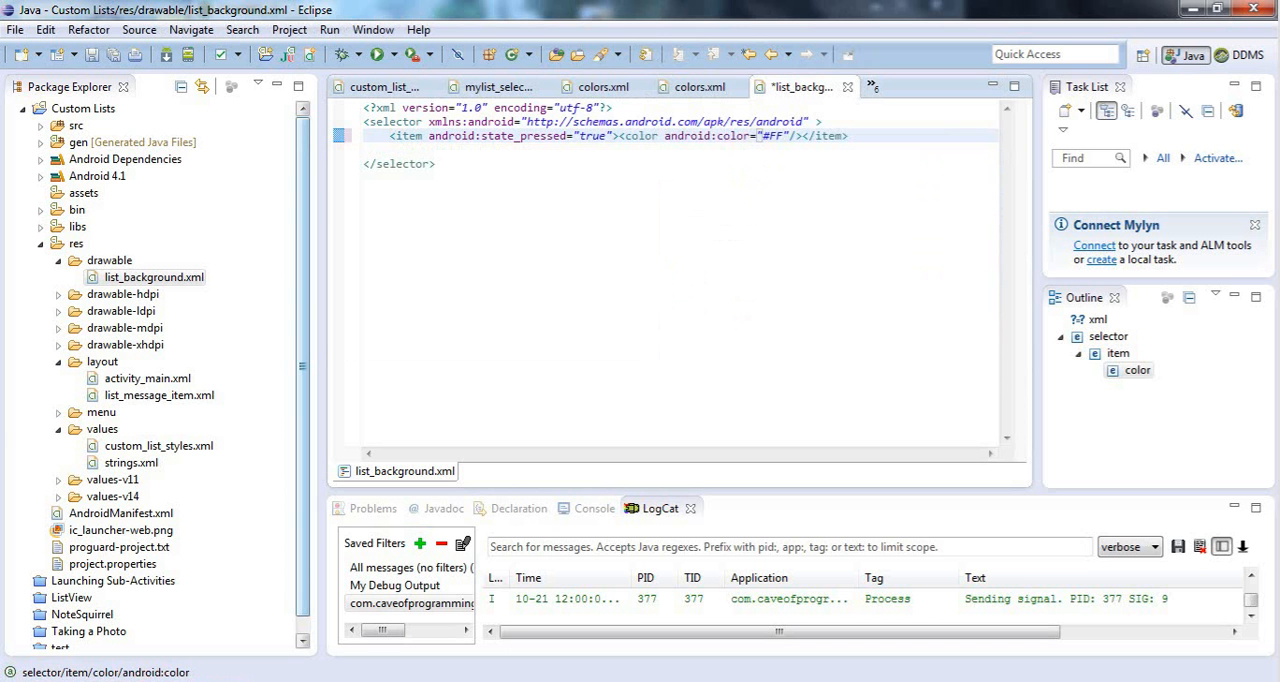
type("88")
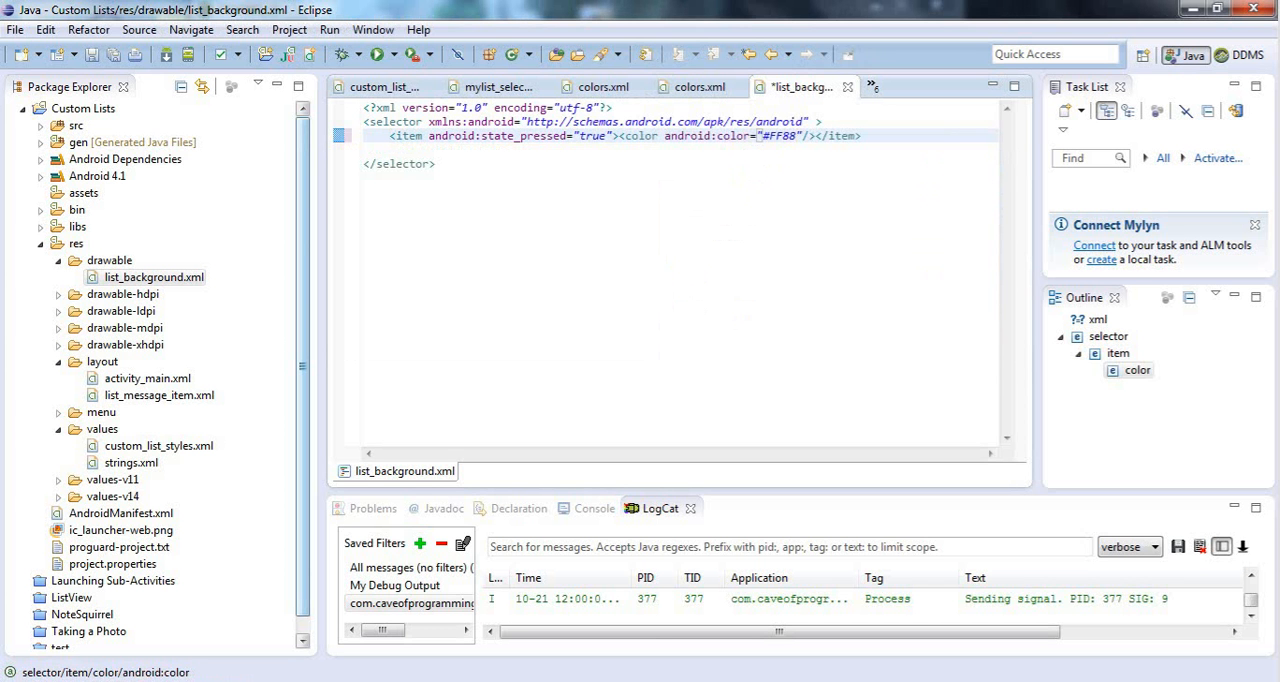
type("00")
left_click(680, 150)
type("<item></item>")
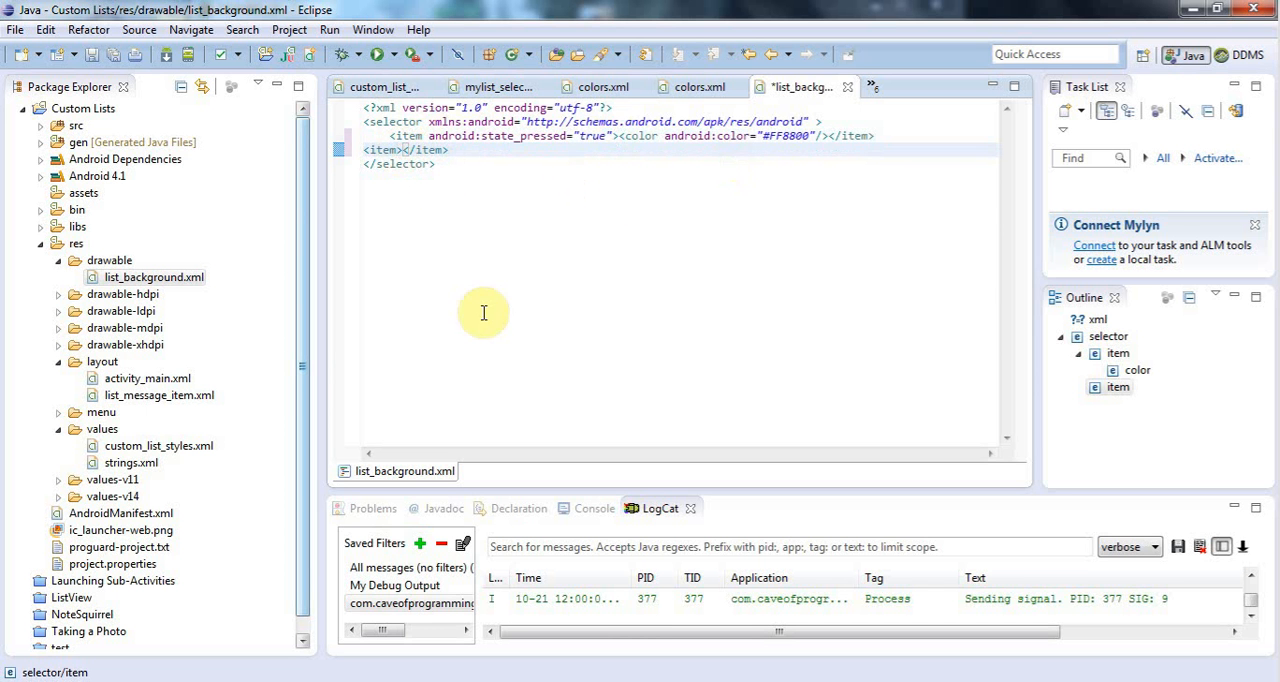
mouse_move(456, 312)
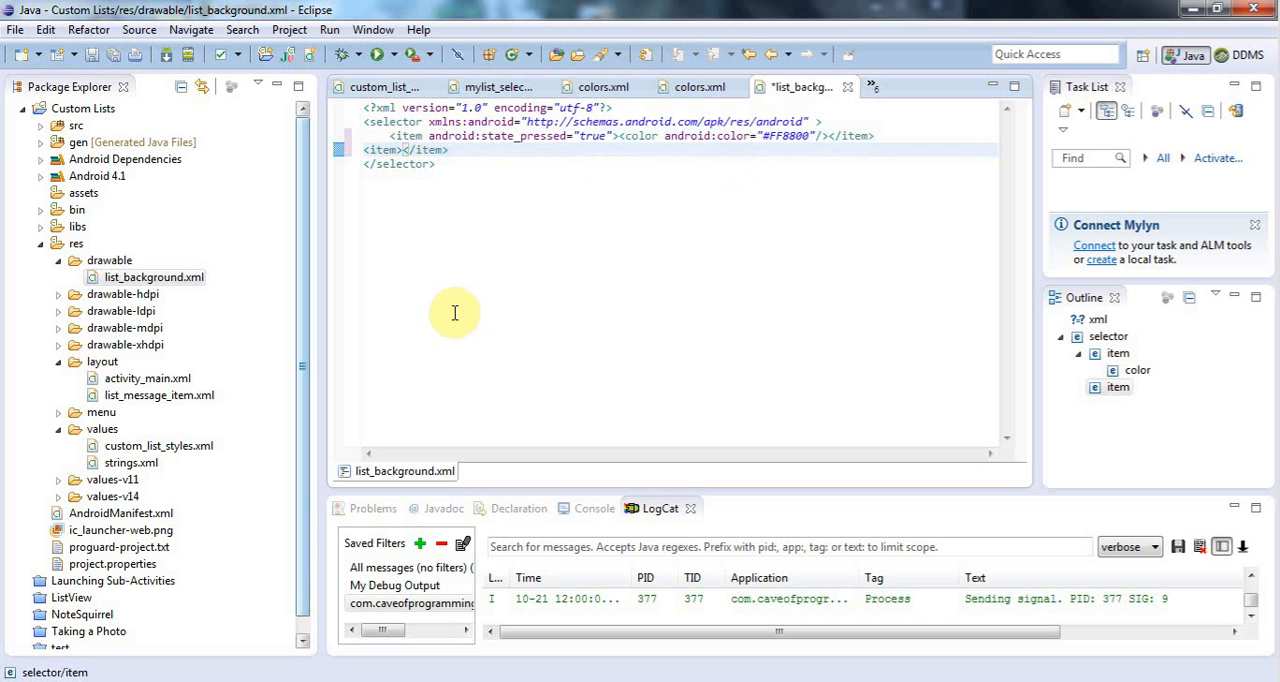
mouse_move(860, 252)
type("><color /")
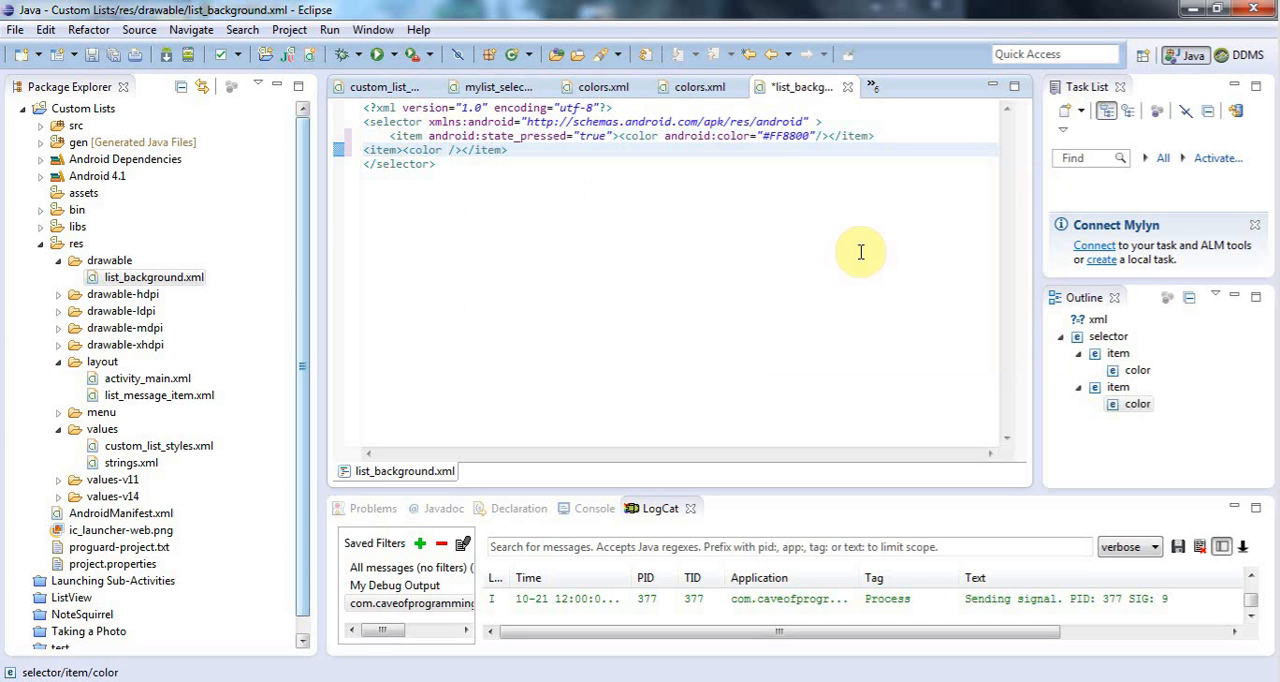
- Give the second item's color element android:color="#000000"
type("android:color=\"\"")
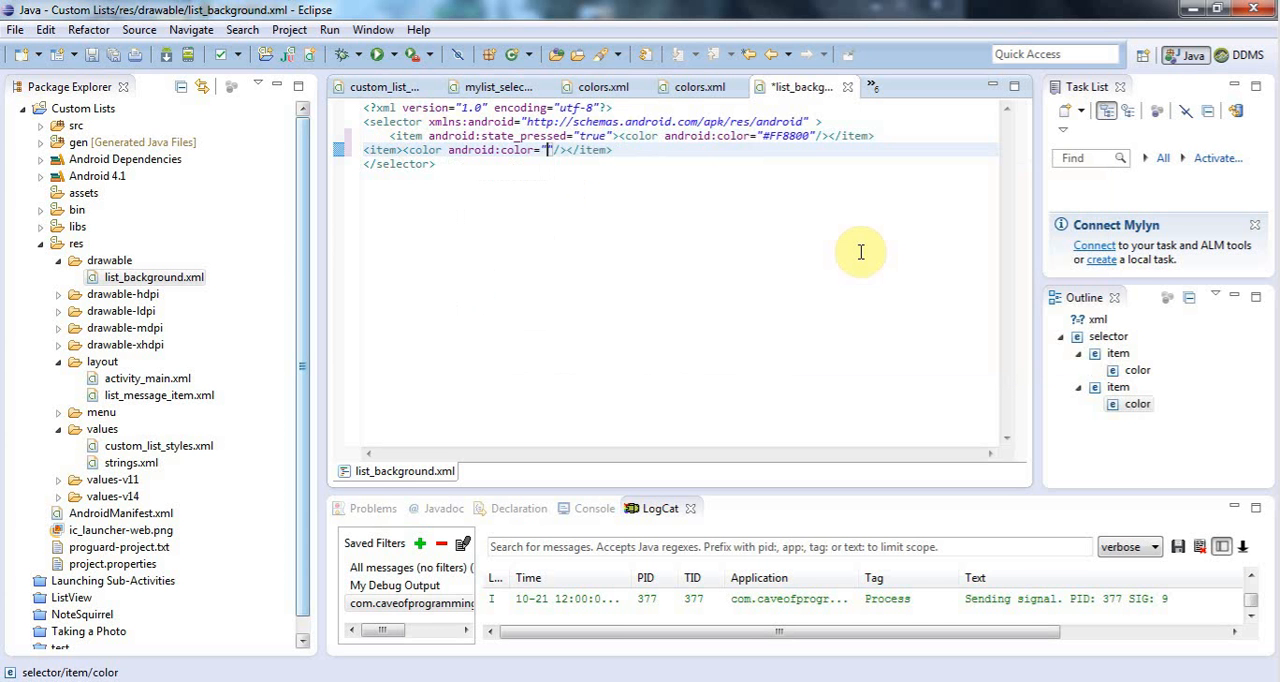
type("#")
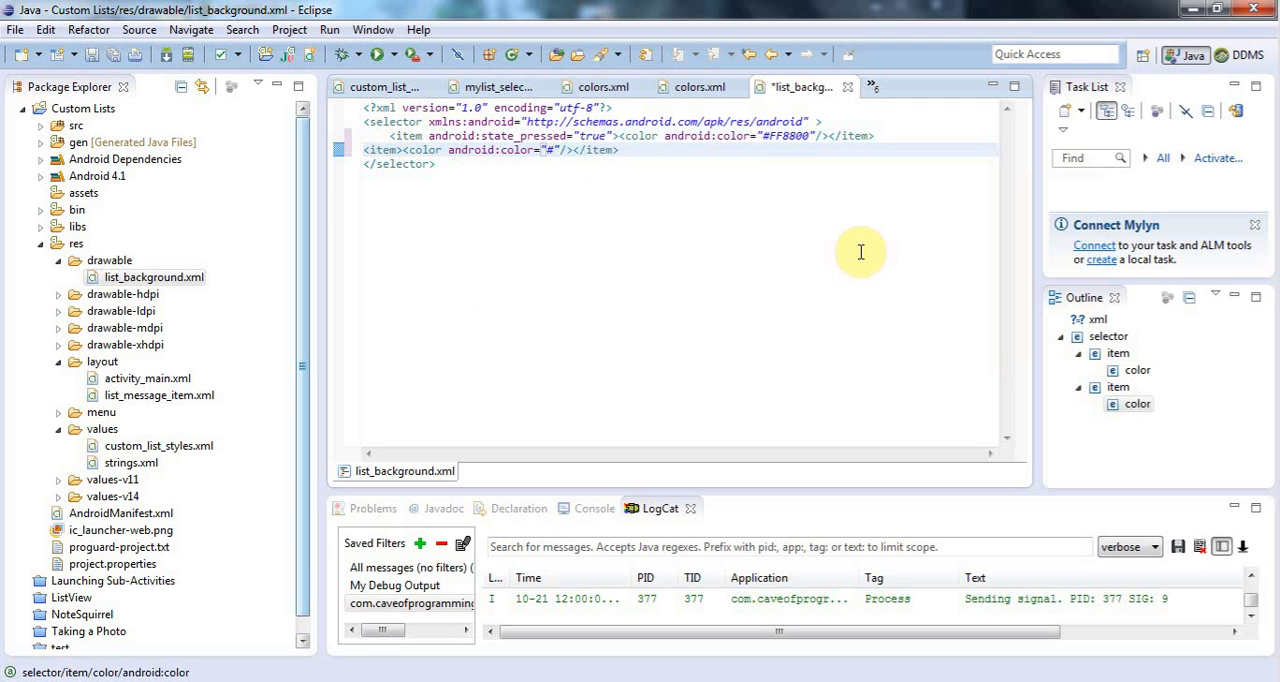
type("000000")
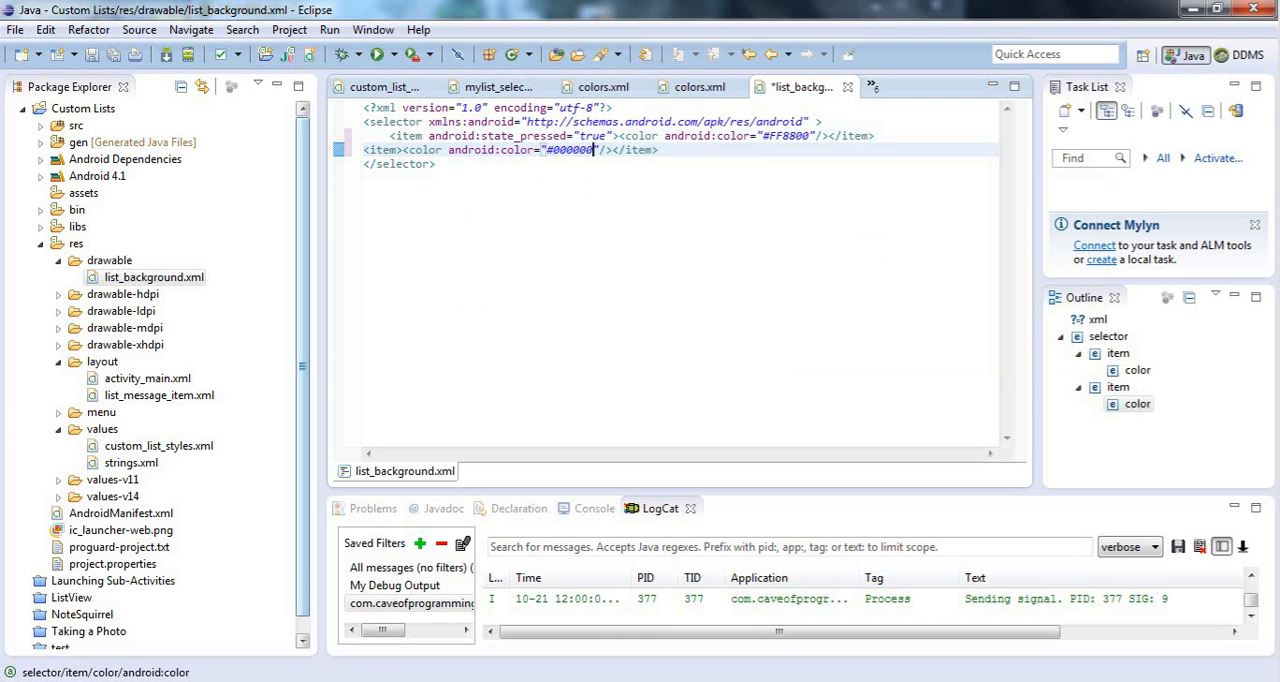
mouse_move(518, 258)
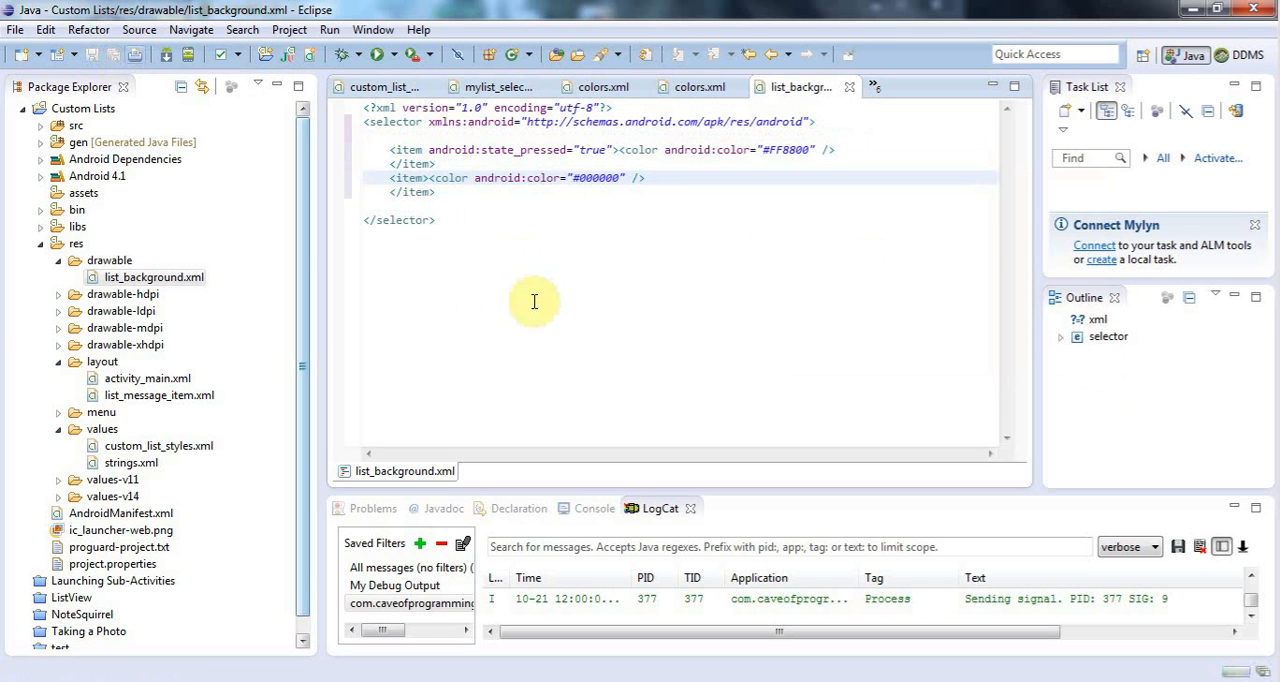
mouse_move(434, 254)
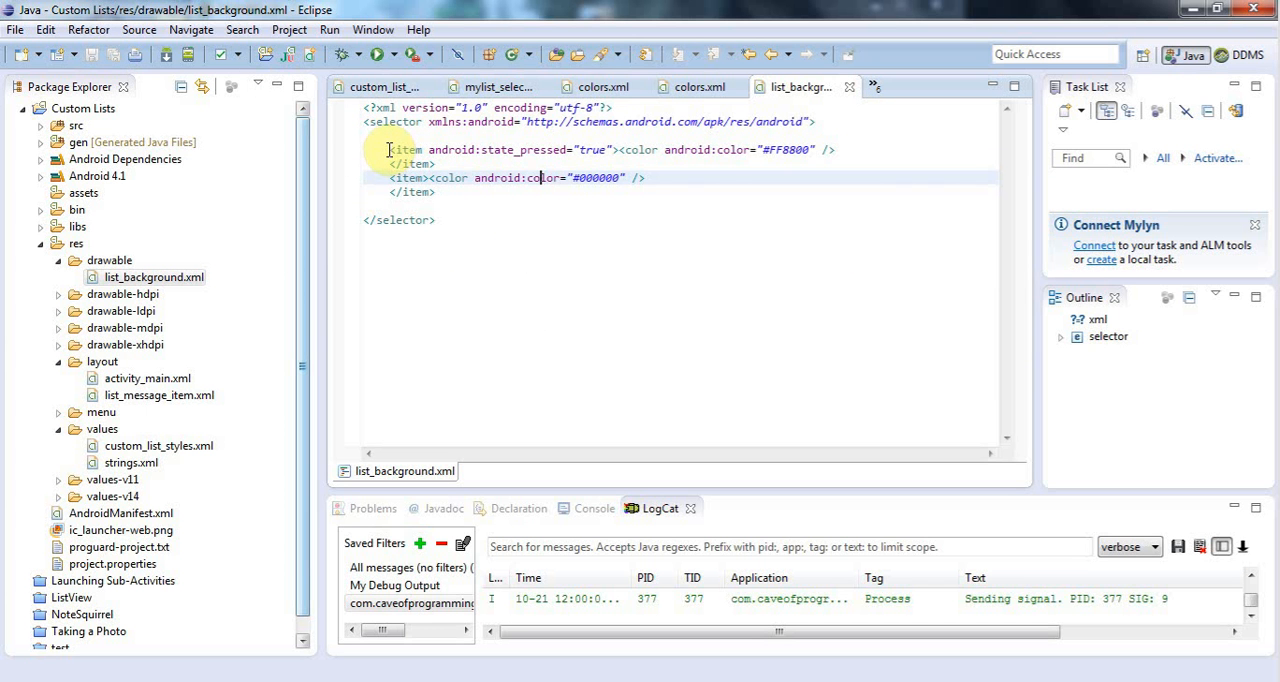
mouse_move(512, 220)
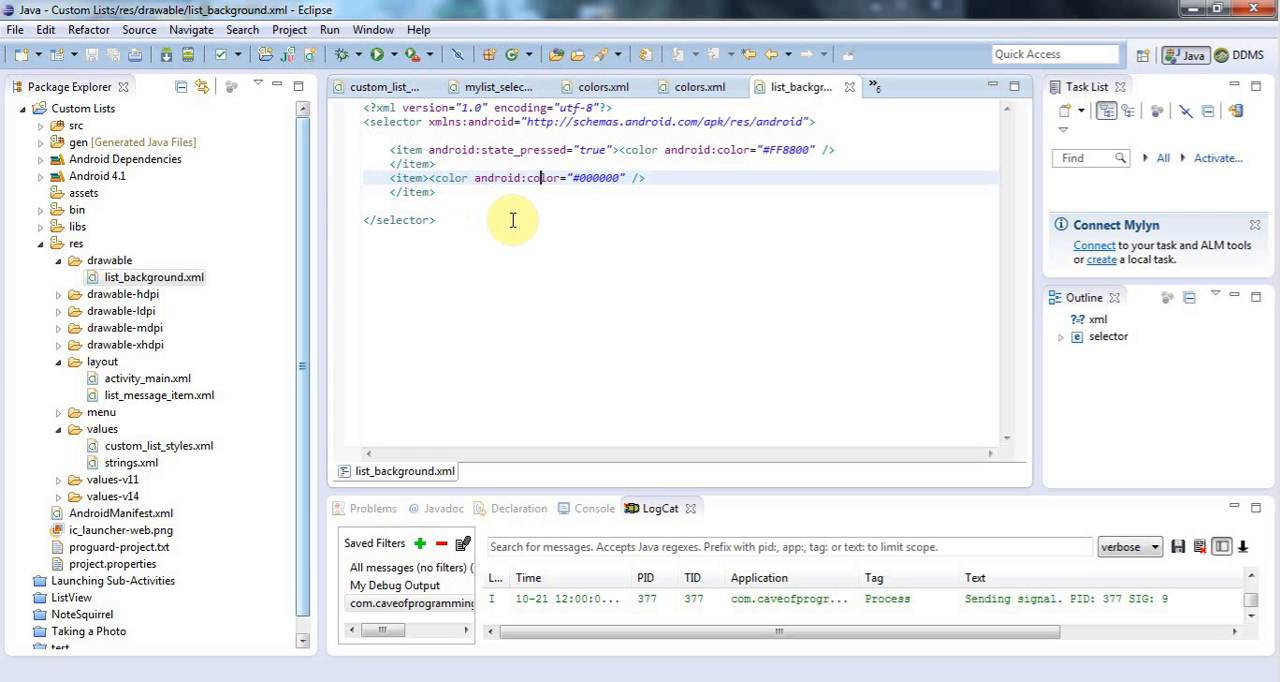
mouse_move(388, 144)
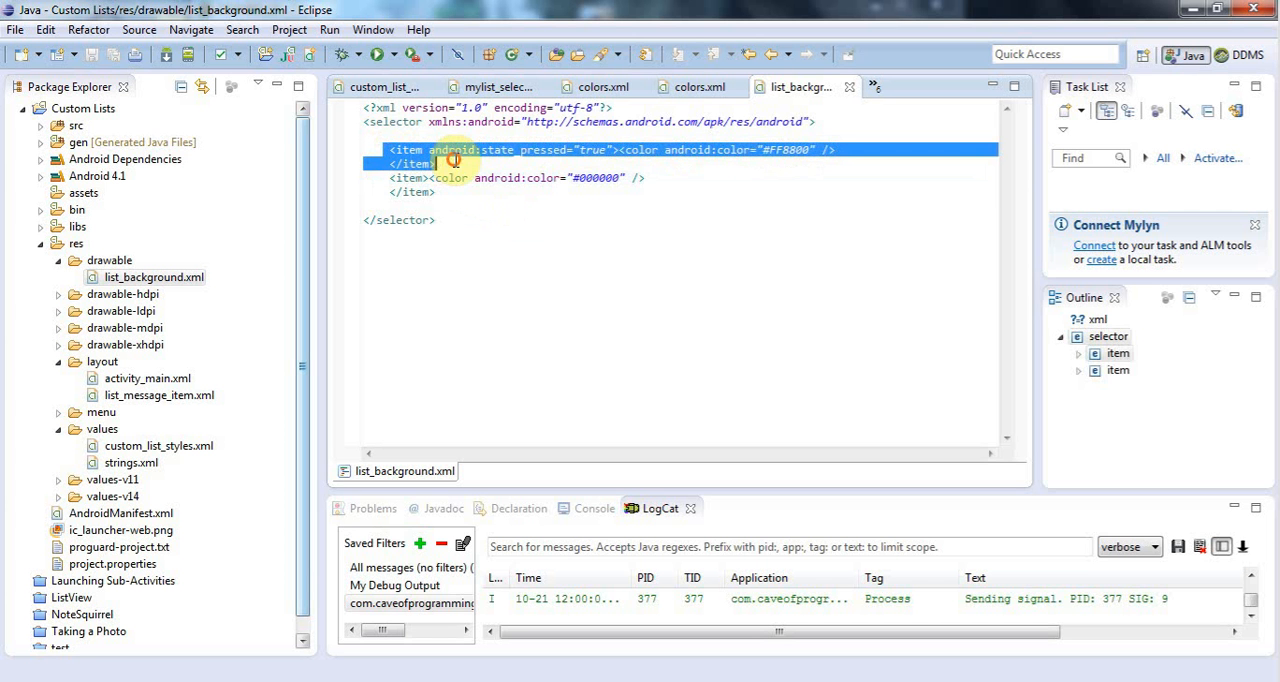
- Review the formatted selector, selecting the pressed #FF8800 item and the default black item
left_click(618, 148)
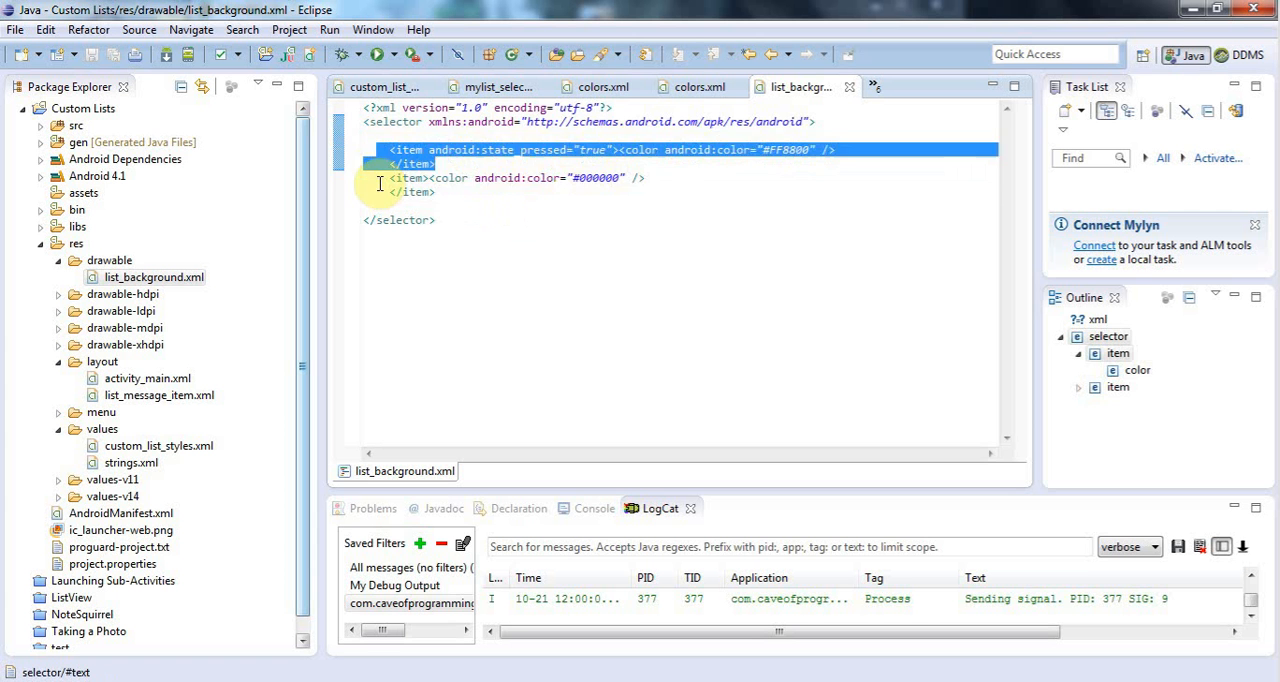
left_click(548, 178)
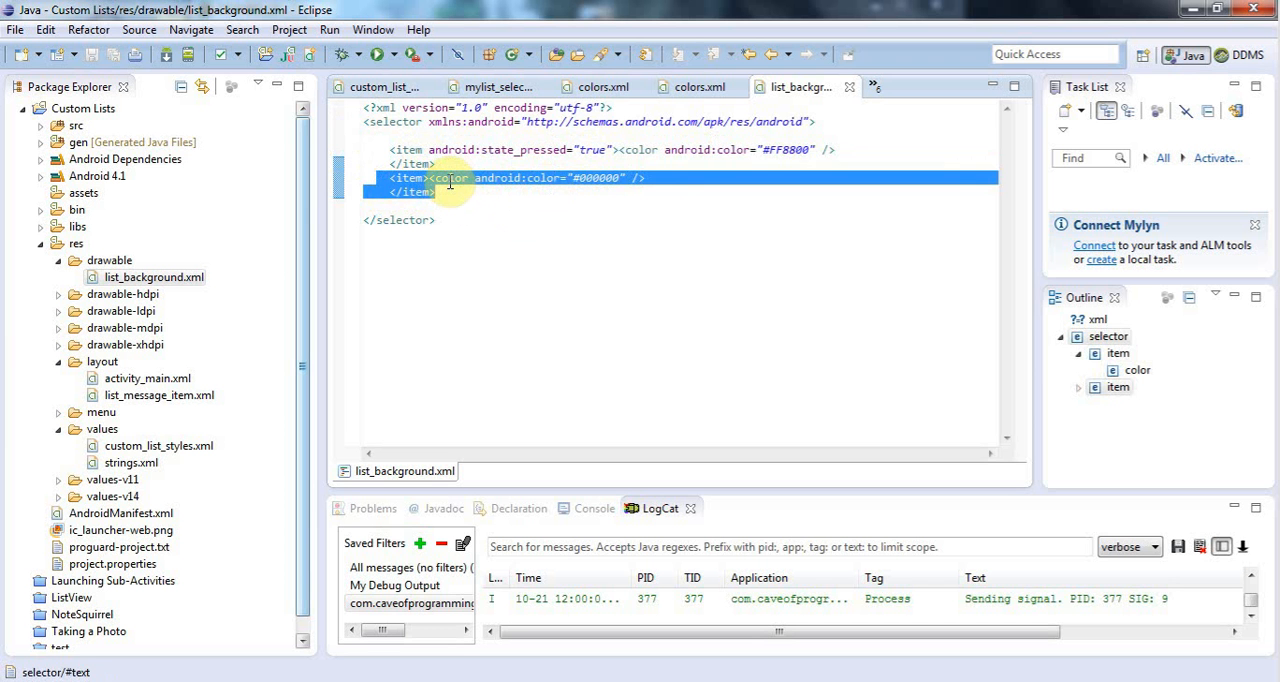
double_click(450, 176)
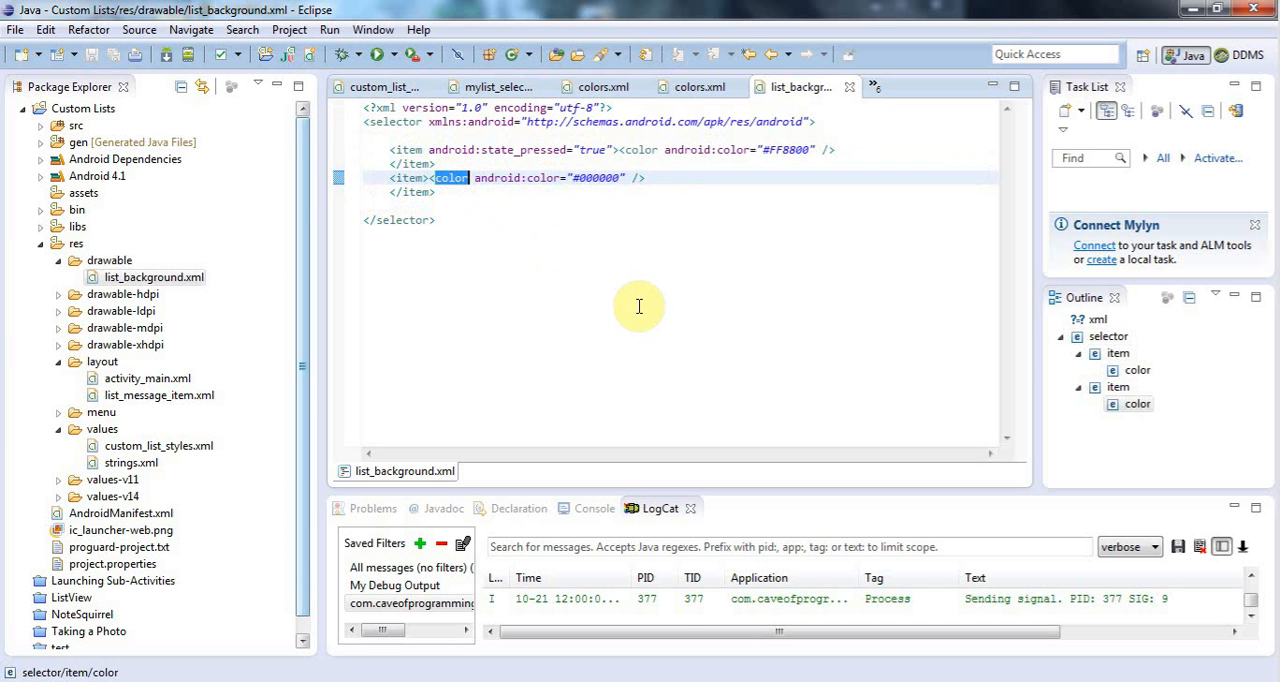
mouse_move(362, 126)
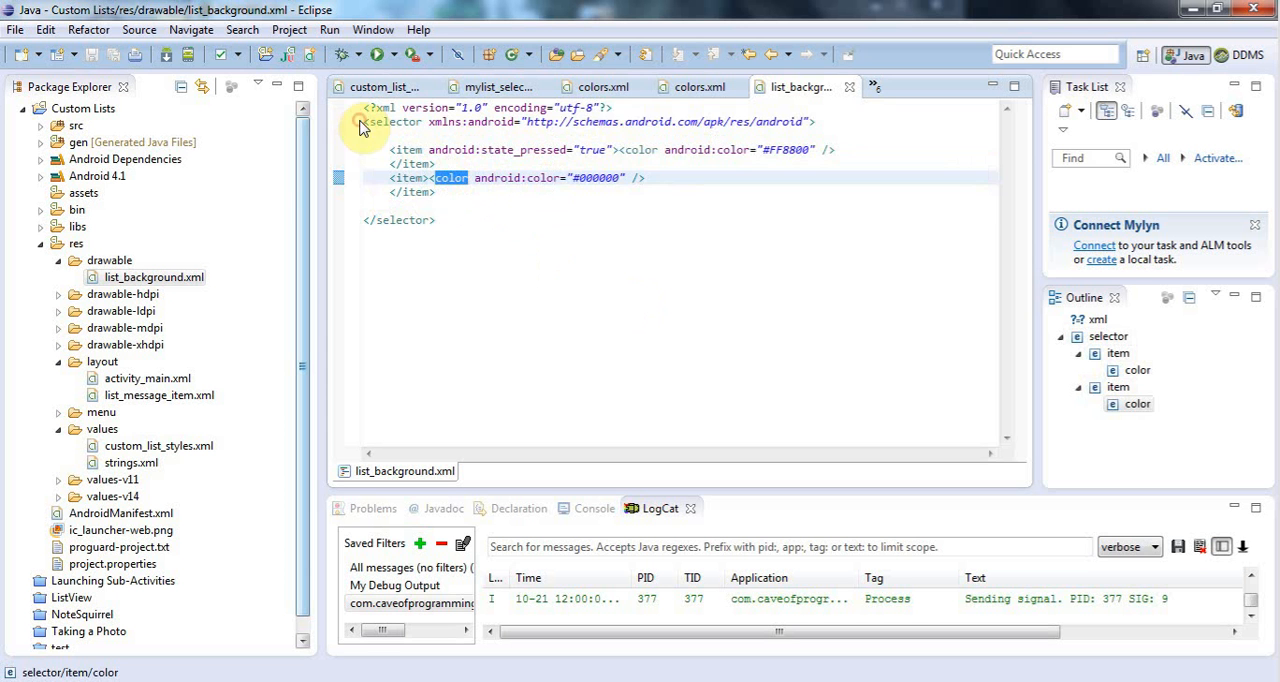
key("ctrl+a")
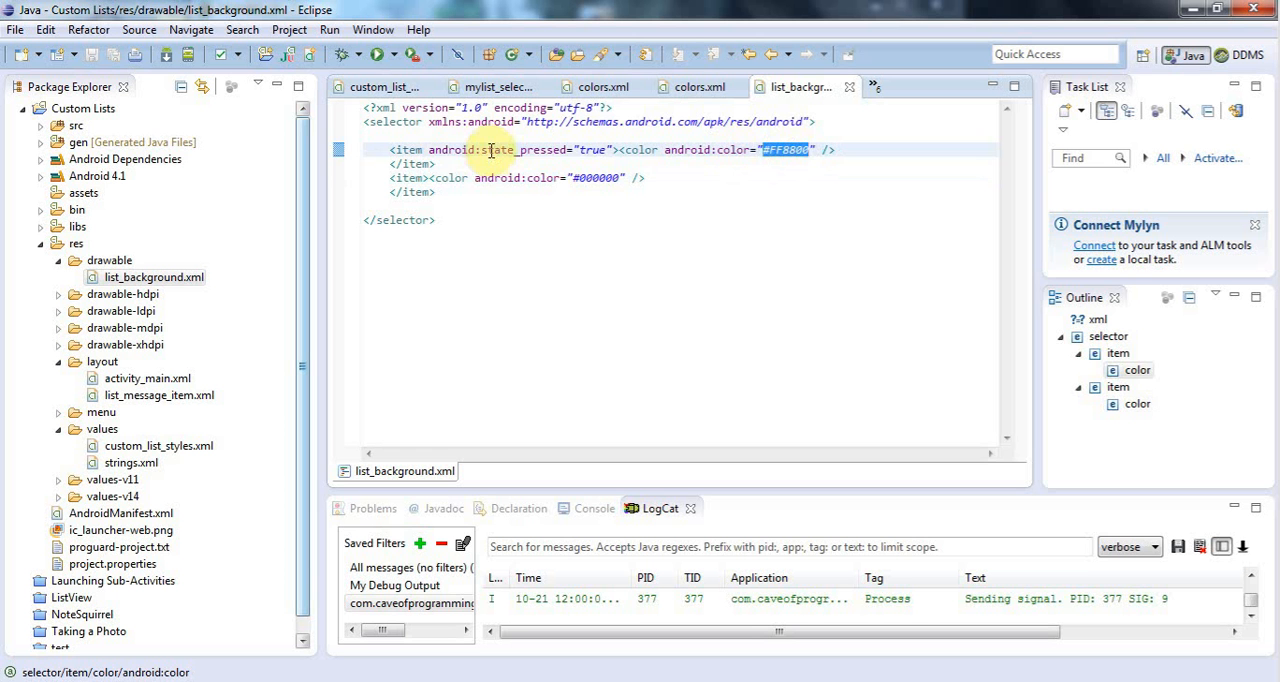
double_click(490, 148)
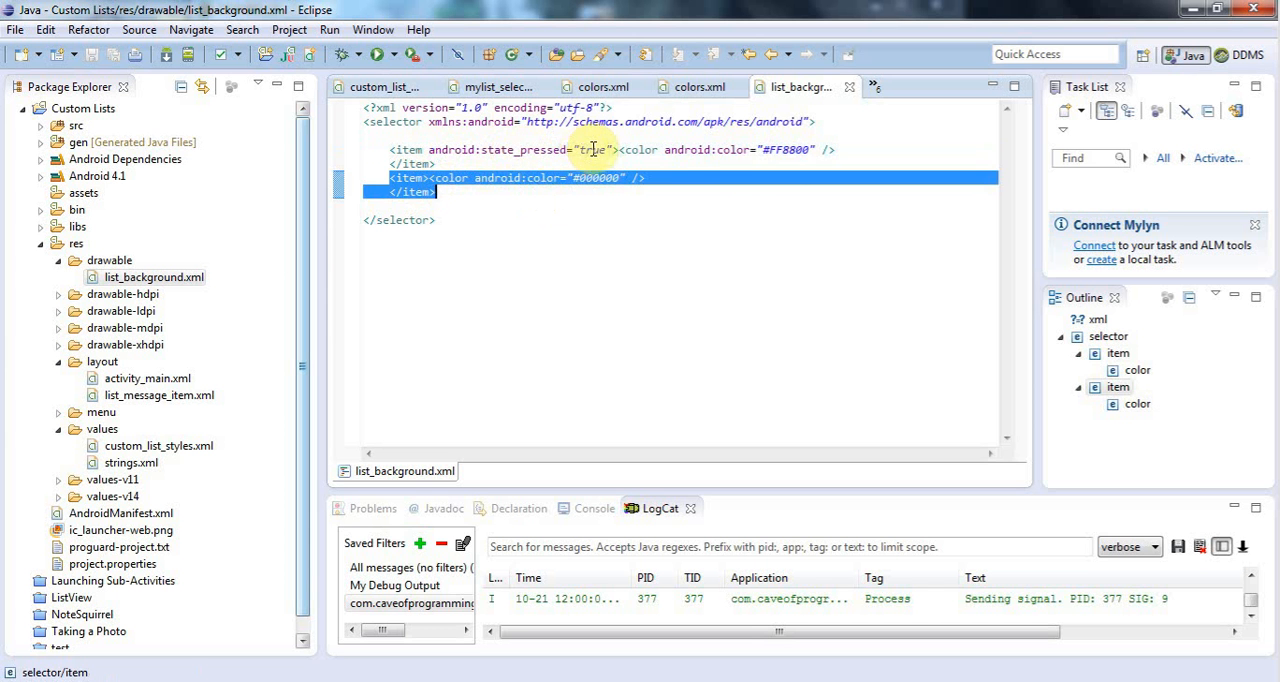
left_click(436, 192)
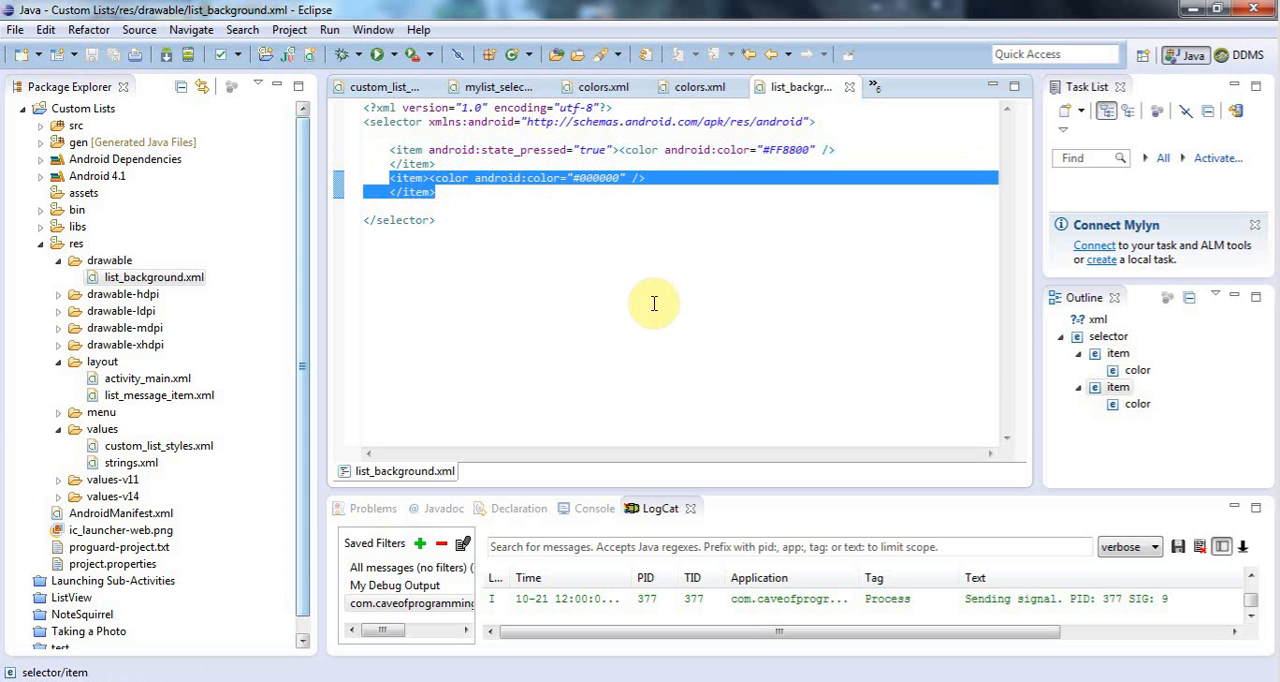
mouse_move(532, 268)
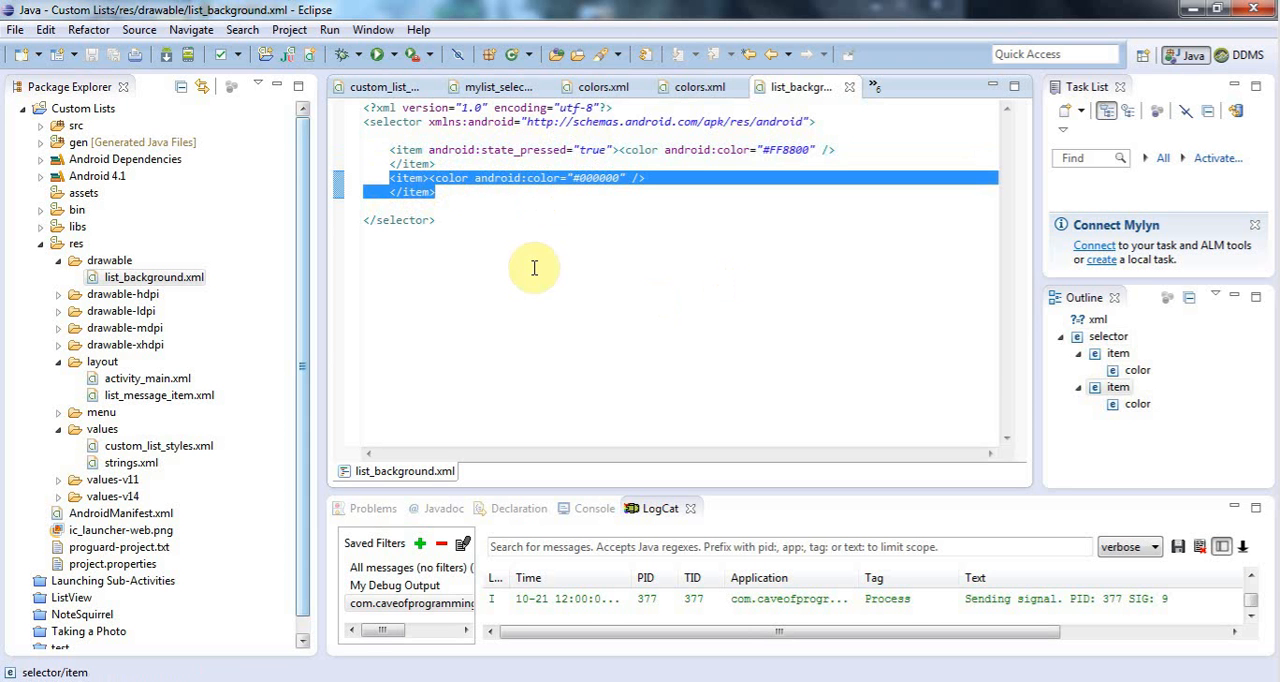
mouse_move(312, 322)
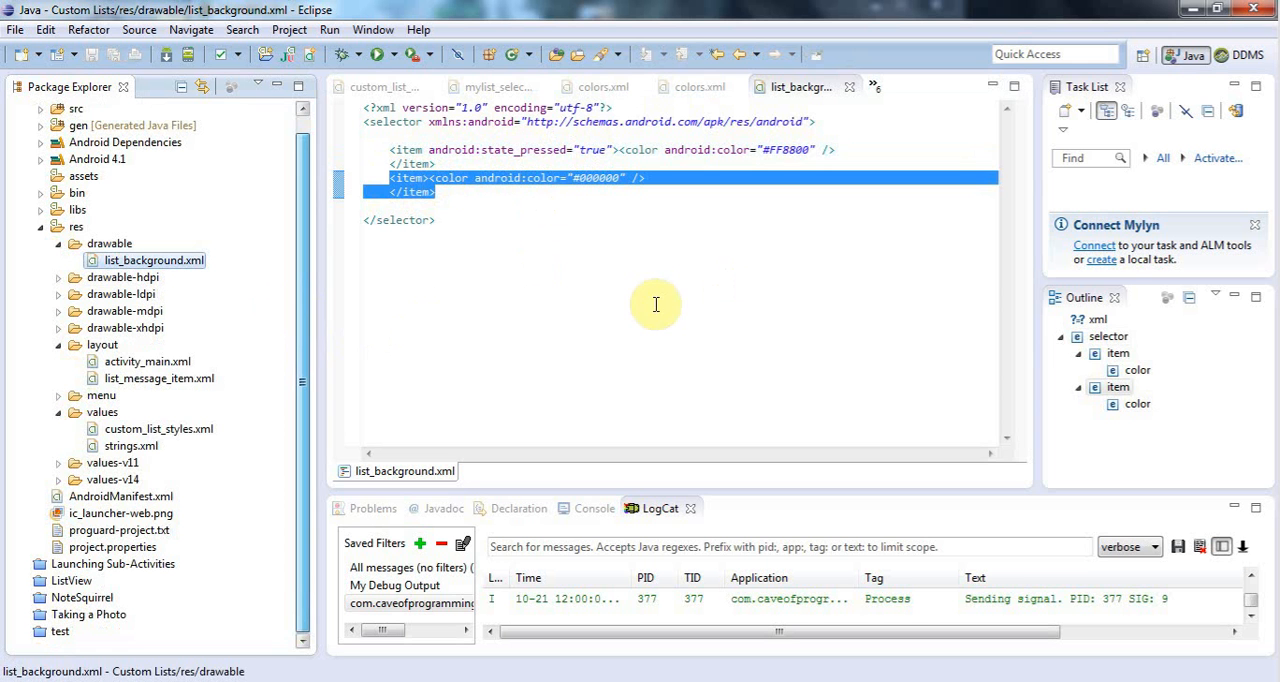
mouse_move(424, 284)
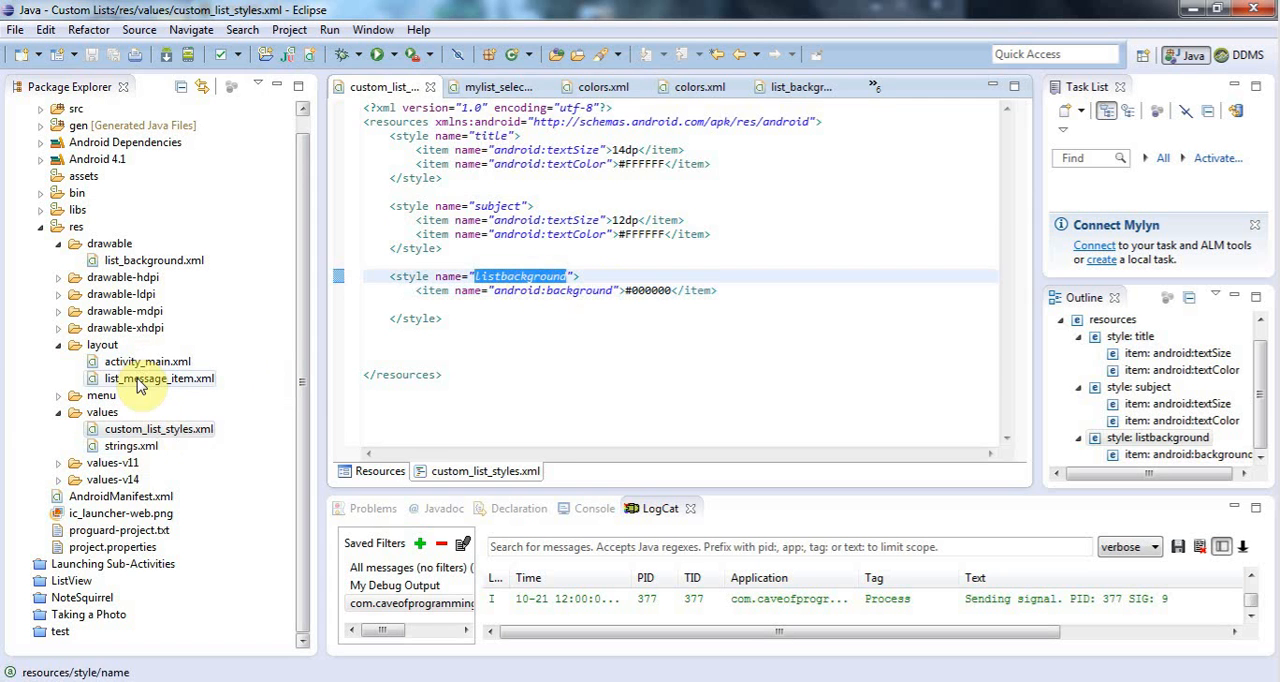
- Recheck the layout's style reference and reopen custom_list_styles.xml for editing
double_click(160, 378)
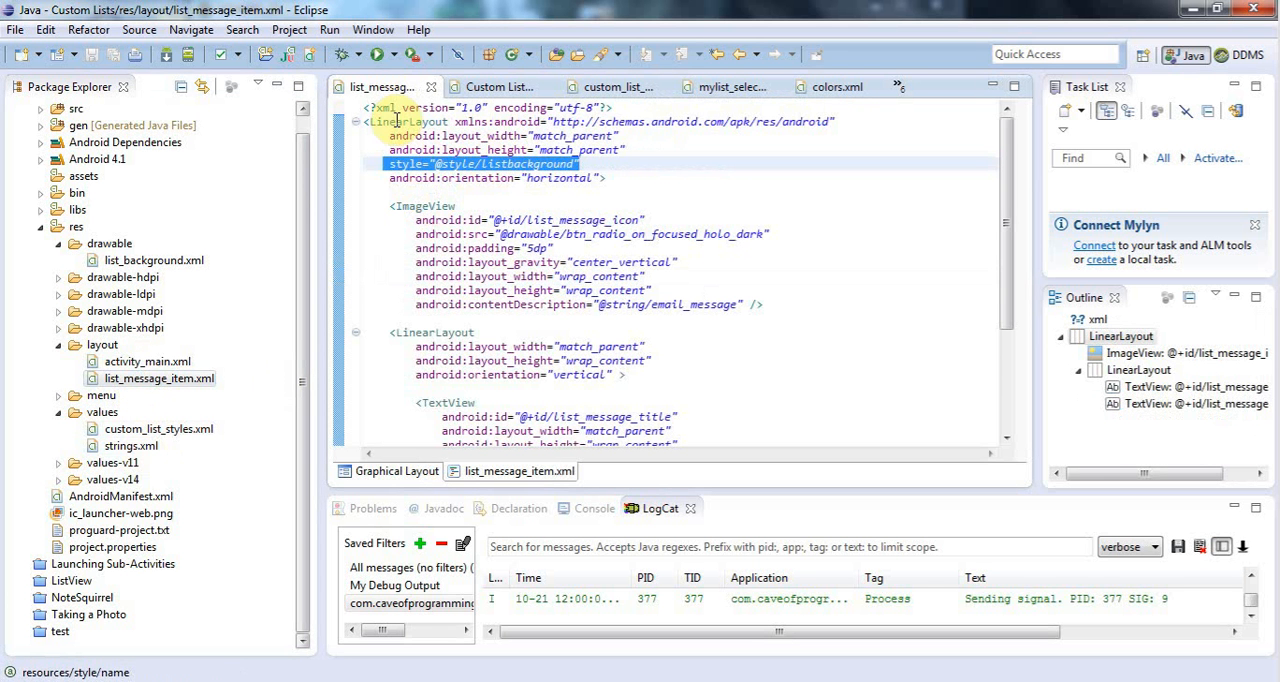
left_click(408, 120)
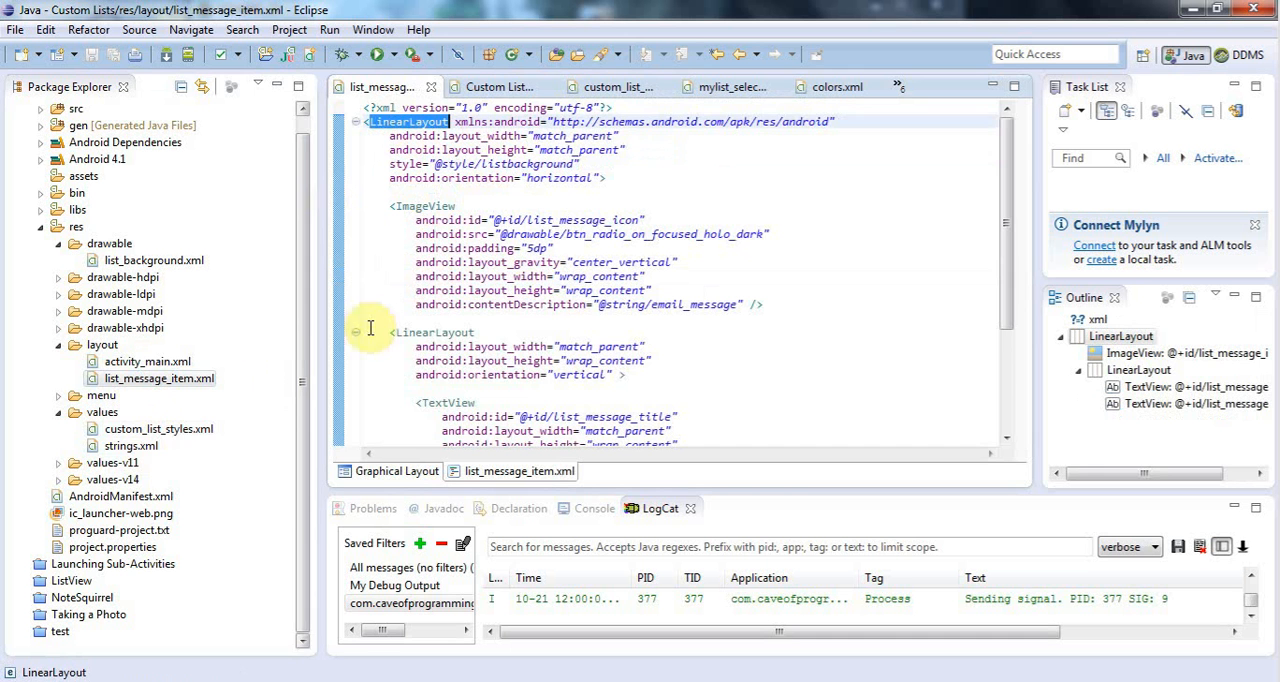
left_click(158, 428)
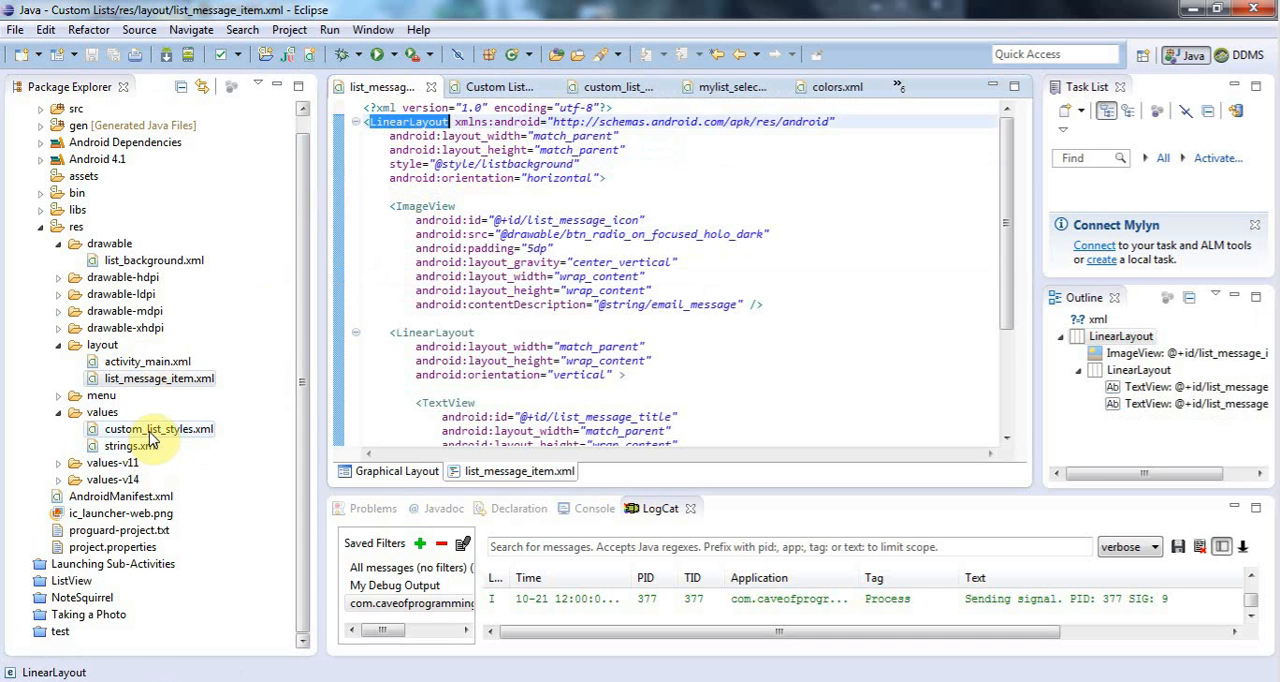
double_click(158, 428)
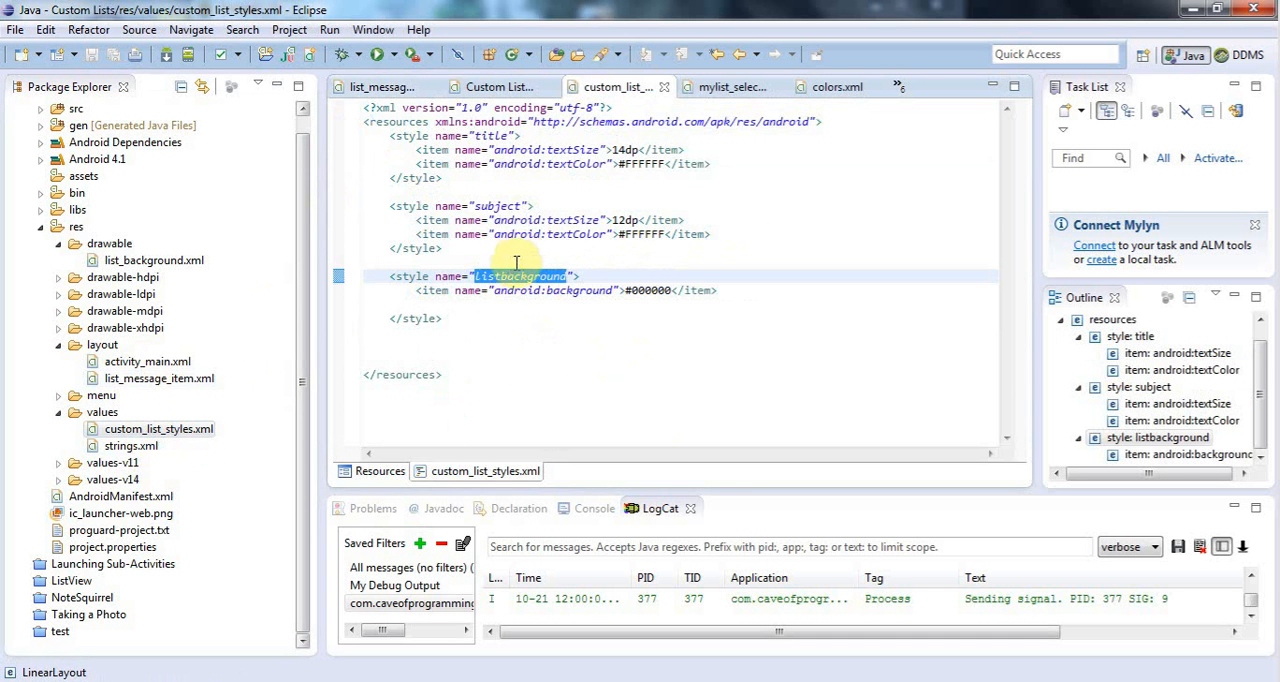
mouse_move(624, 290)
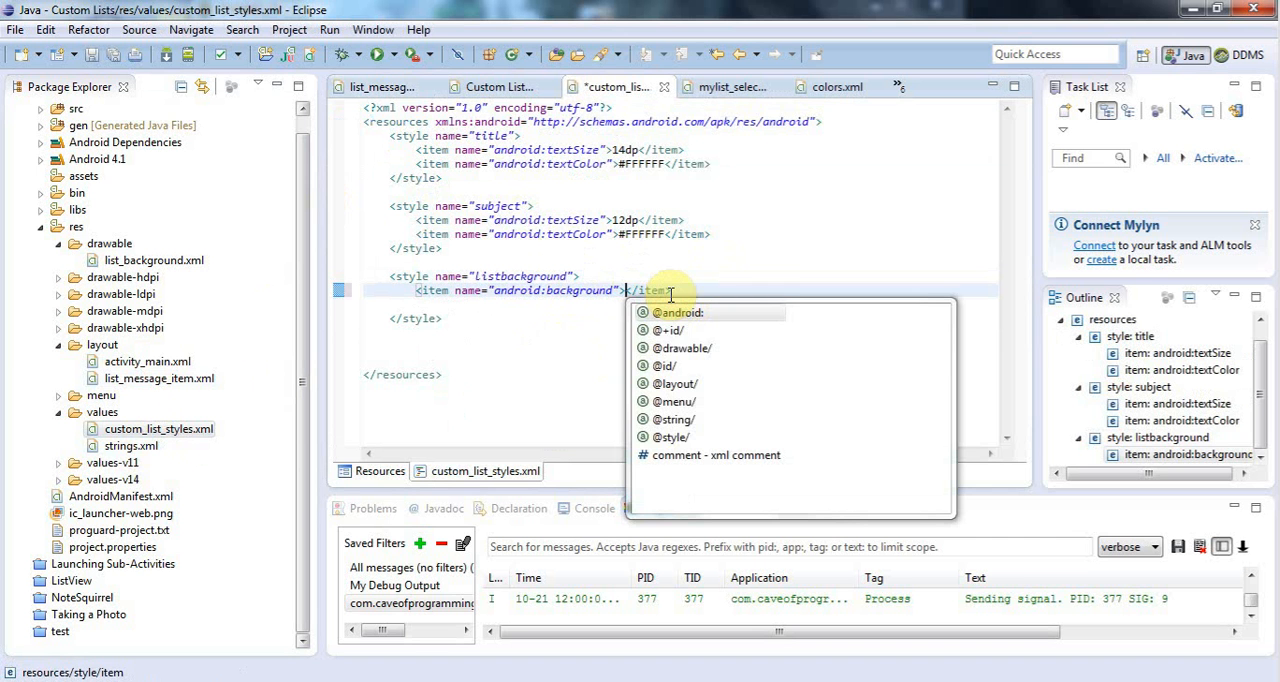
mouse_move(680, 348)
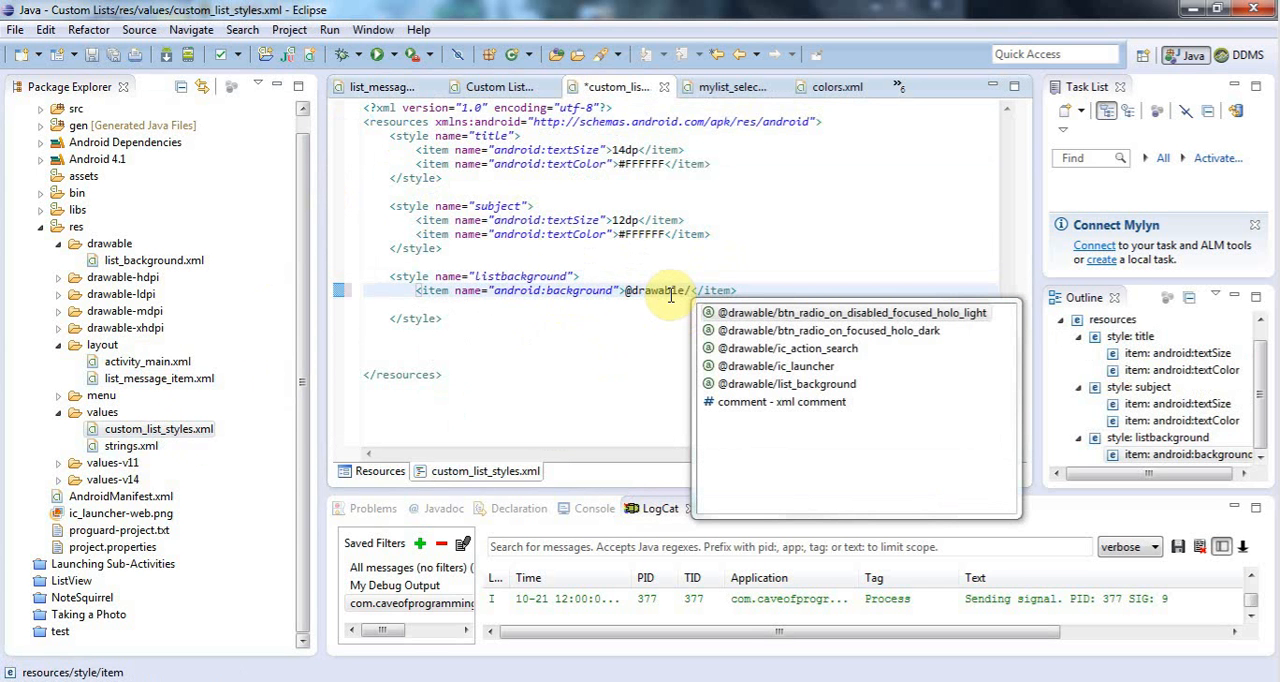
mouse_move(788, 384)
type("list_background")
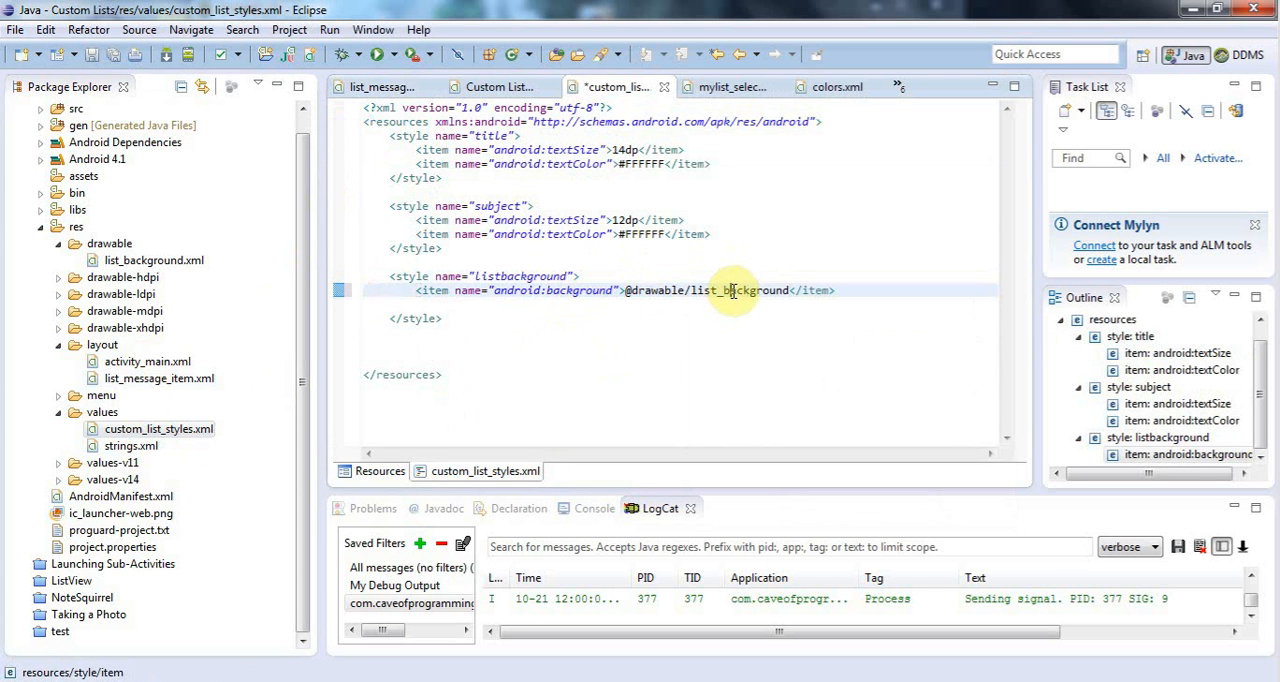
double_click(740, 290)
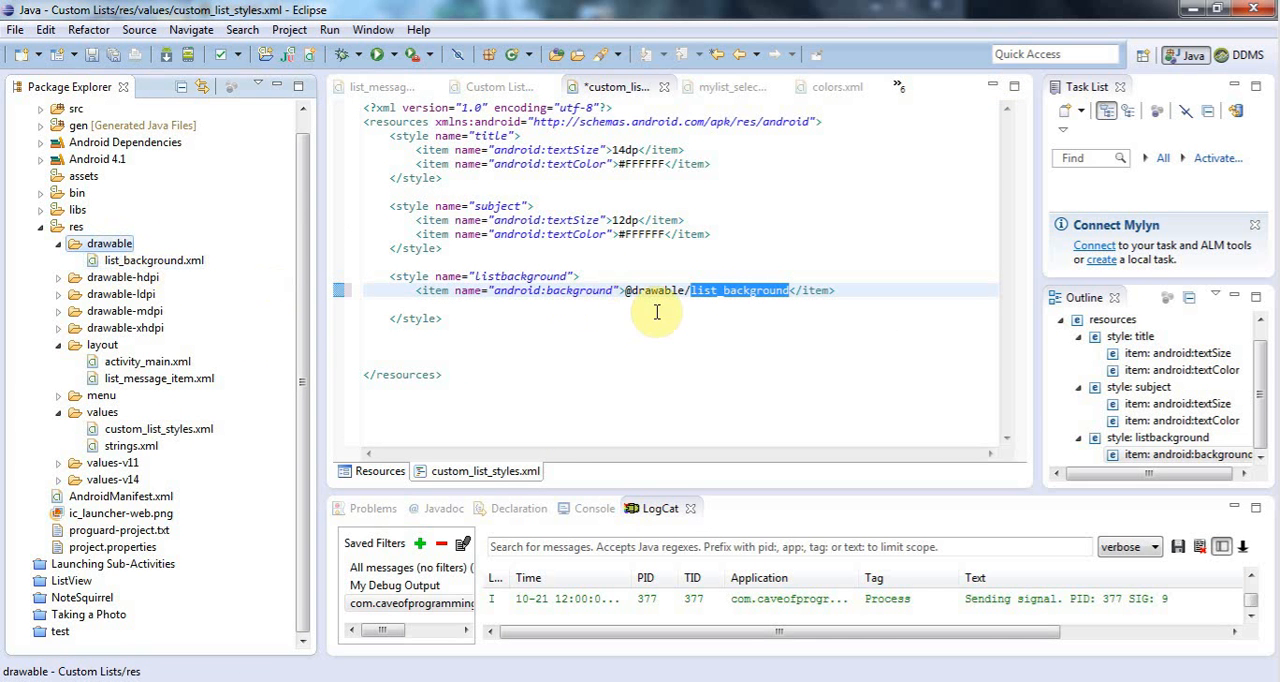
double_click(644, 290)
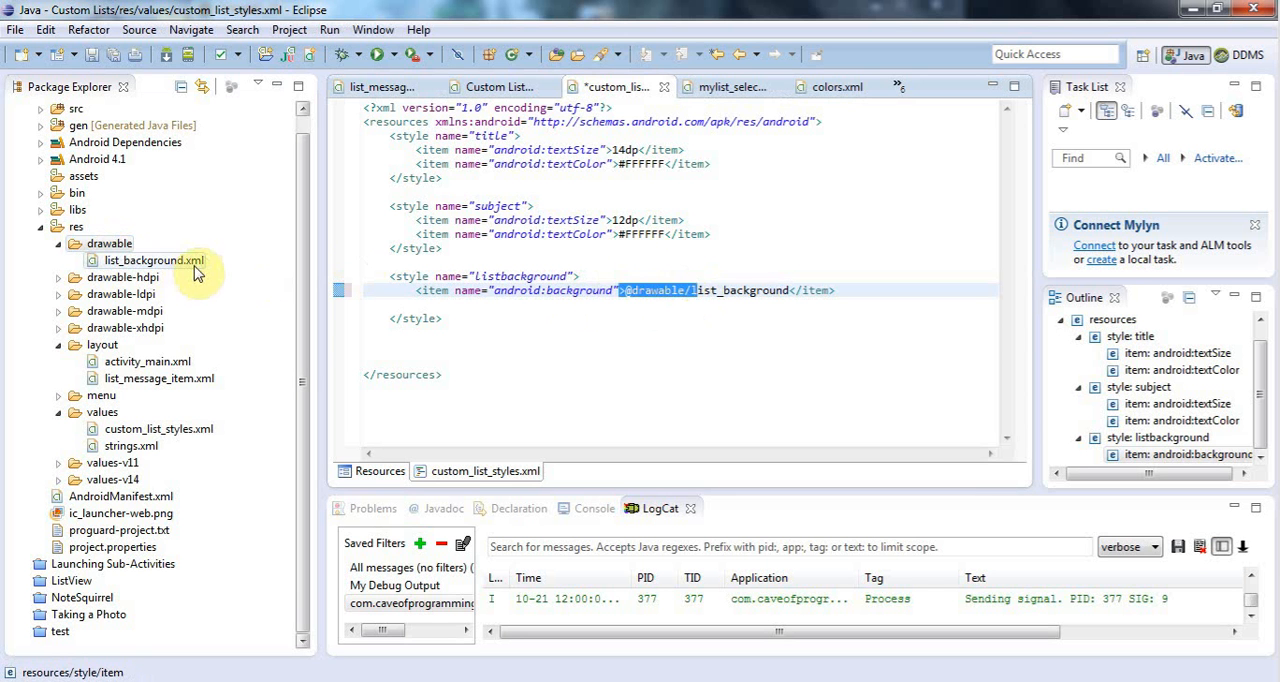
left_click(152, 260)
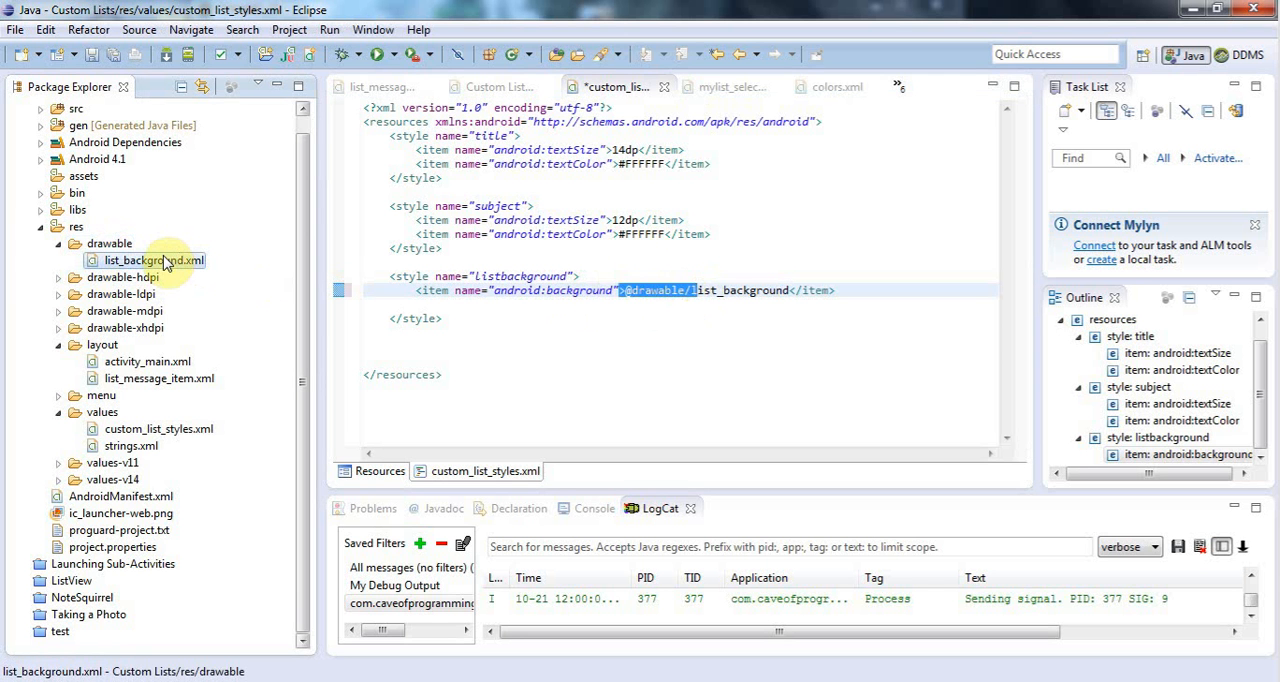
double_click(152, 260)
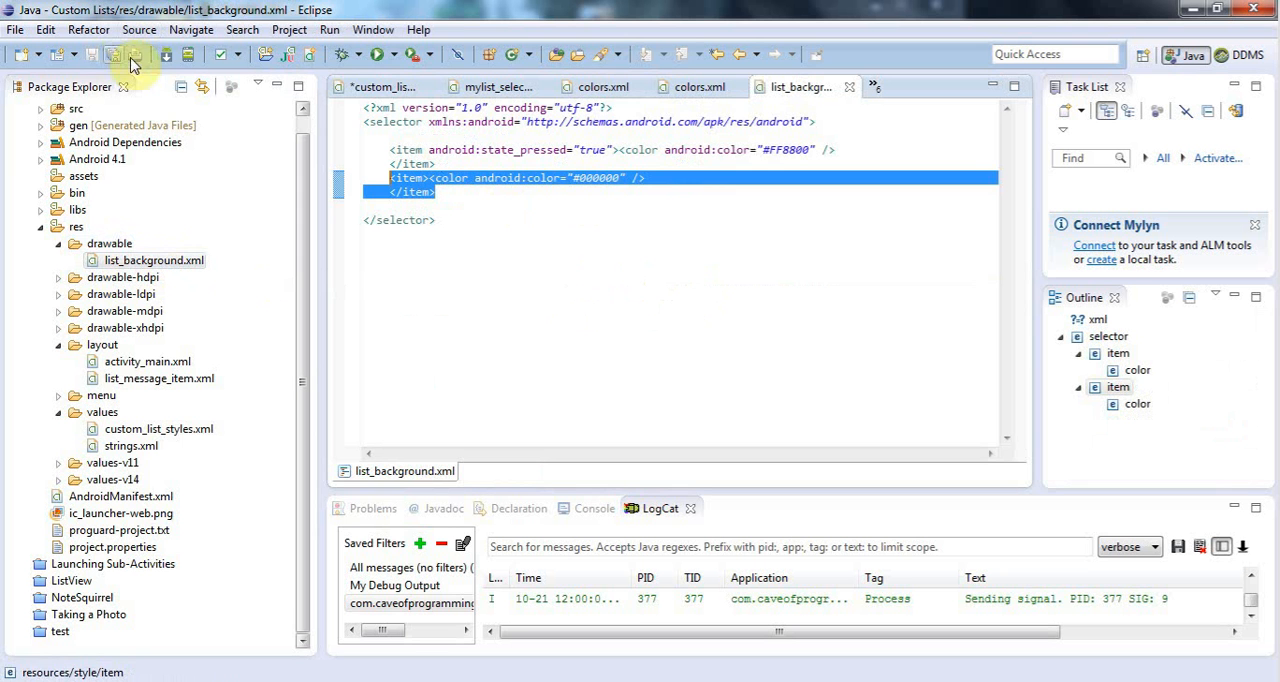
- Save all files, run Custom Lists on the emulator and return to Eclipse
left_click(114, 54)
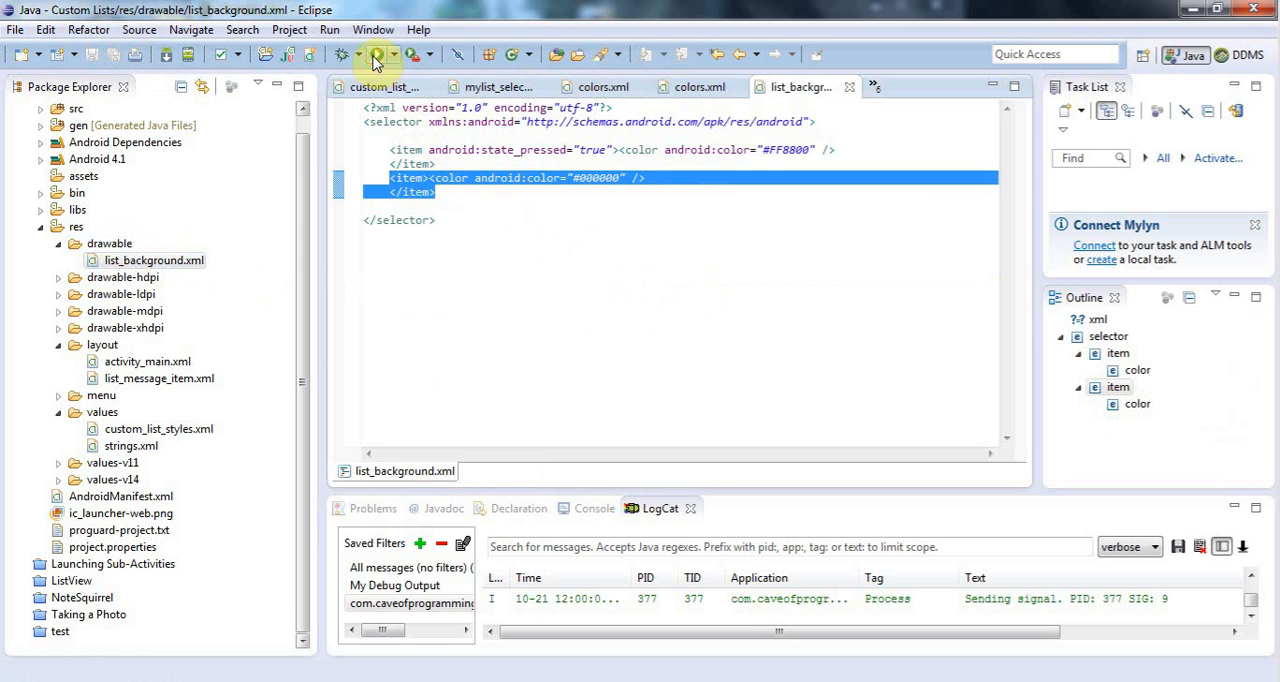
left_click(376, 54)
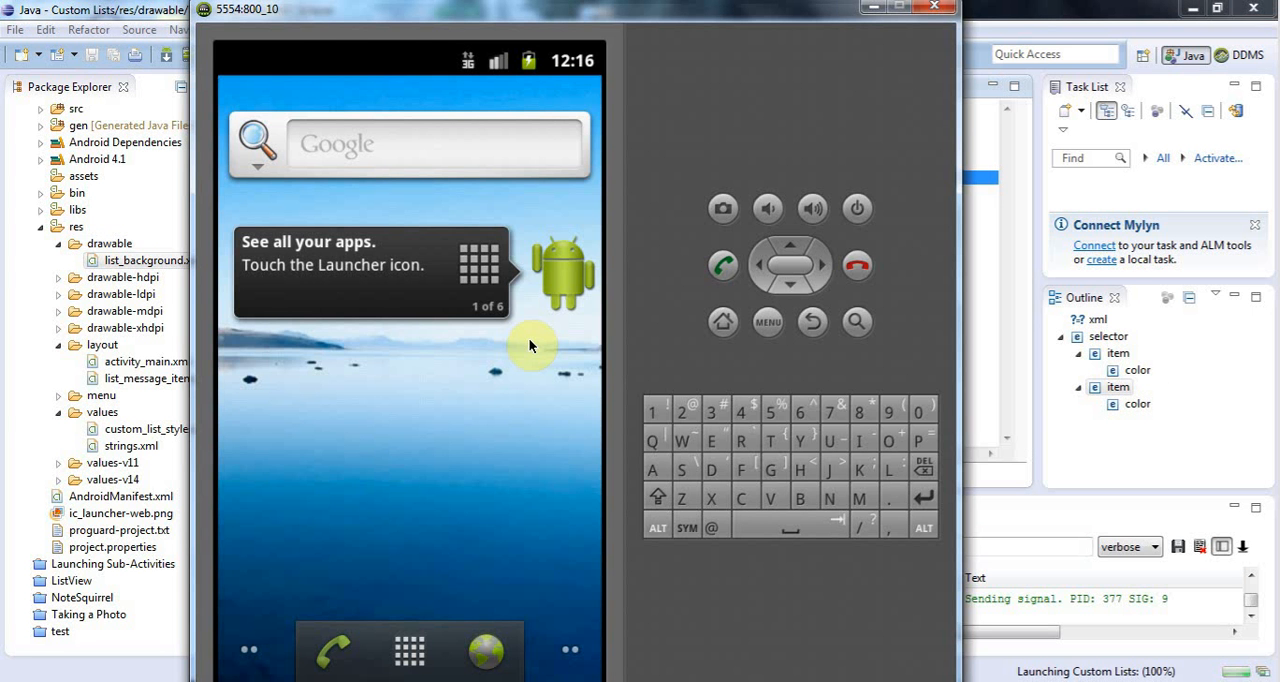
mouse_move(1020, 10)
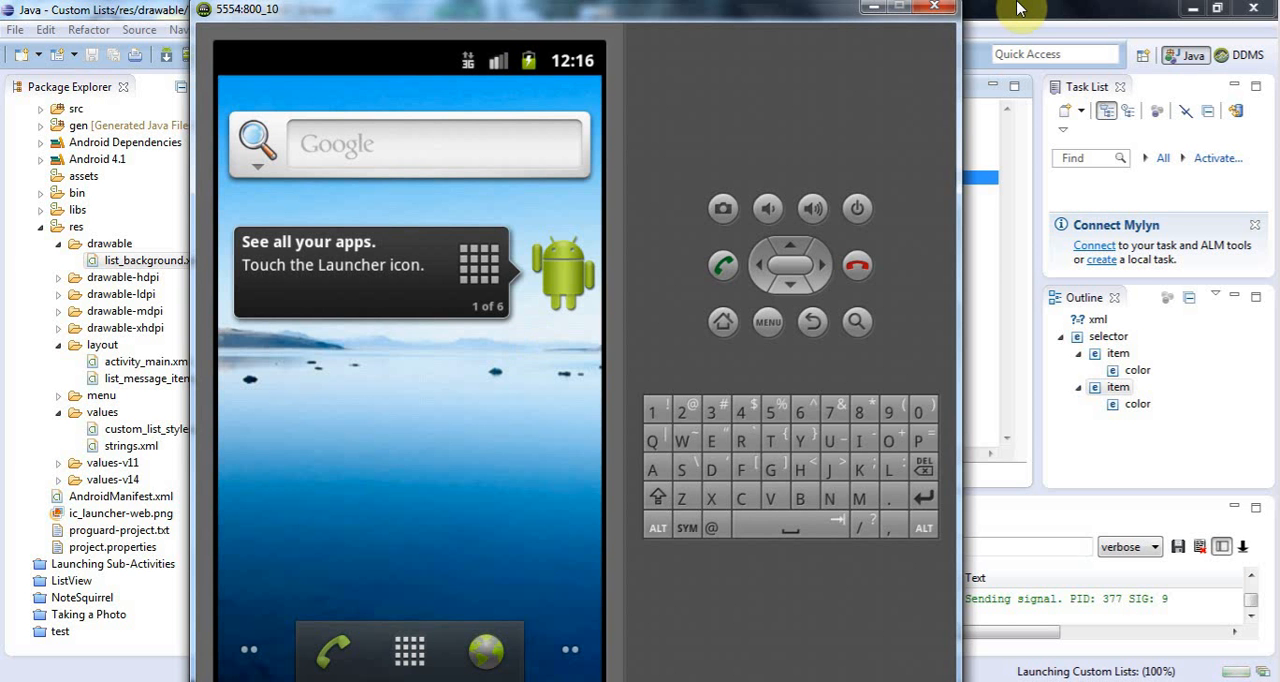
left_click(934, 8)
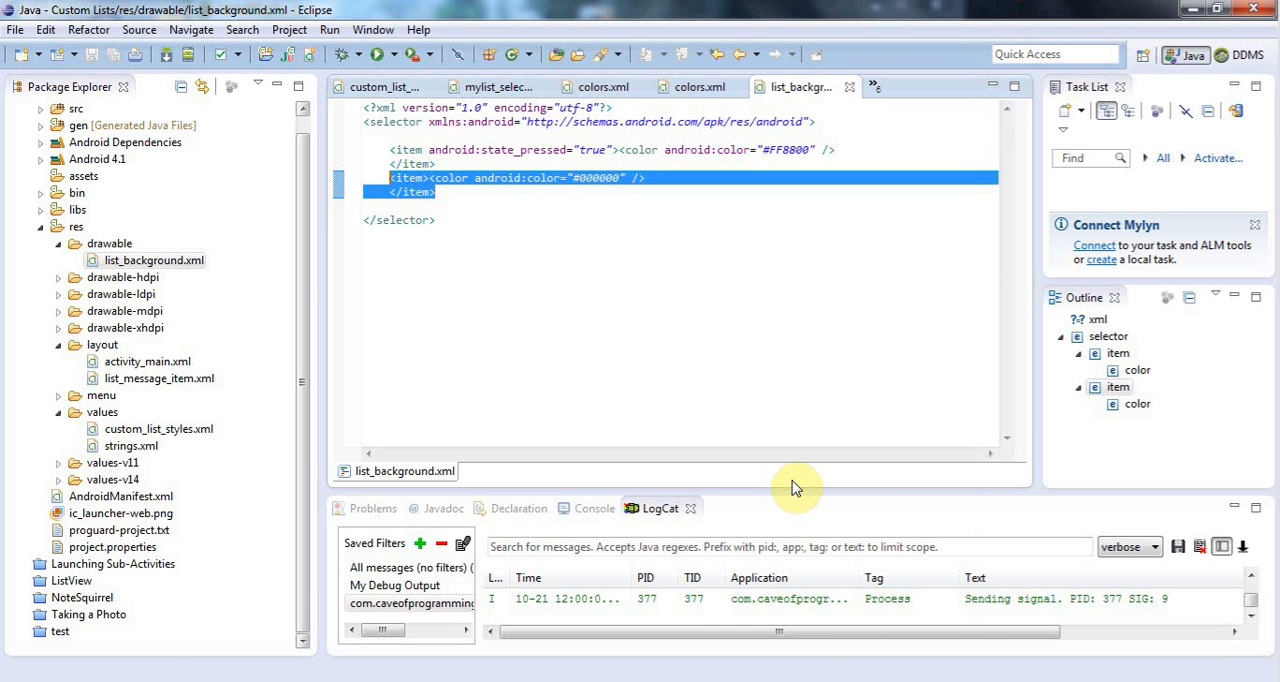
mouse_move(764, 344)
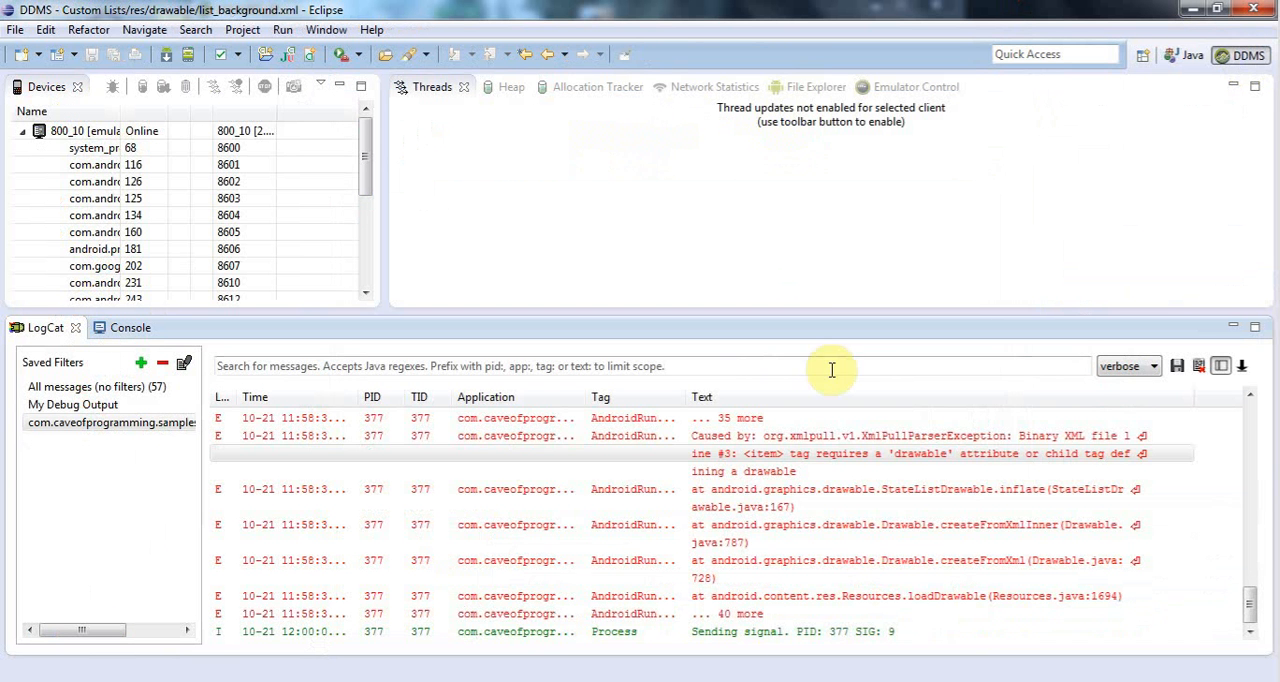
mouse_move(1088, 530)
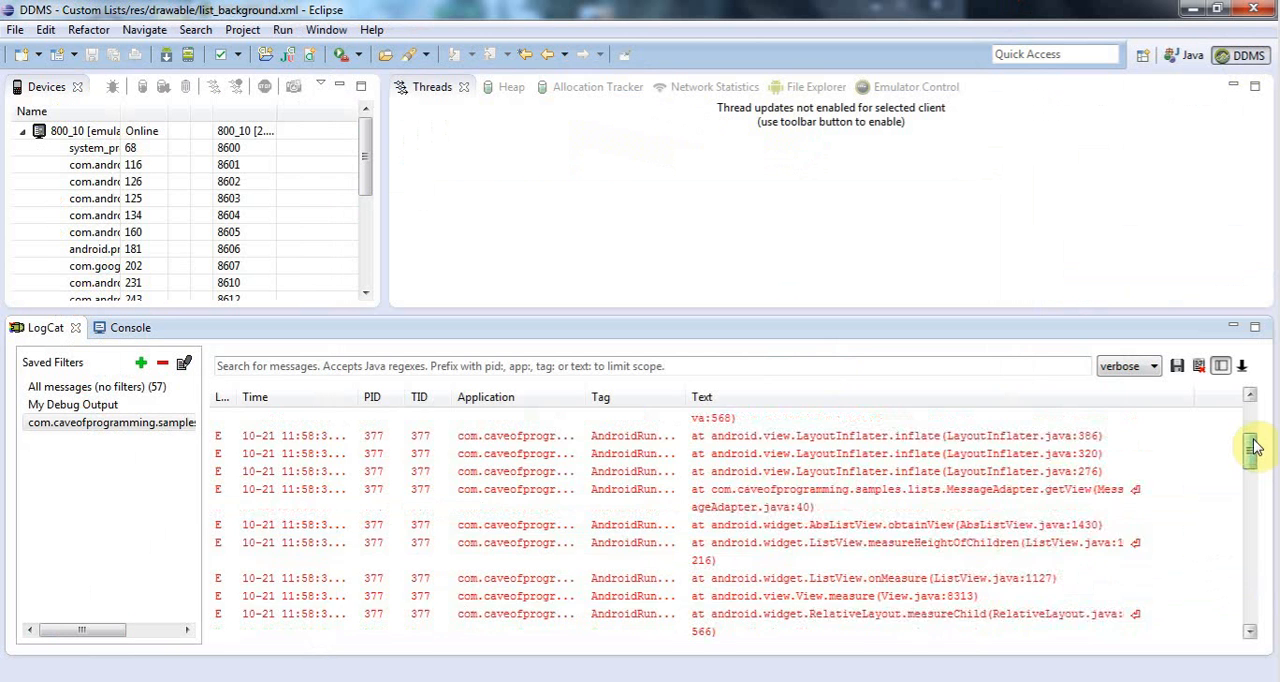
- Scroll LogCat to read the fatal InflateException: selector item tag requires a drawable attribute
scroll("up", 3)
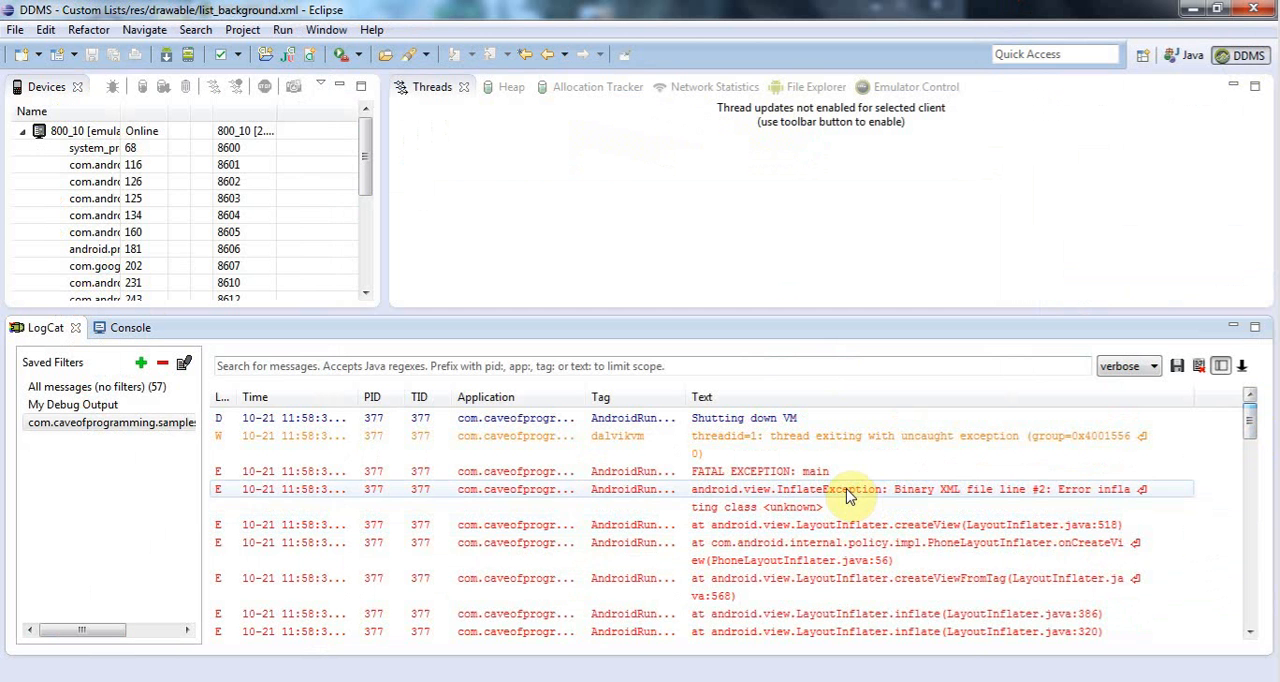
scroll("down", 3)
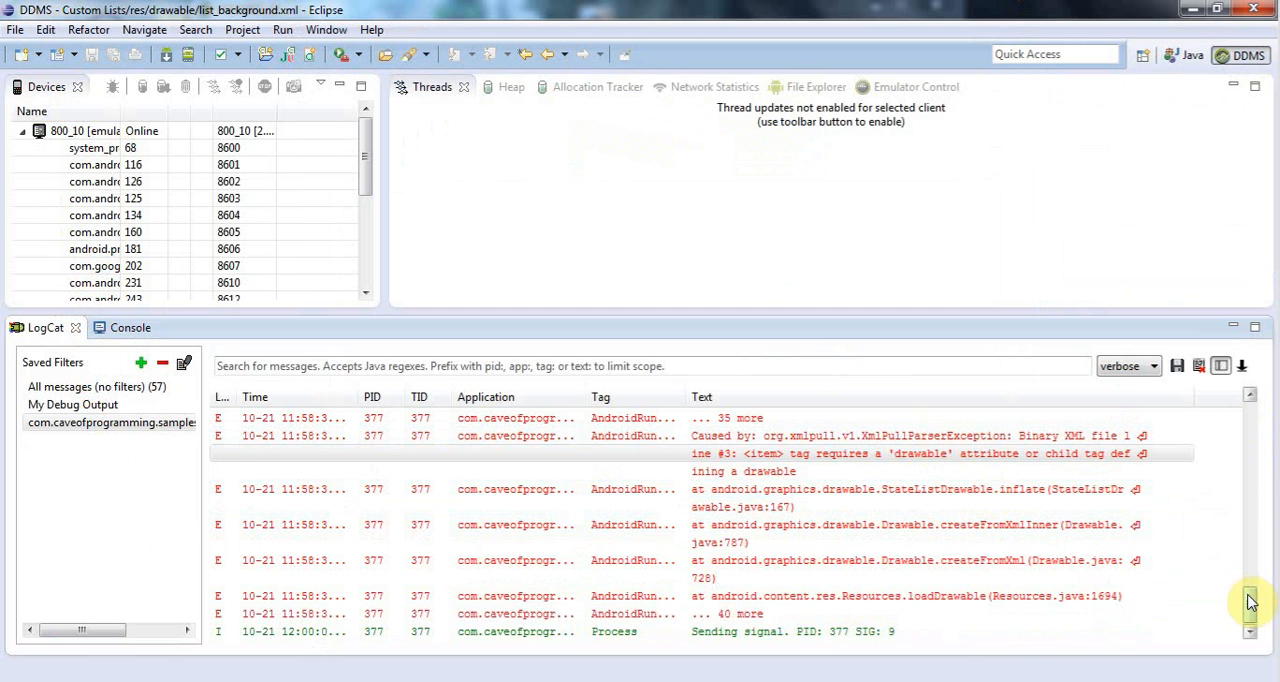
scroll("up", 3)
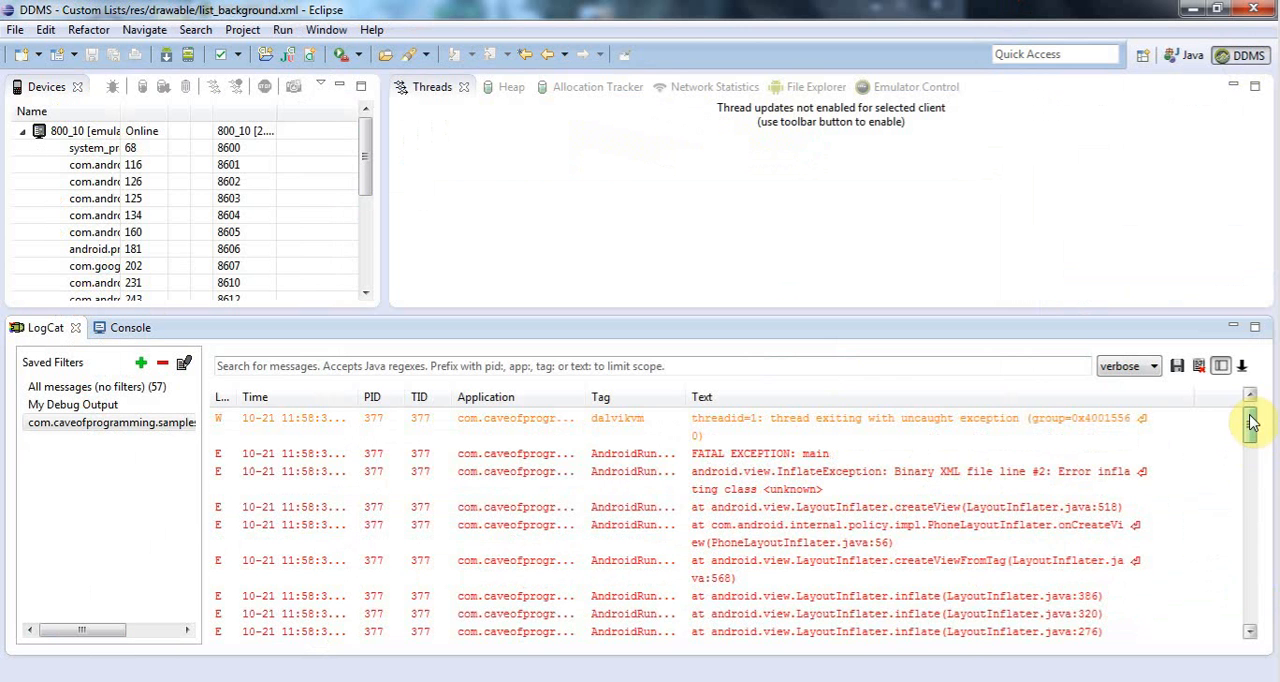
scroll("down", 3)
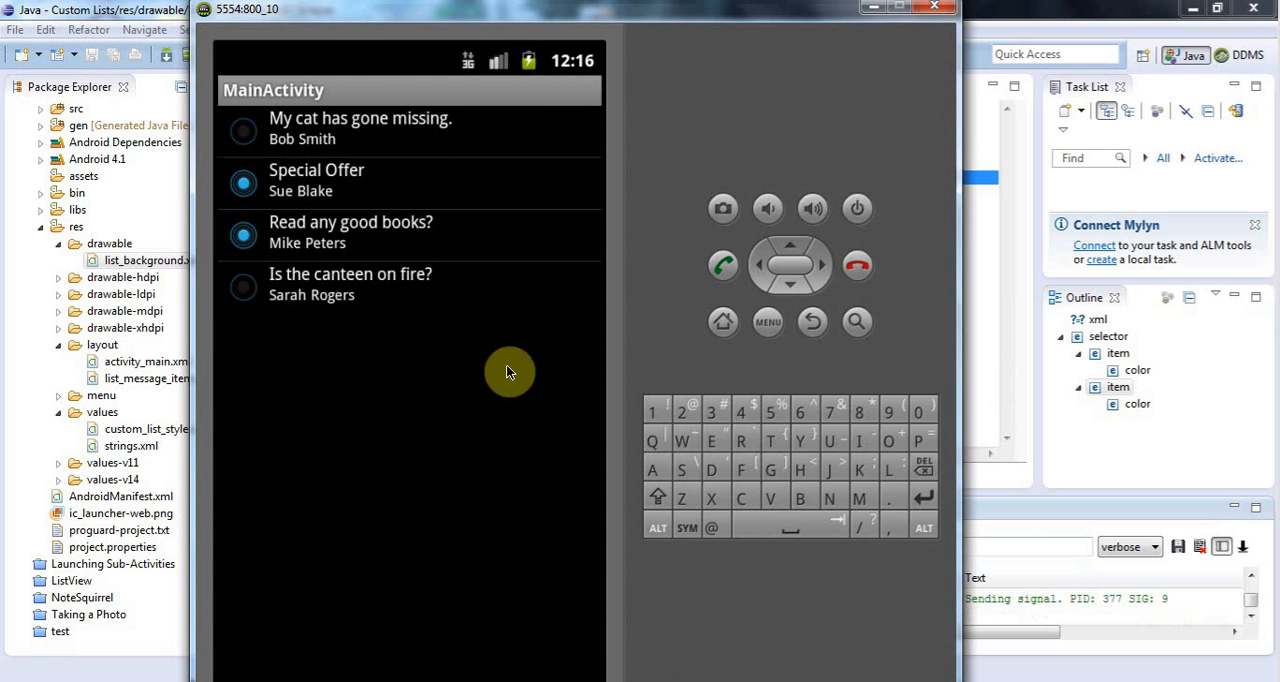
mouse_move(590, 304)
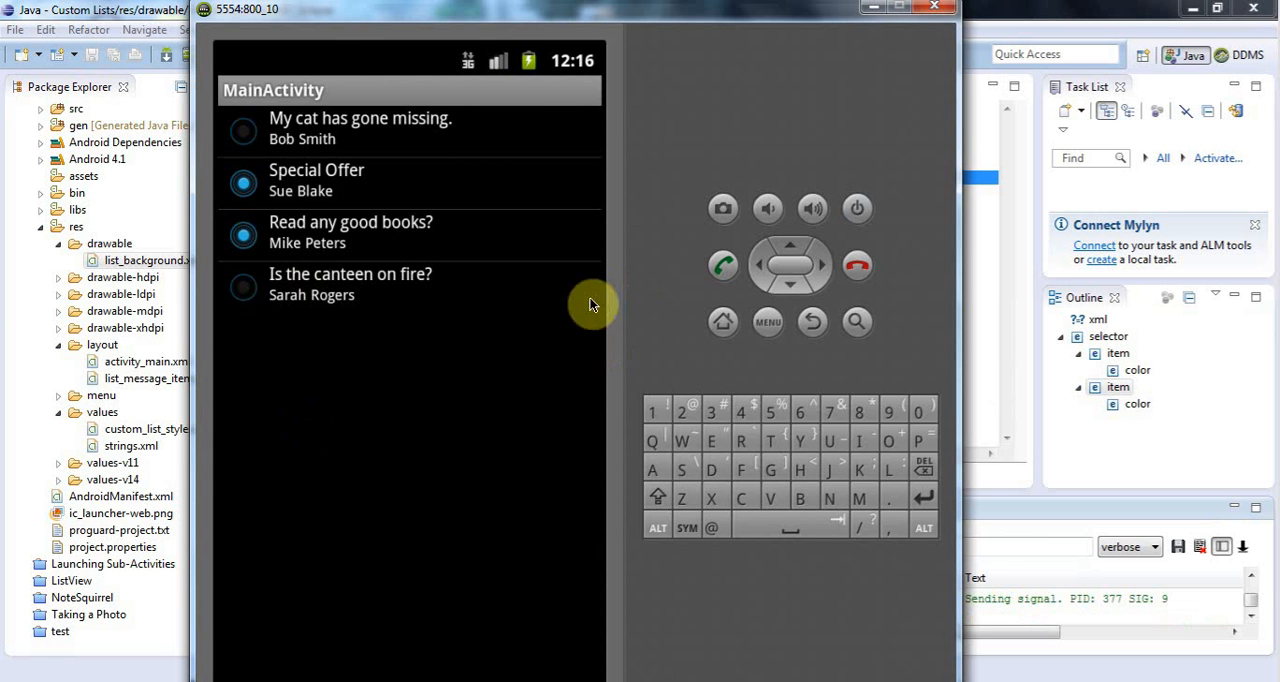
mouse_move(400, 284)
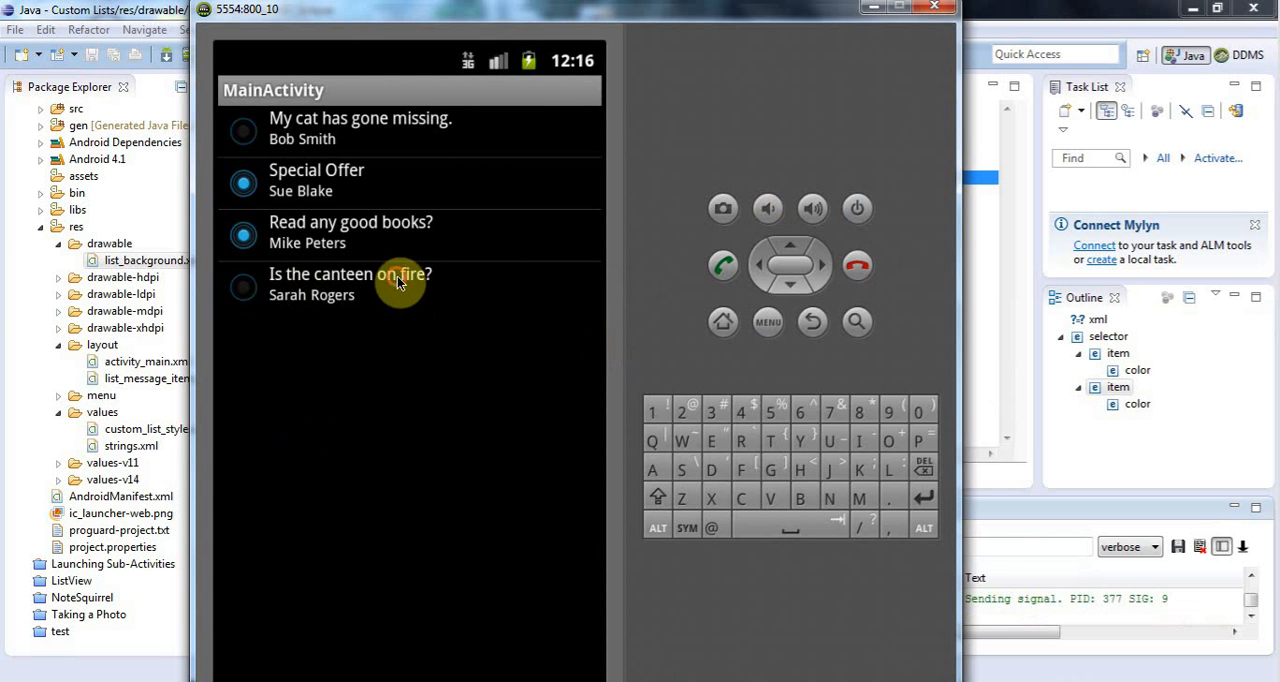
mouse_move(352, 188)
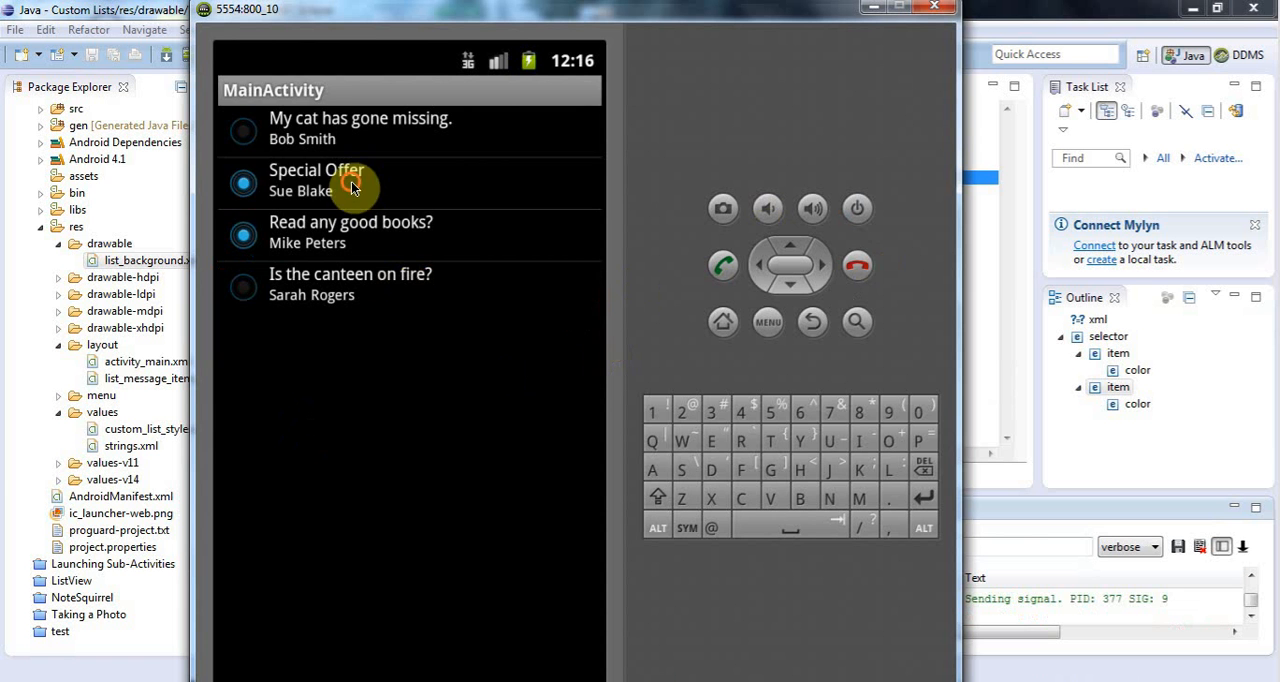
- Press the 'My cat has gone missing.' message and watch its row highlight orange
left_click(360, 128)
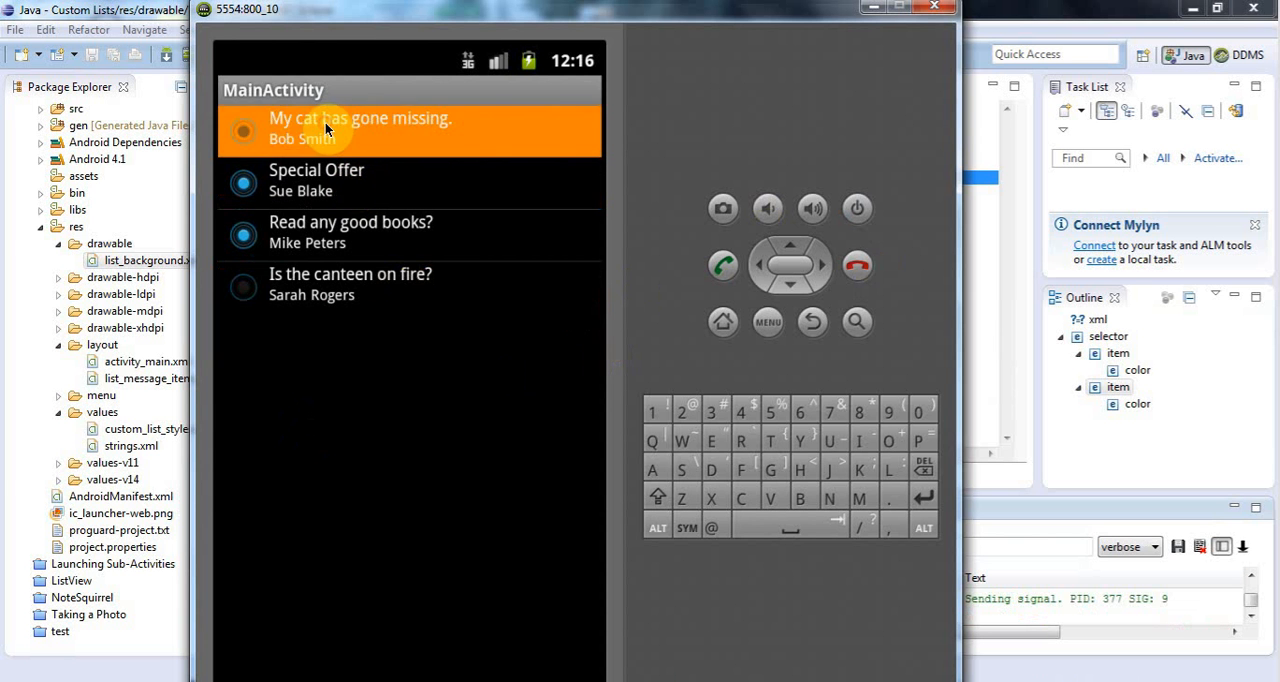